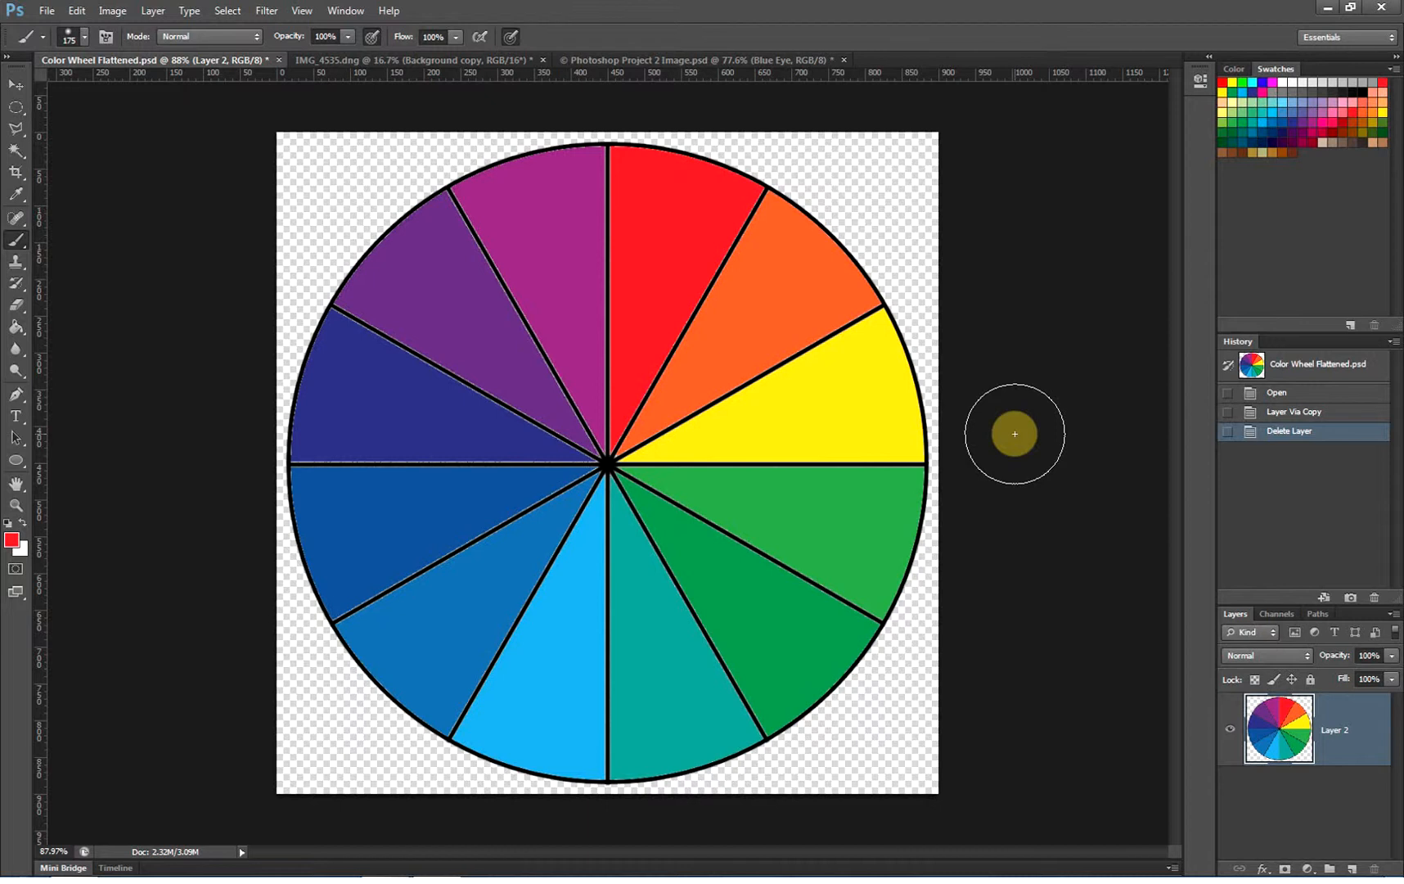
pyautogui.moveTo(899, 453)
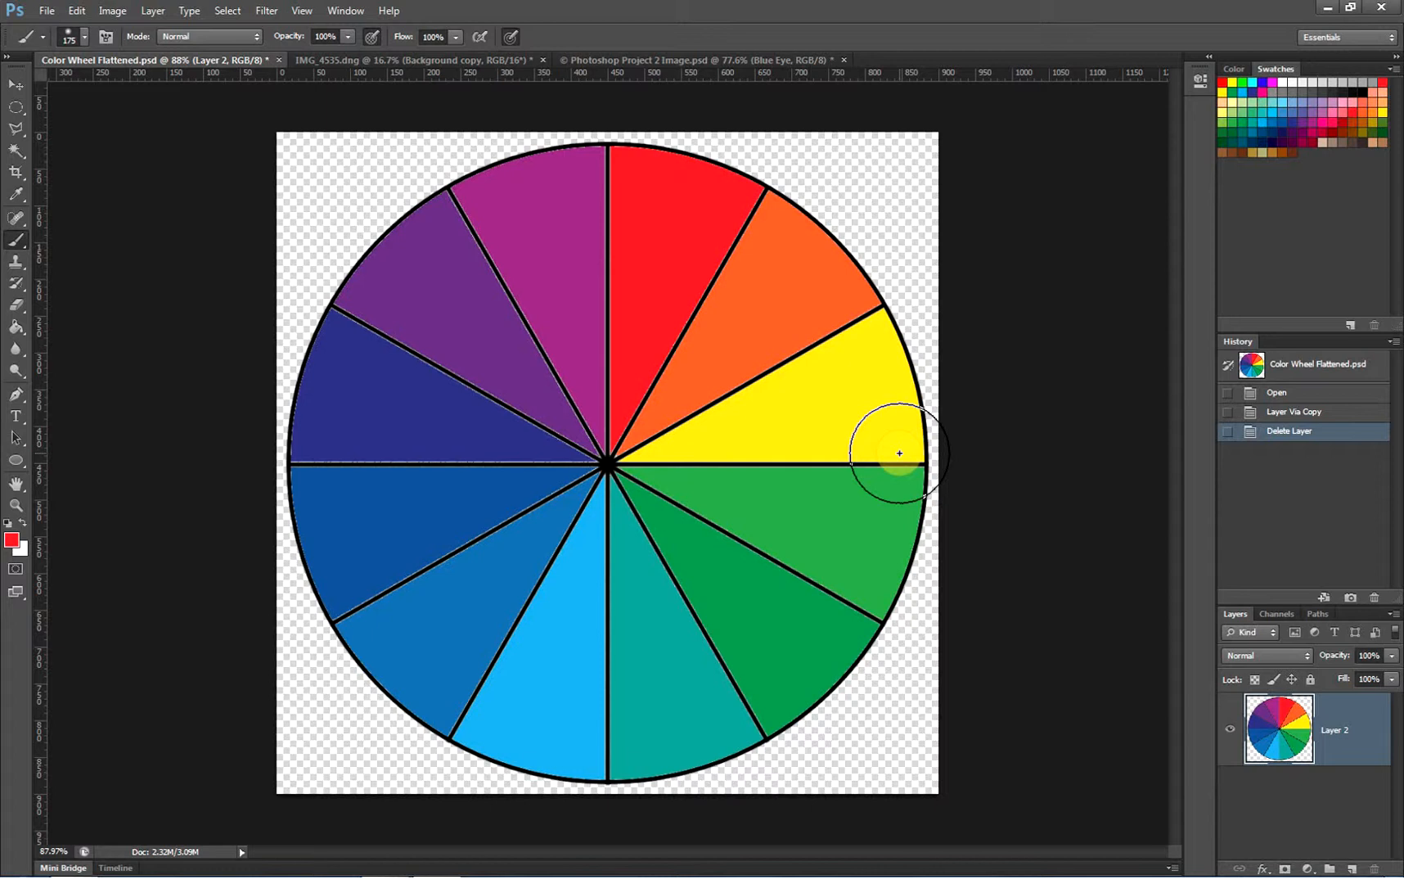
pyautogui.moveTo(668, 425)
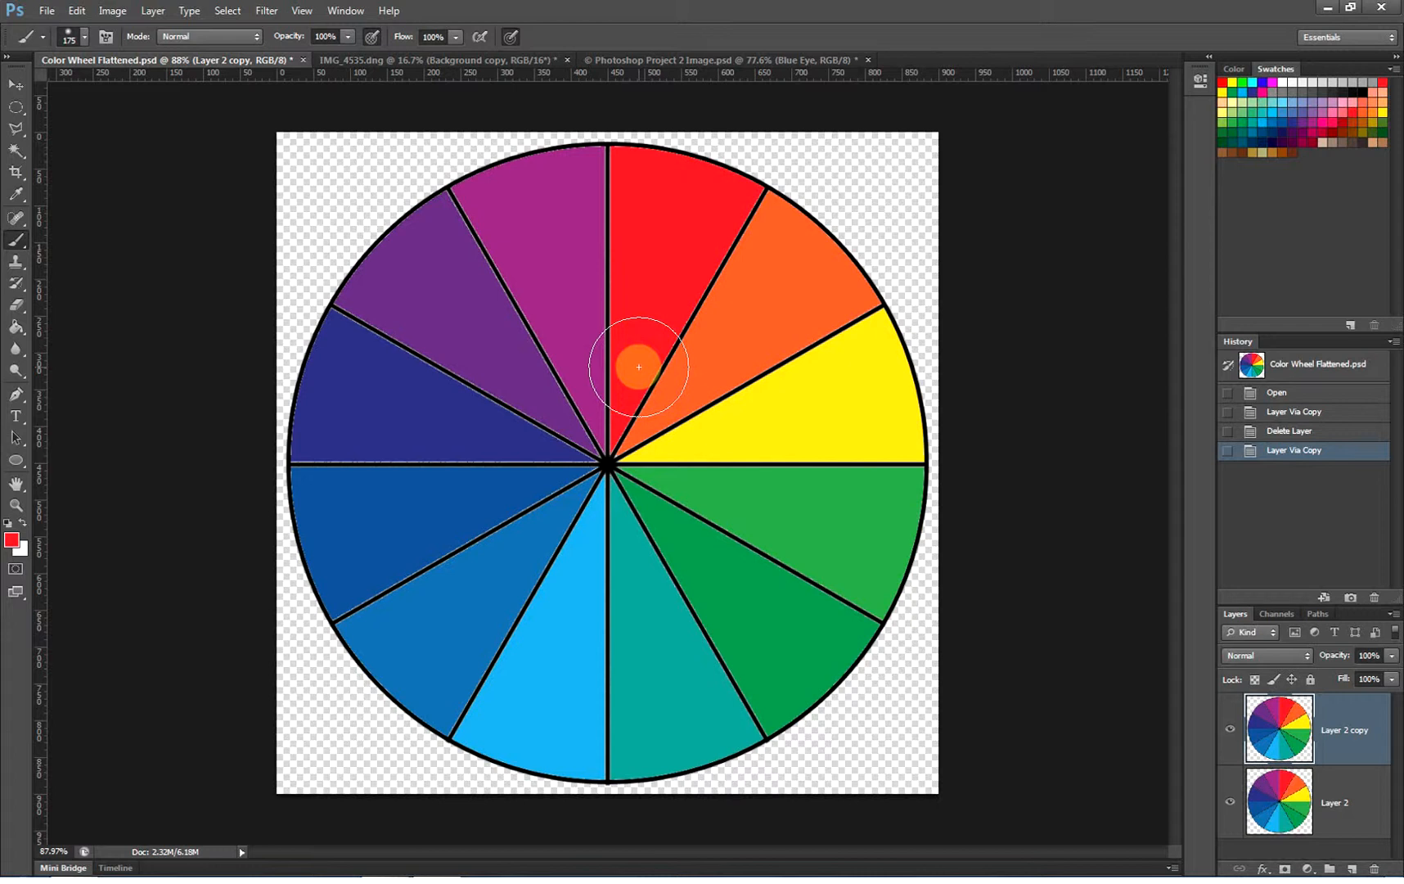
pyautogui.moveTo(298, 117)
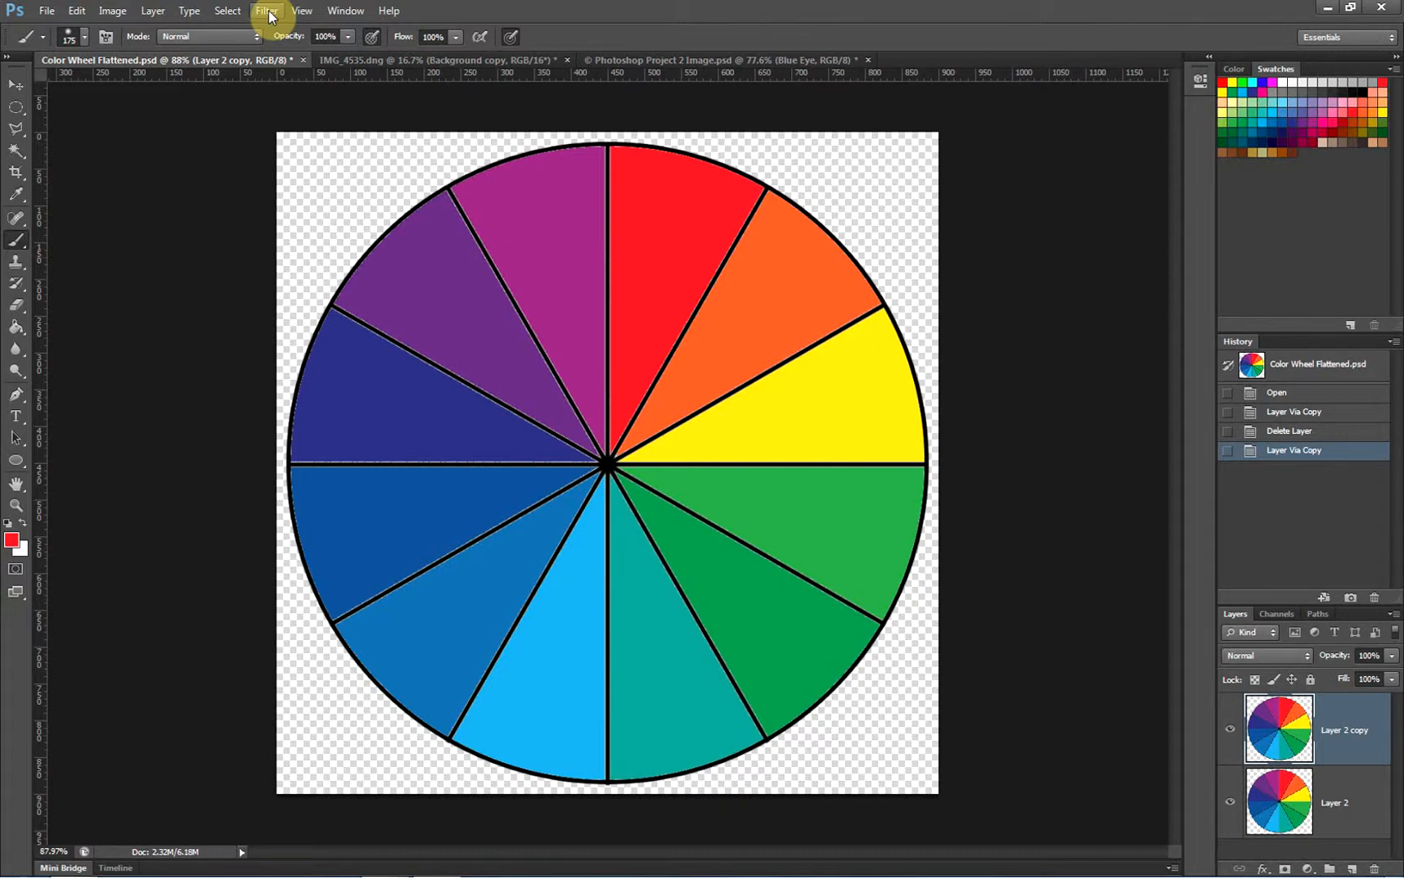
# Step: Start choosing the Liquify filter from the Filter menu for the wheel copy layer
pyautogui.click(266, 10)
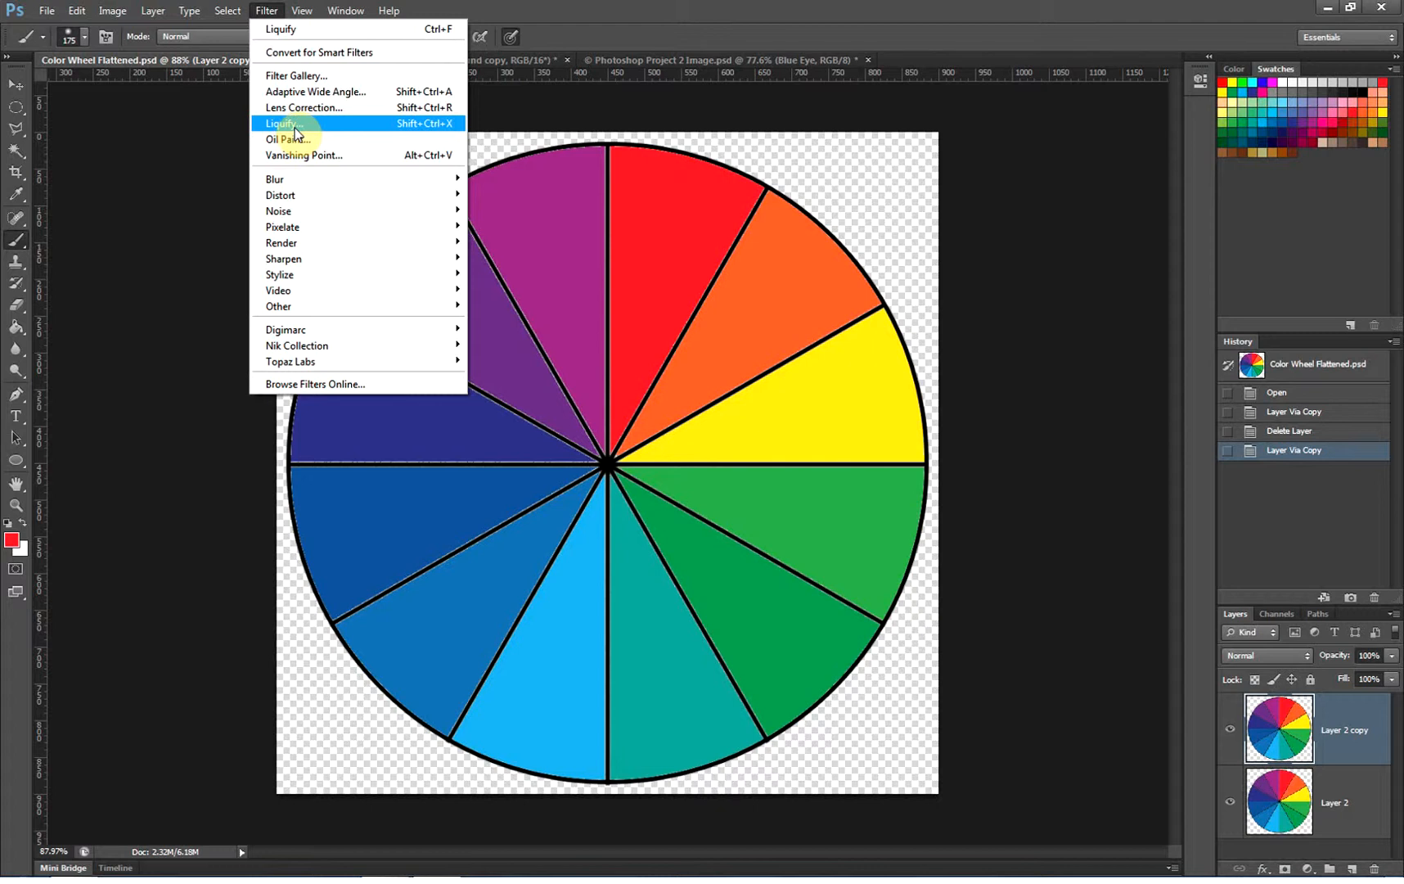
pyautogui.moveTo(296, 141)
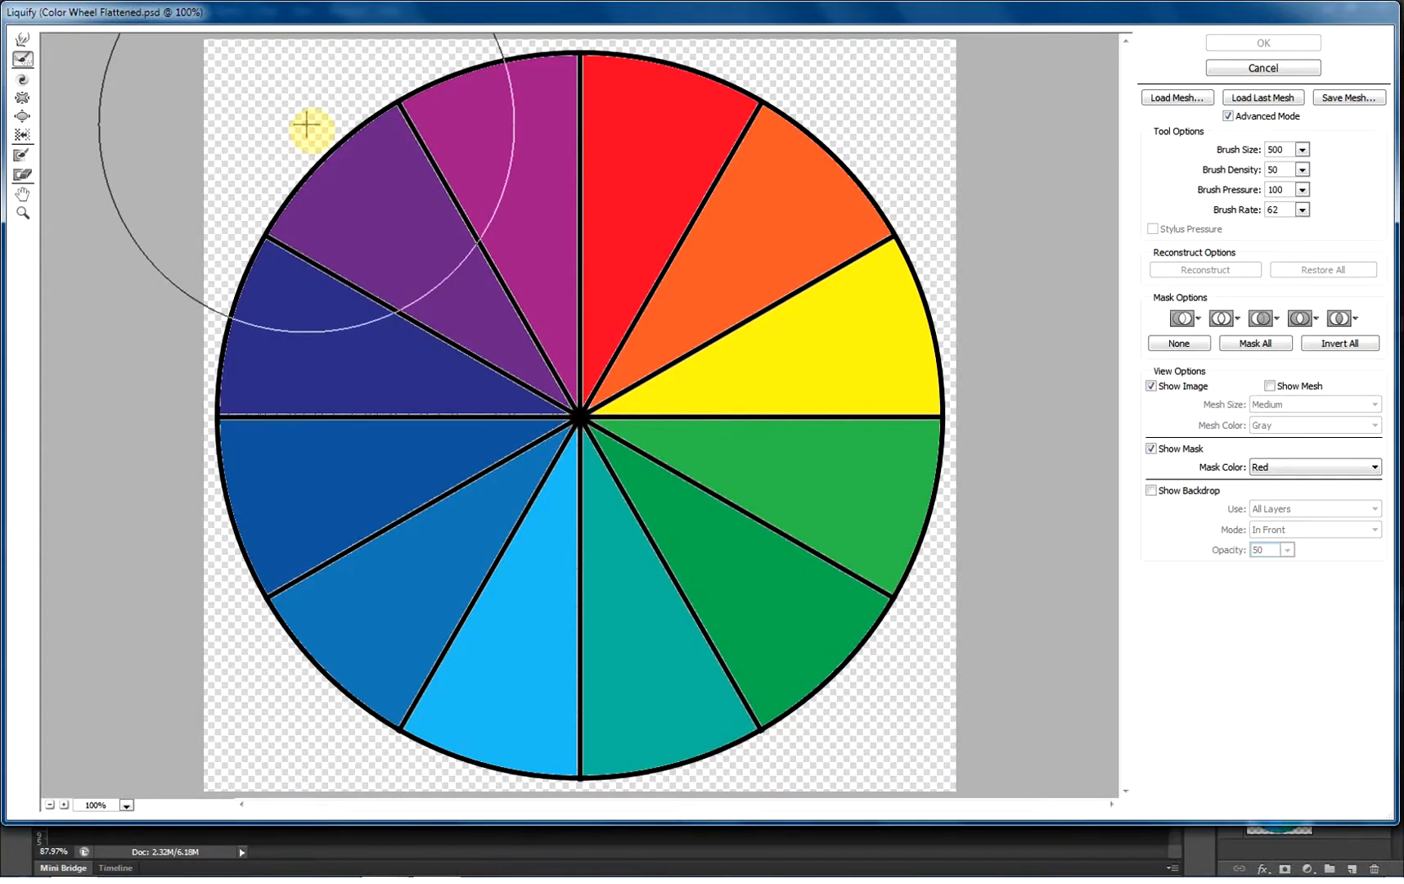
pyautogui.moveTo(310, 194)
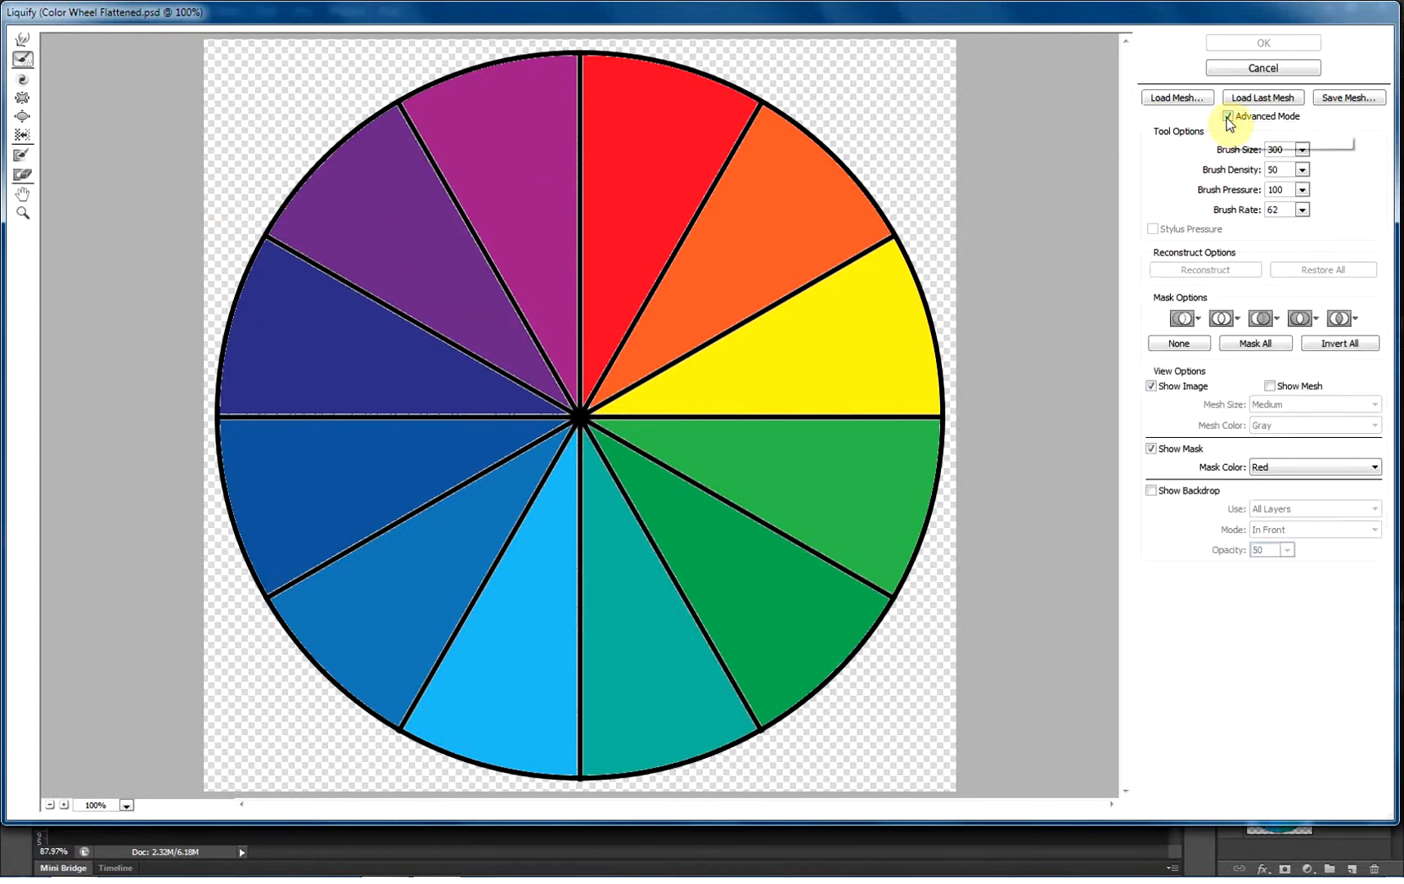
pyautogui.moveTo(1229, 123)
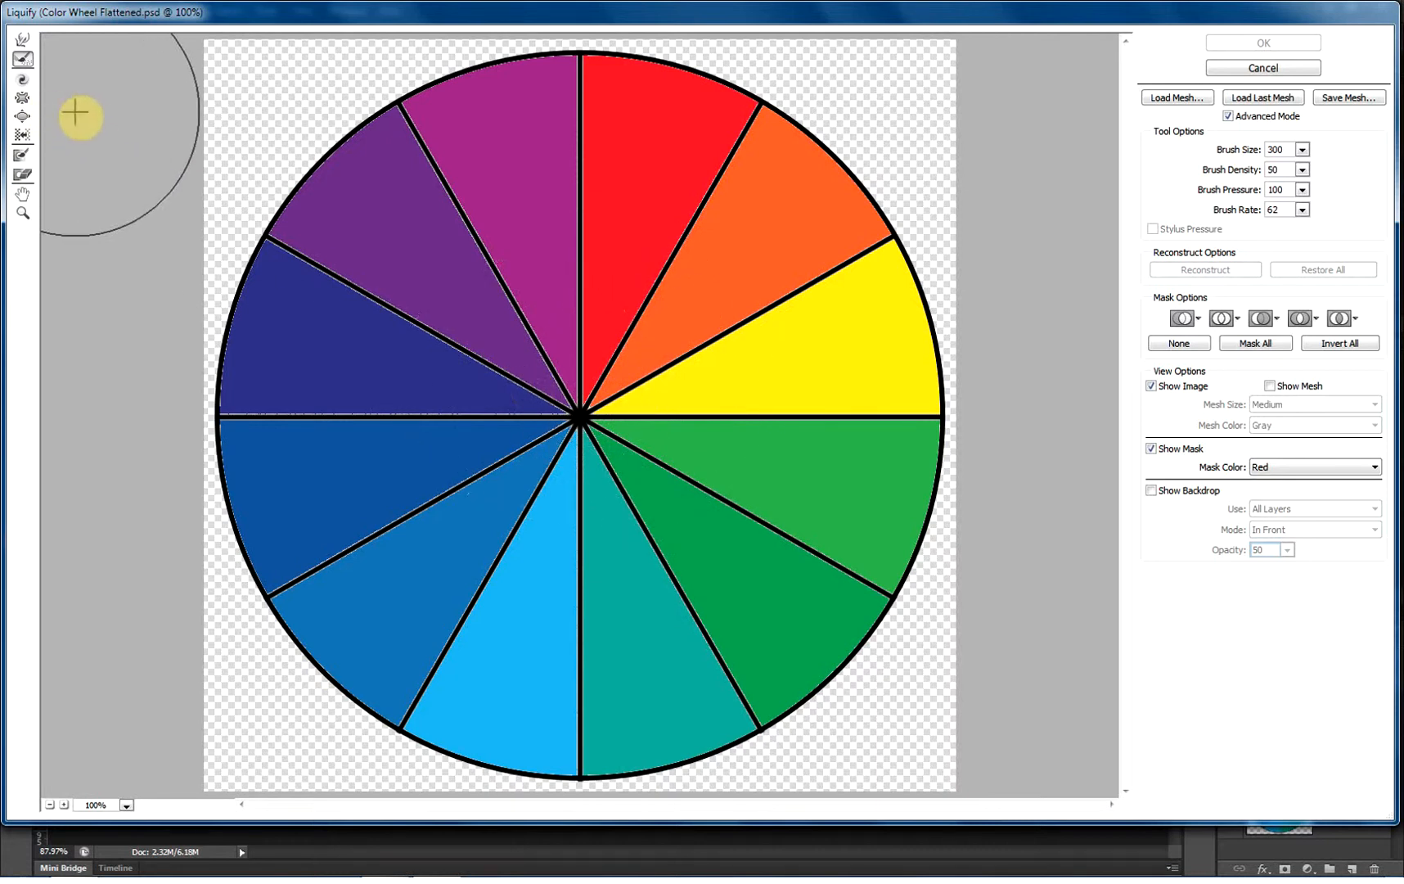
pyautogui.moveTo(23, 154)
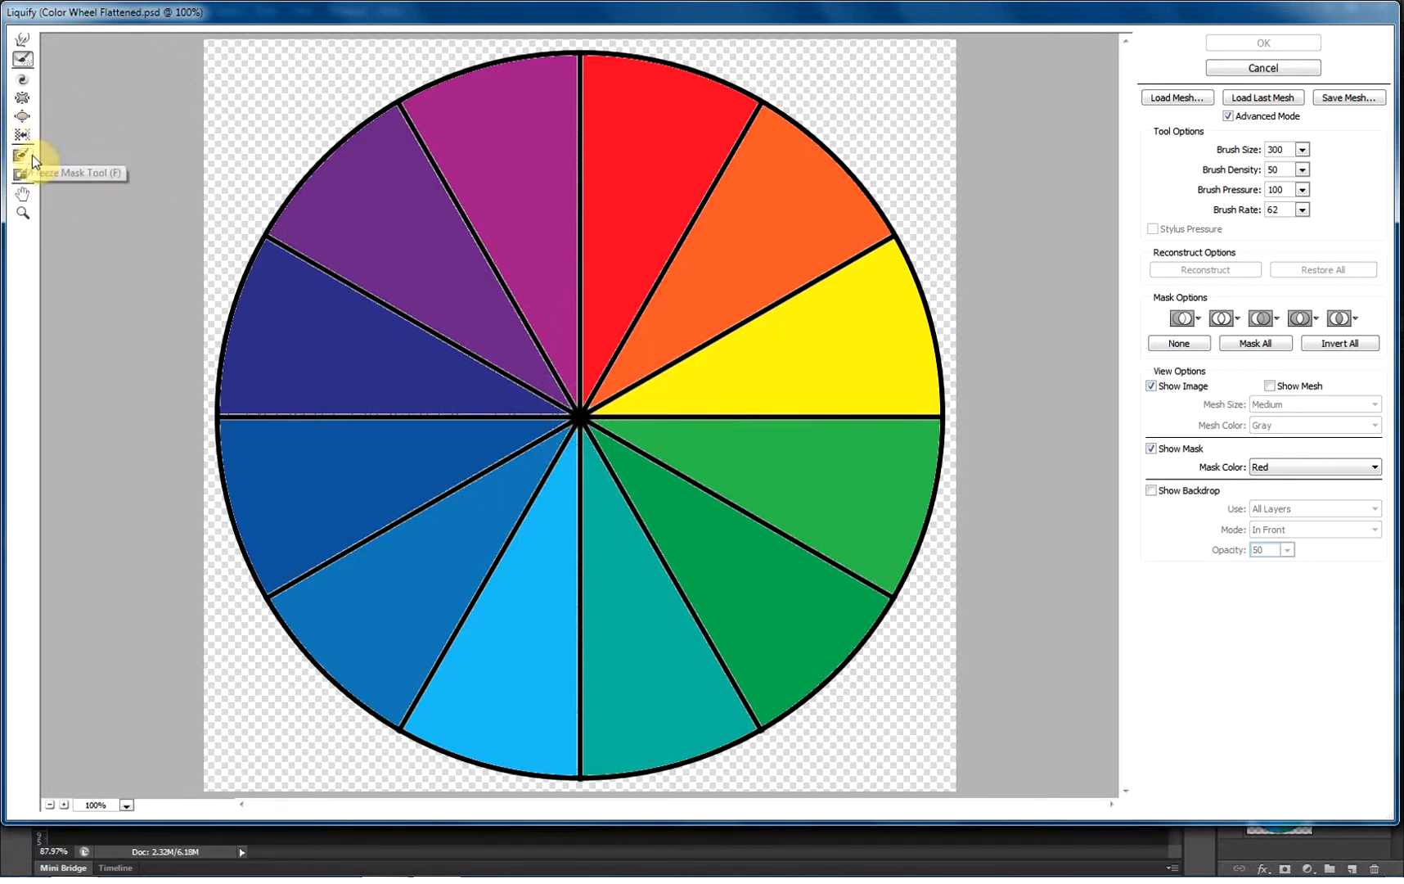
pyautogui.moveTo(182, 204)
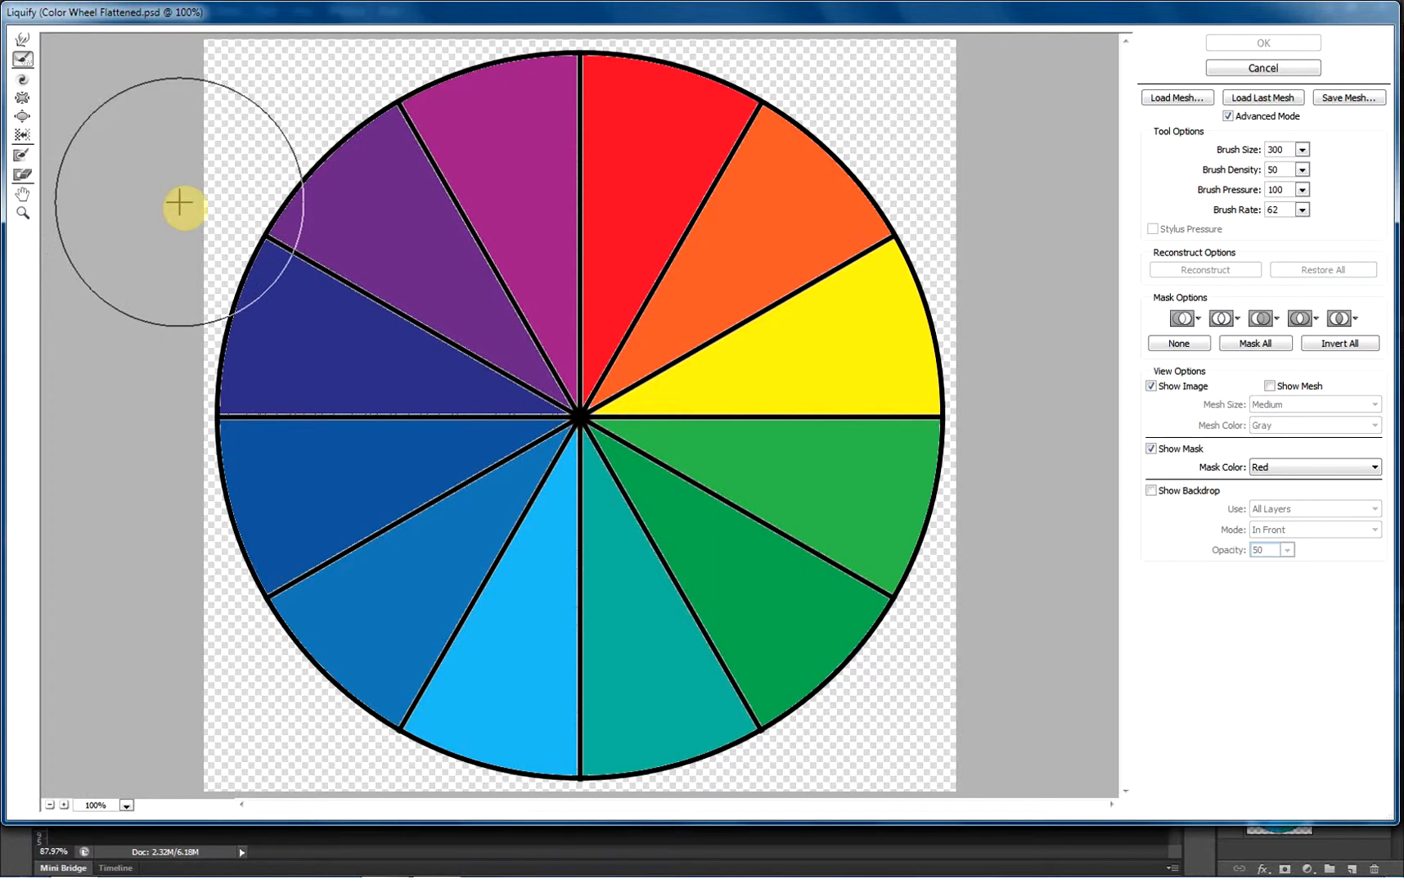
pyautogui.moveTo(77, 77)
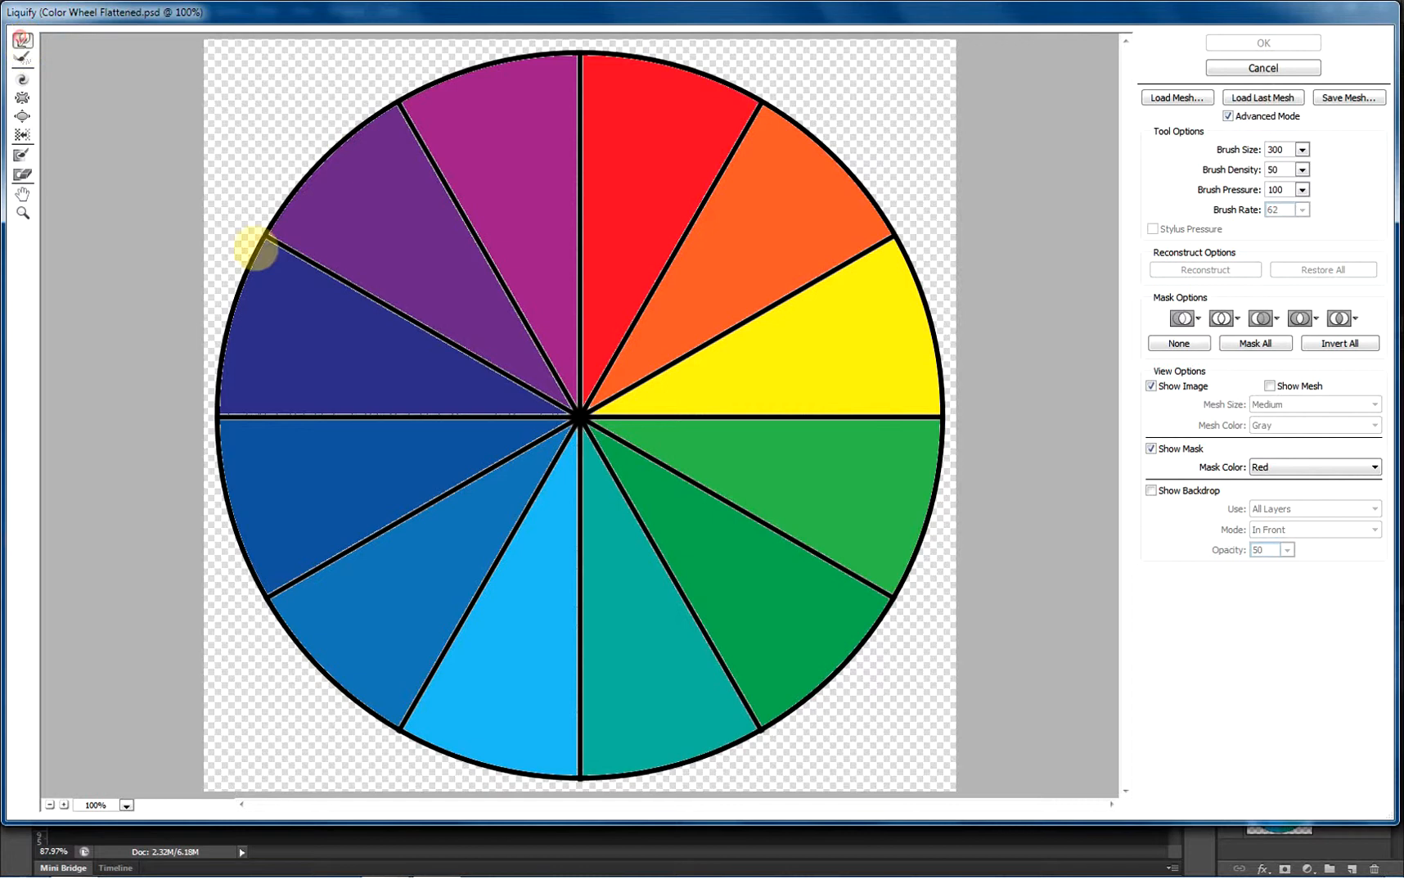
pyautogui.moveTo(244, 203)
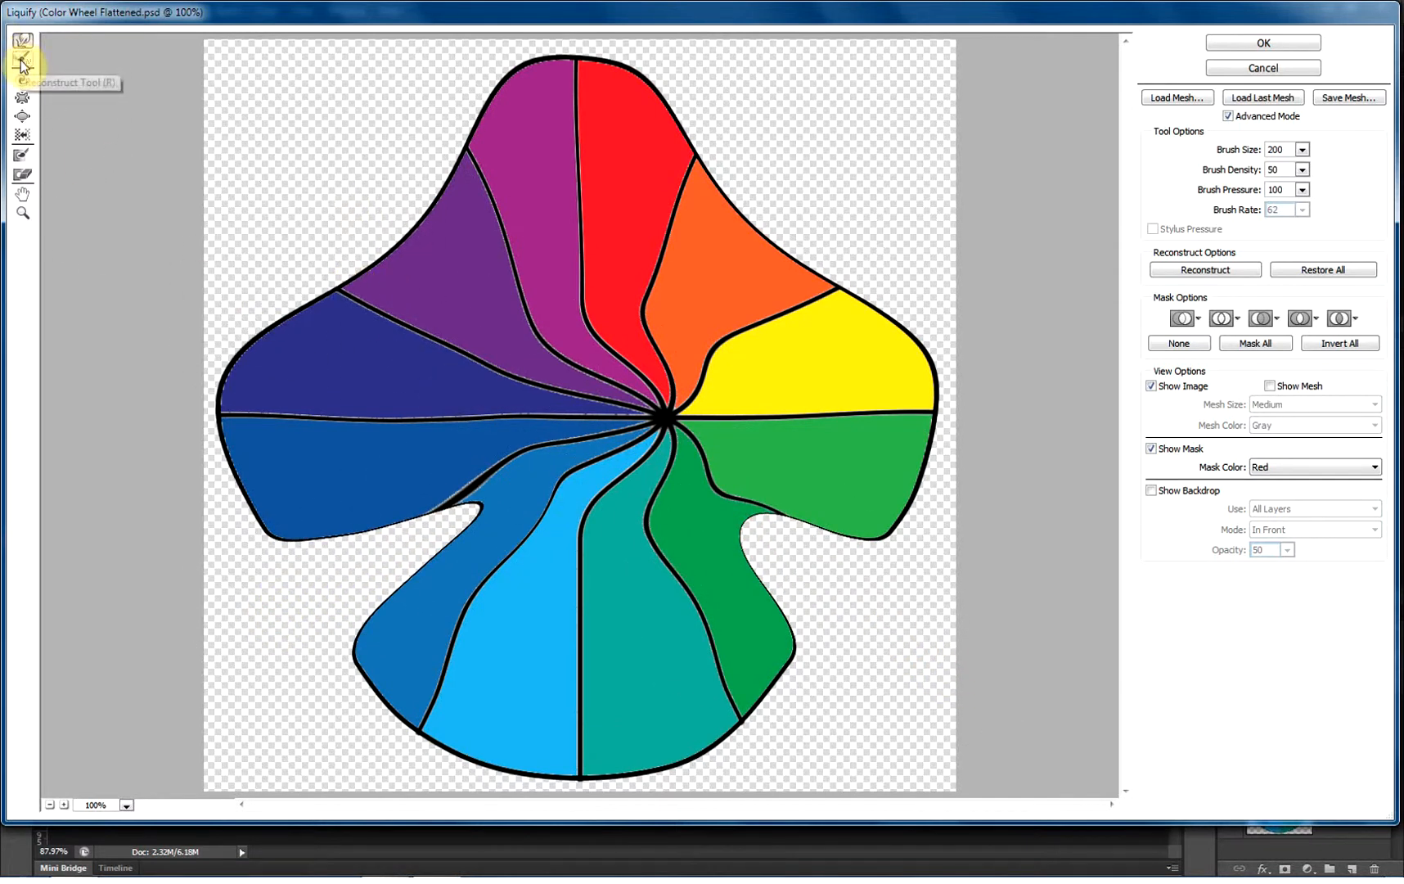
pyautogui.moveTo(121, 148)
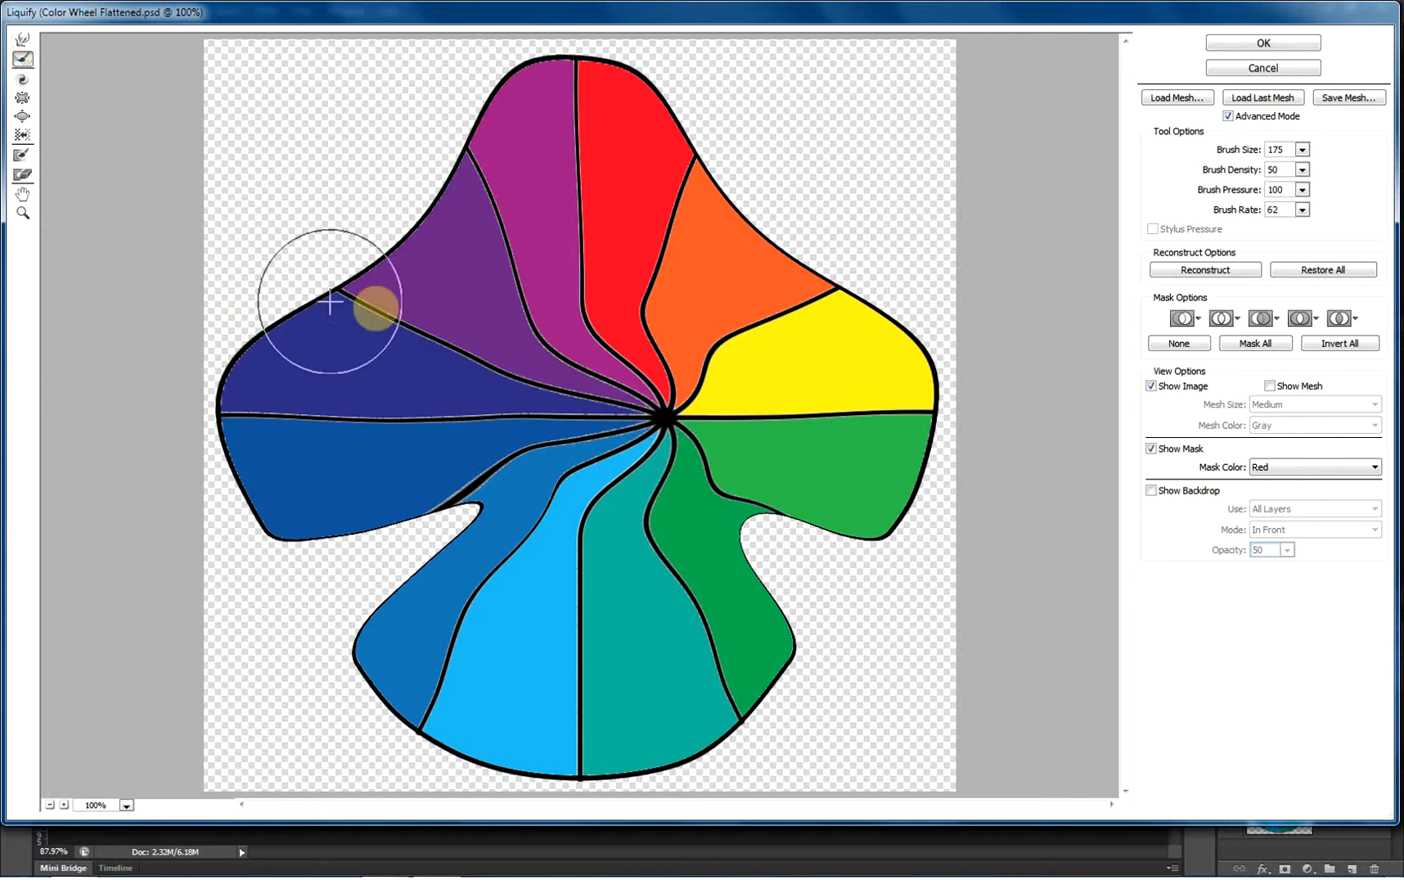
# Step: Reconstruct the warped wheel back toward a nearly round shape, smoothing remaining distortion
pyautogui.click(21, 59)
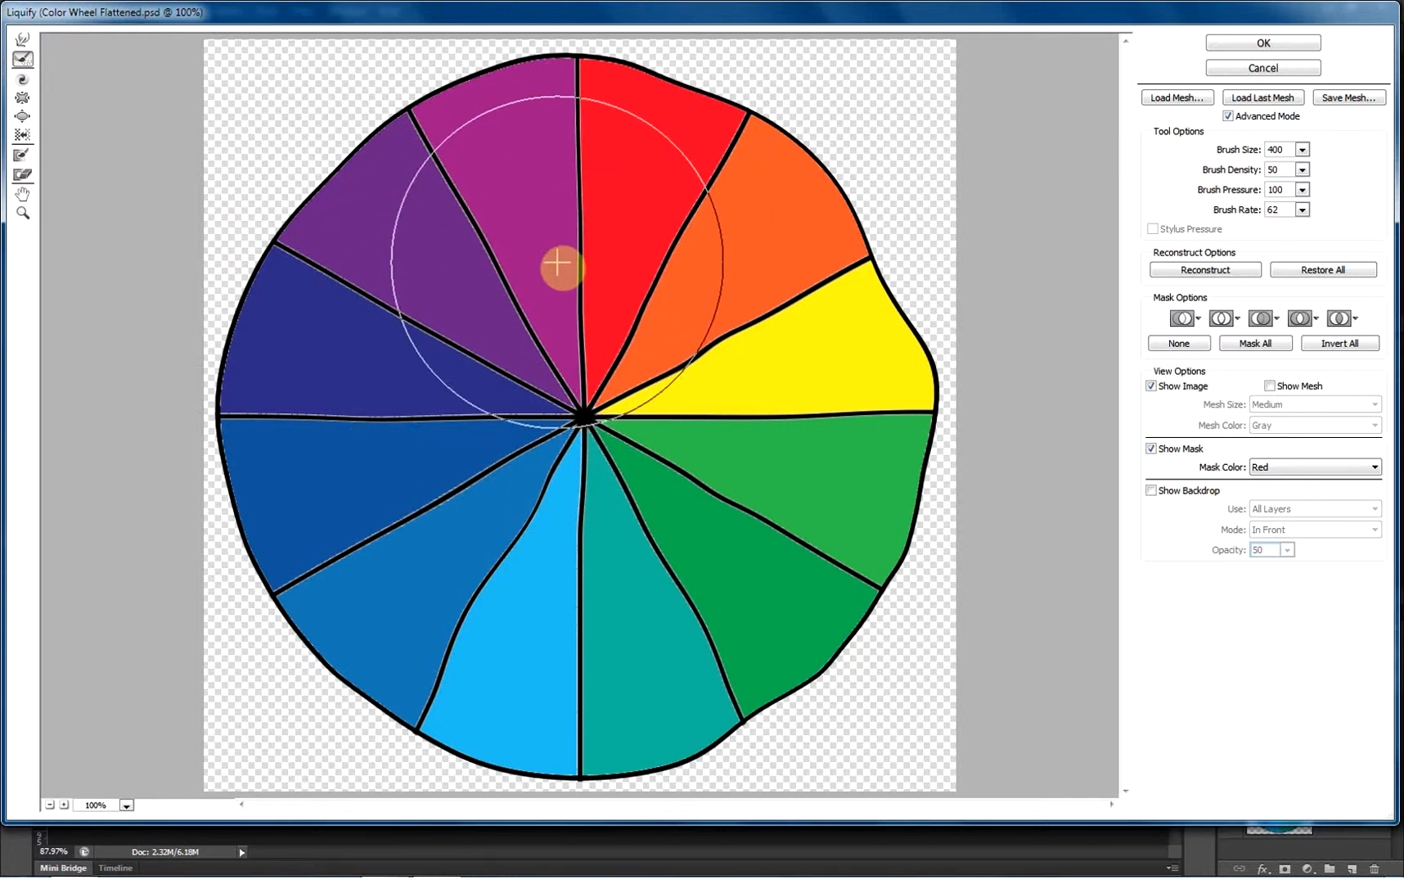
pyautogui.click(1322, 270)
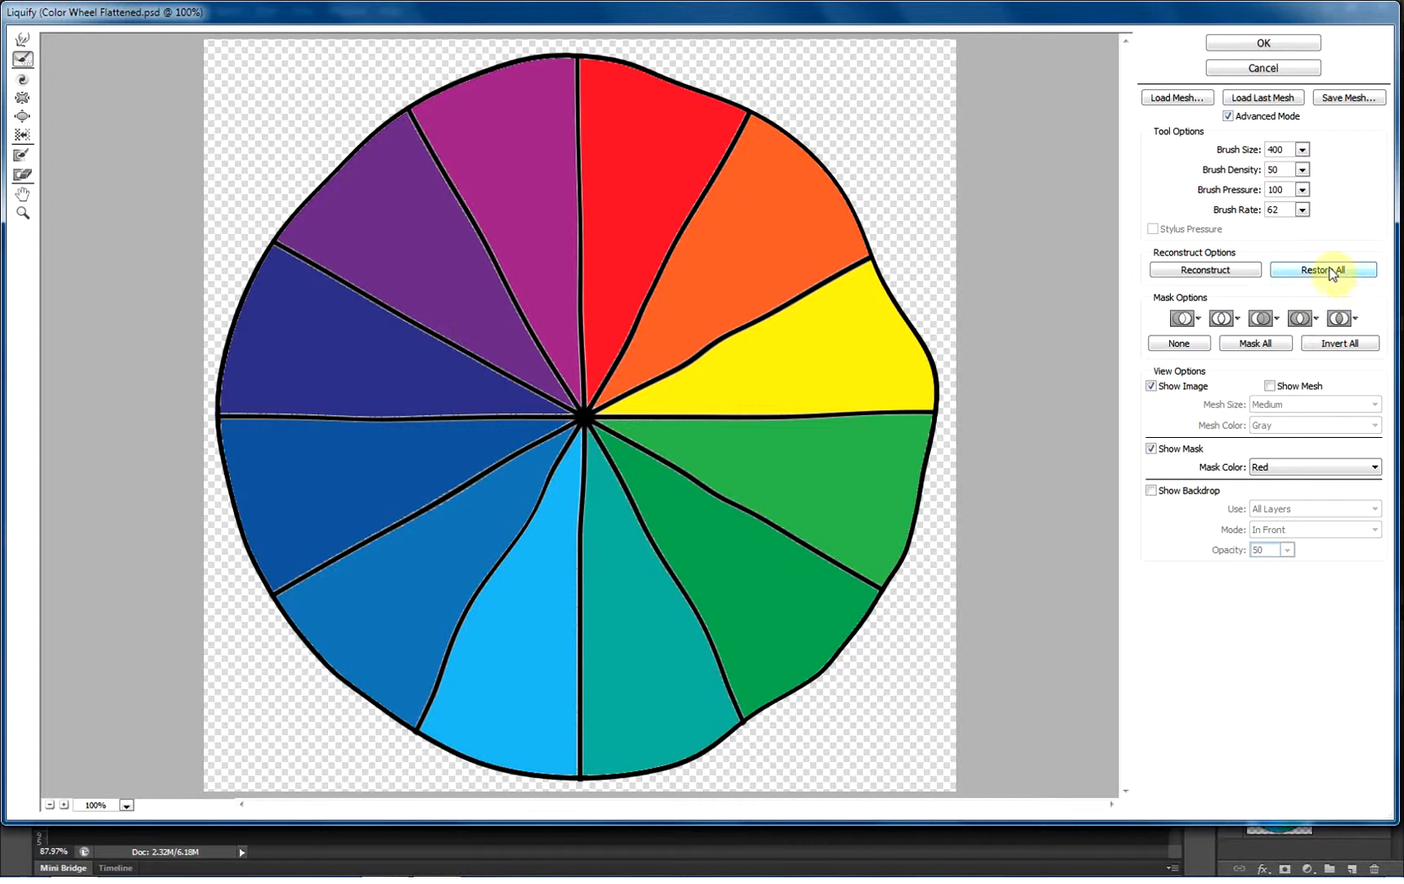
# Step: Restore the wheel fully, then adjust and retype the Twirl brush rate value
pyautogui.click(1324, 270)
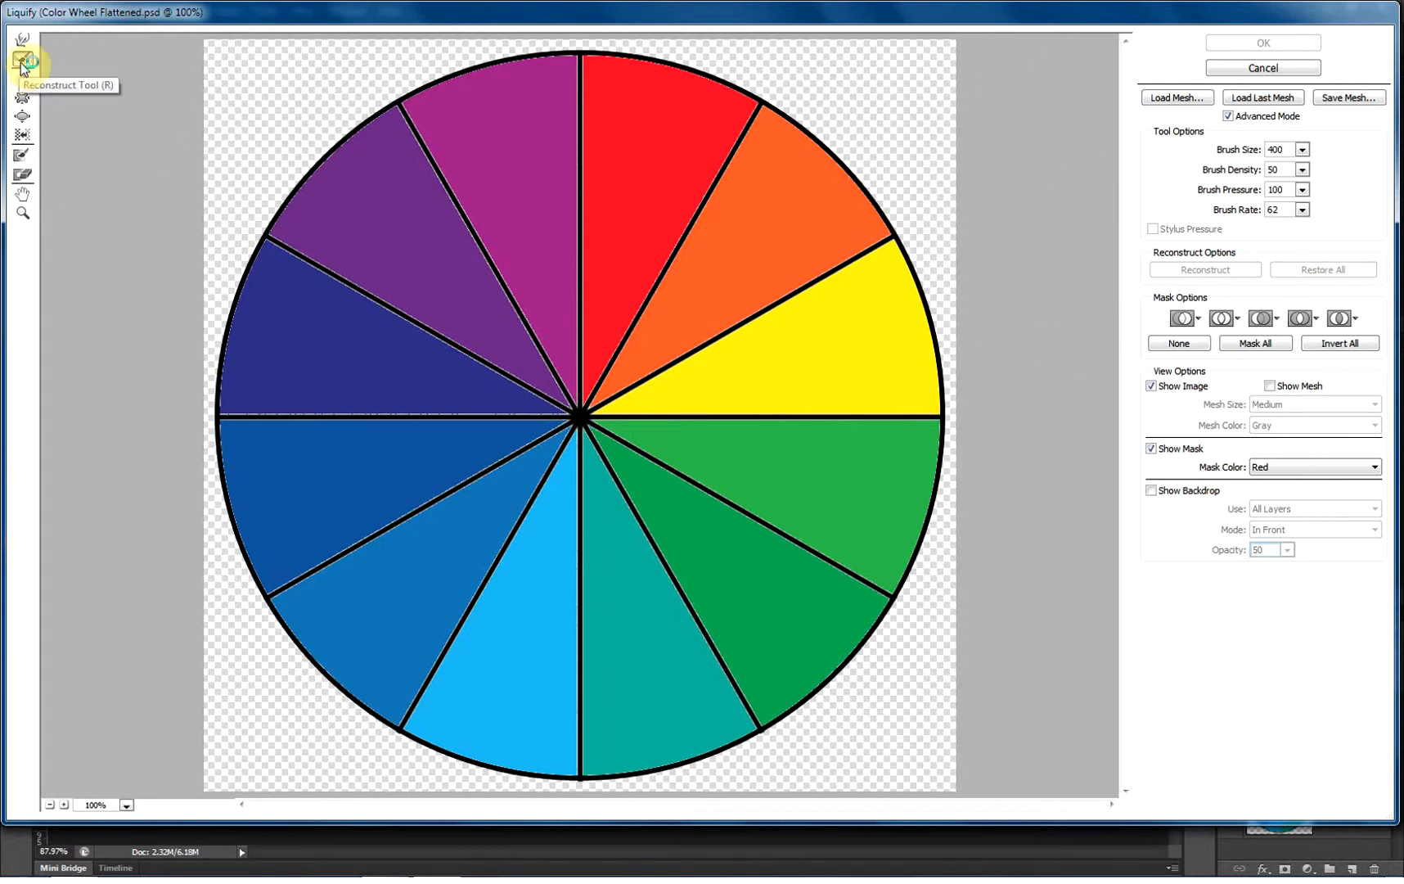
pyautogui.moveTo(23, 61)
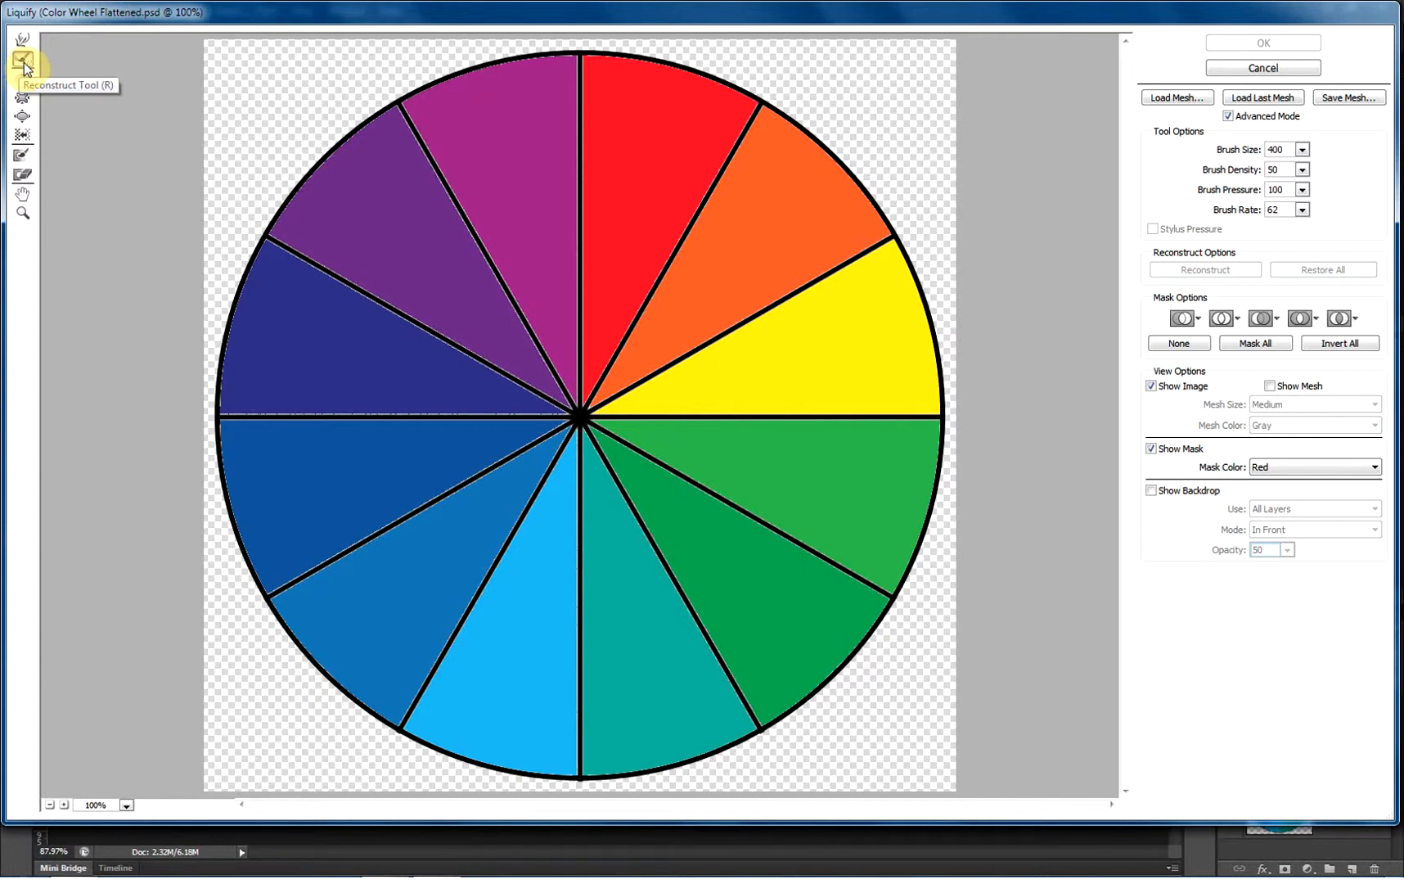
pyautogui.moveTo(355, 90)
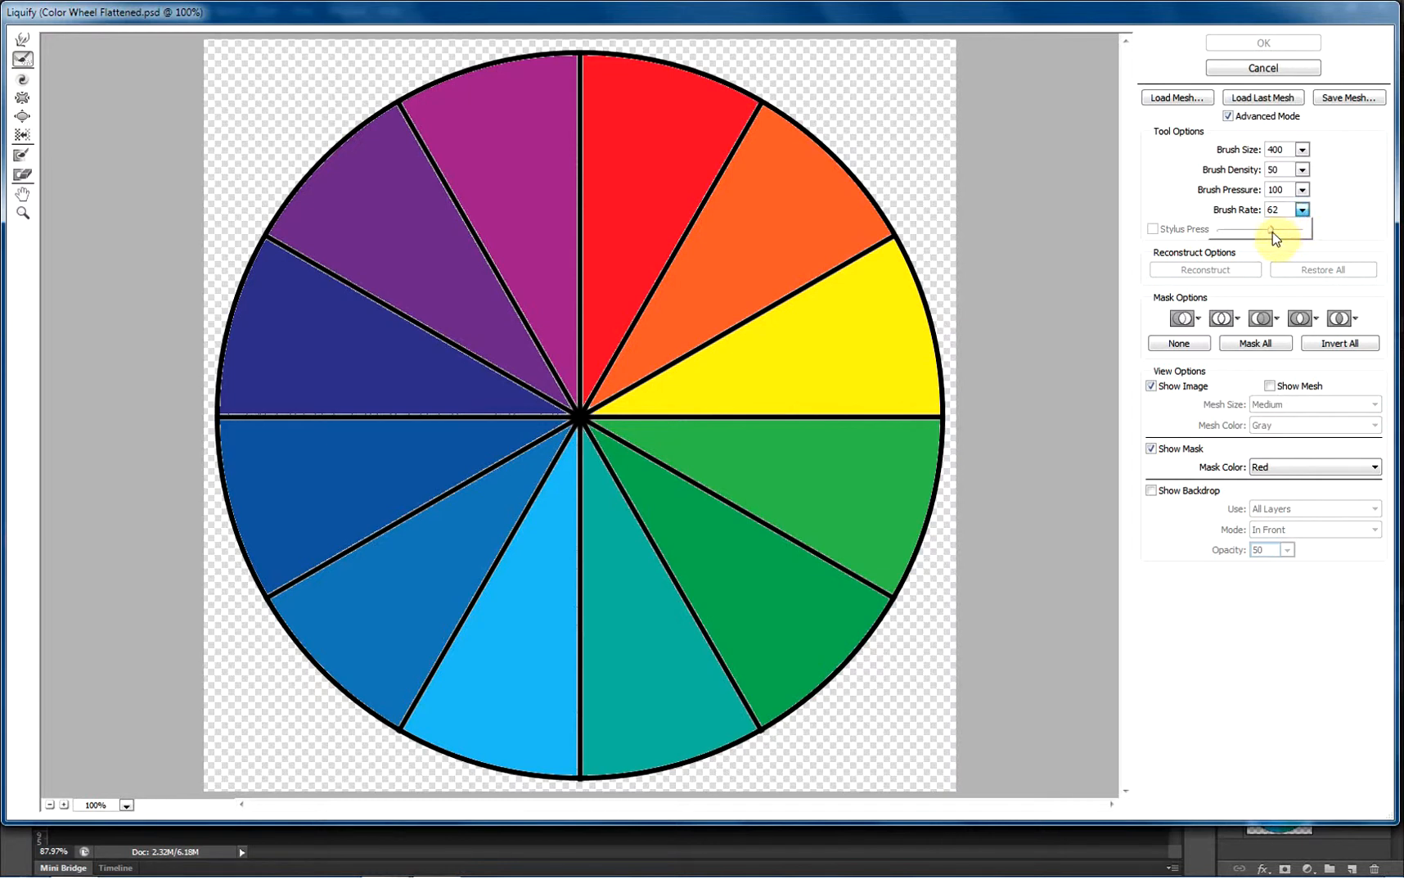
pyautogui.click(1299, 204)
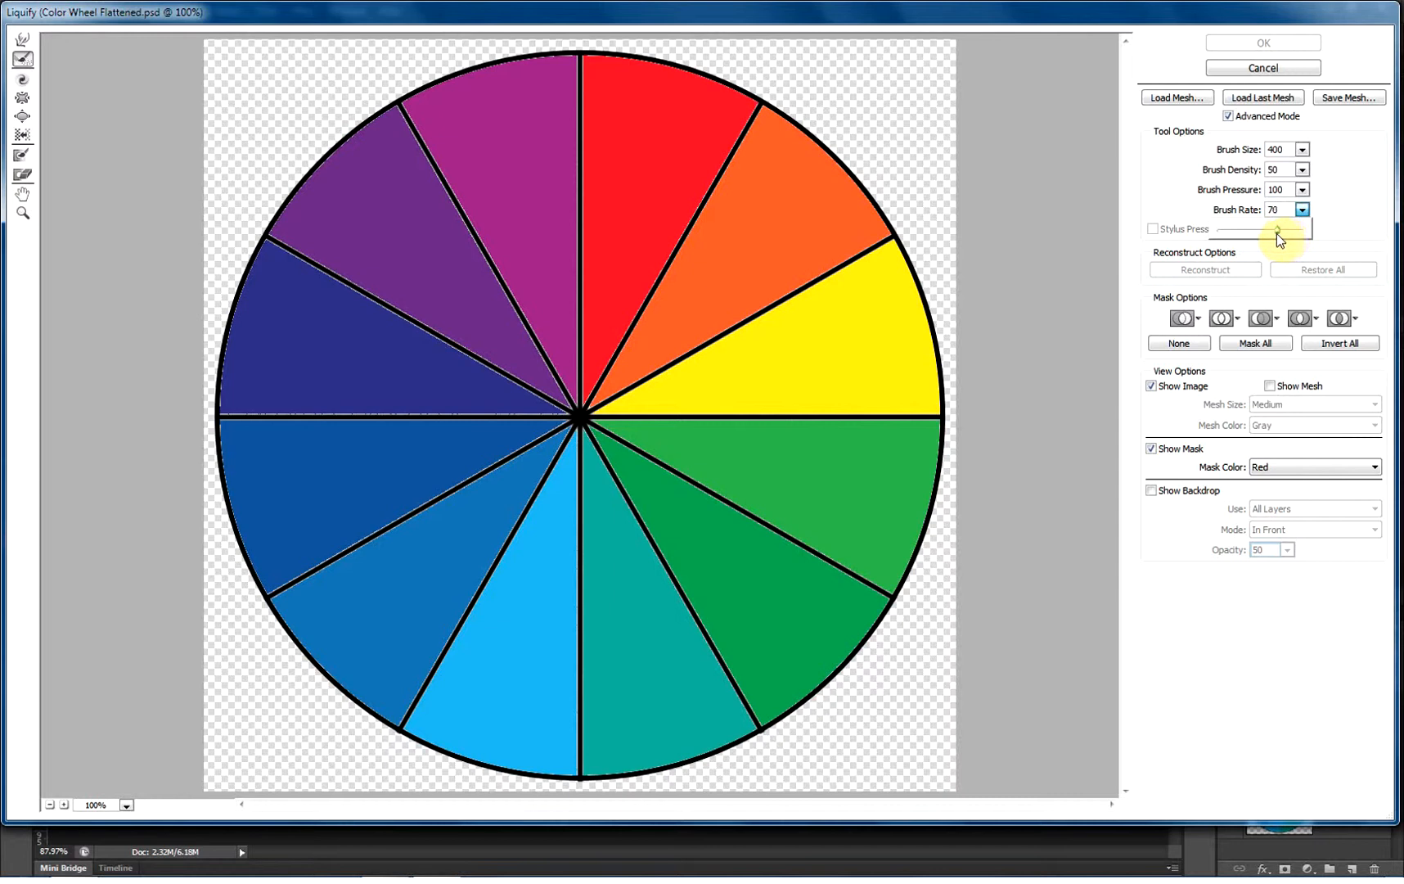
pyautogui.click(1299, 206)
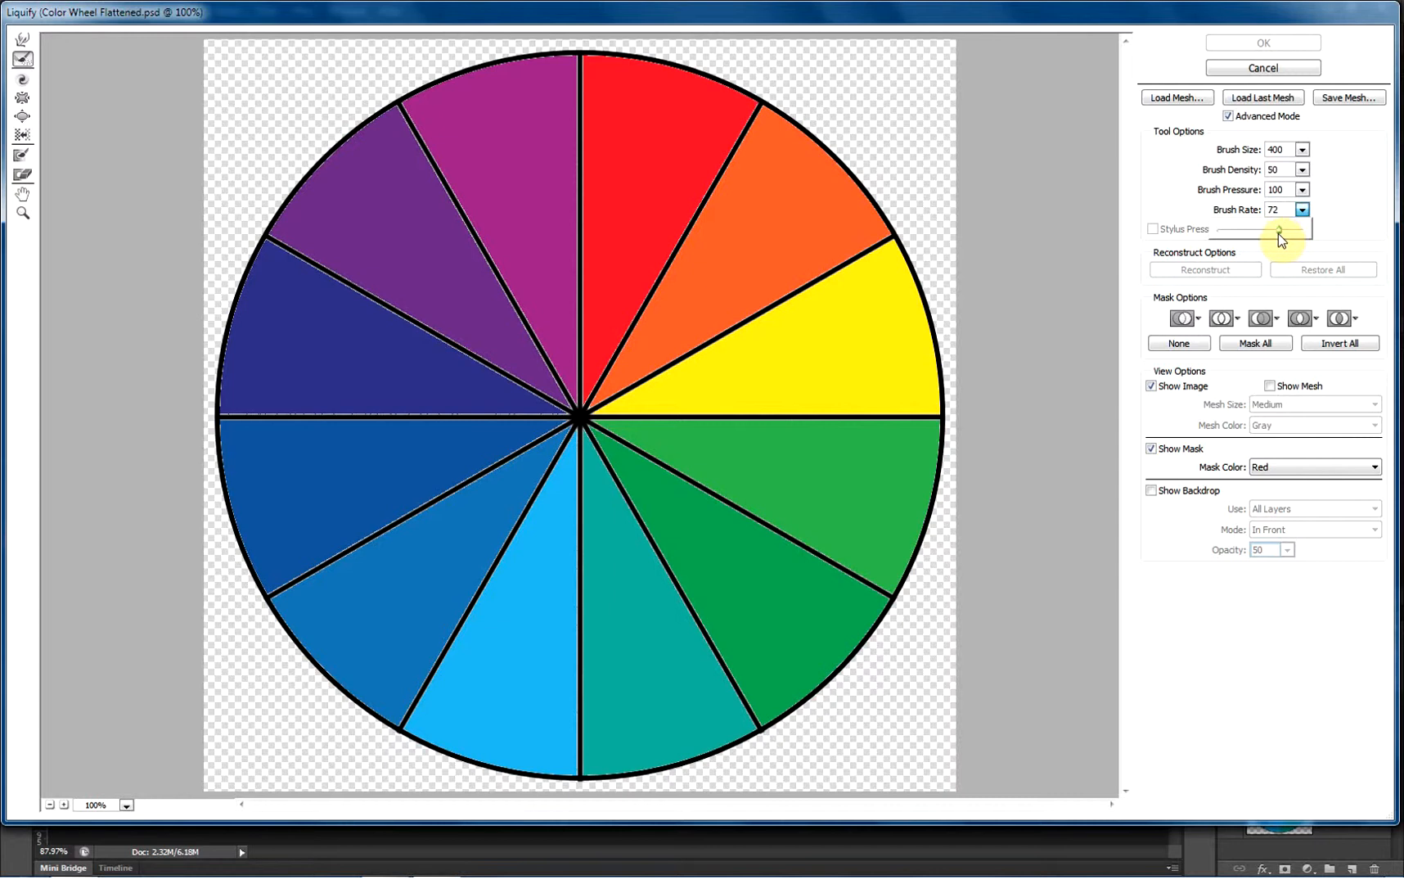
pyautogui.click(1301, 213)
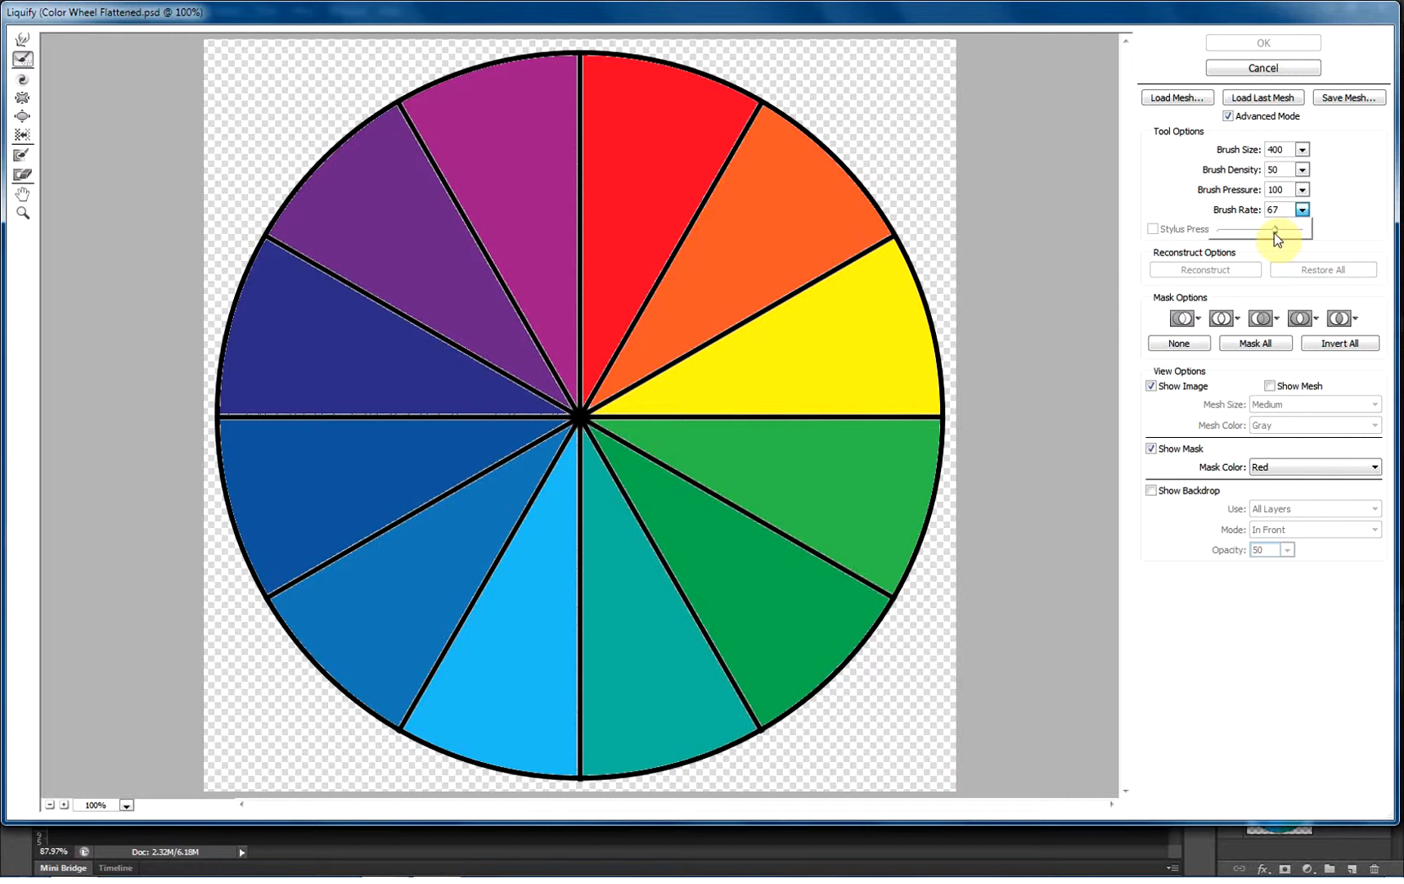
pyautogui.tripleClick(1273, 208)
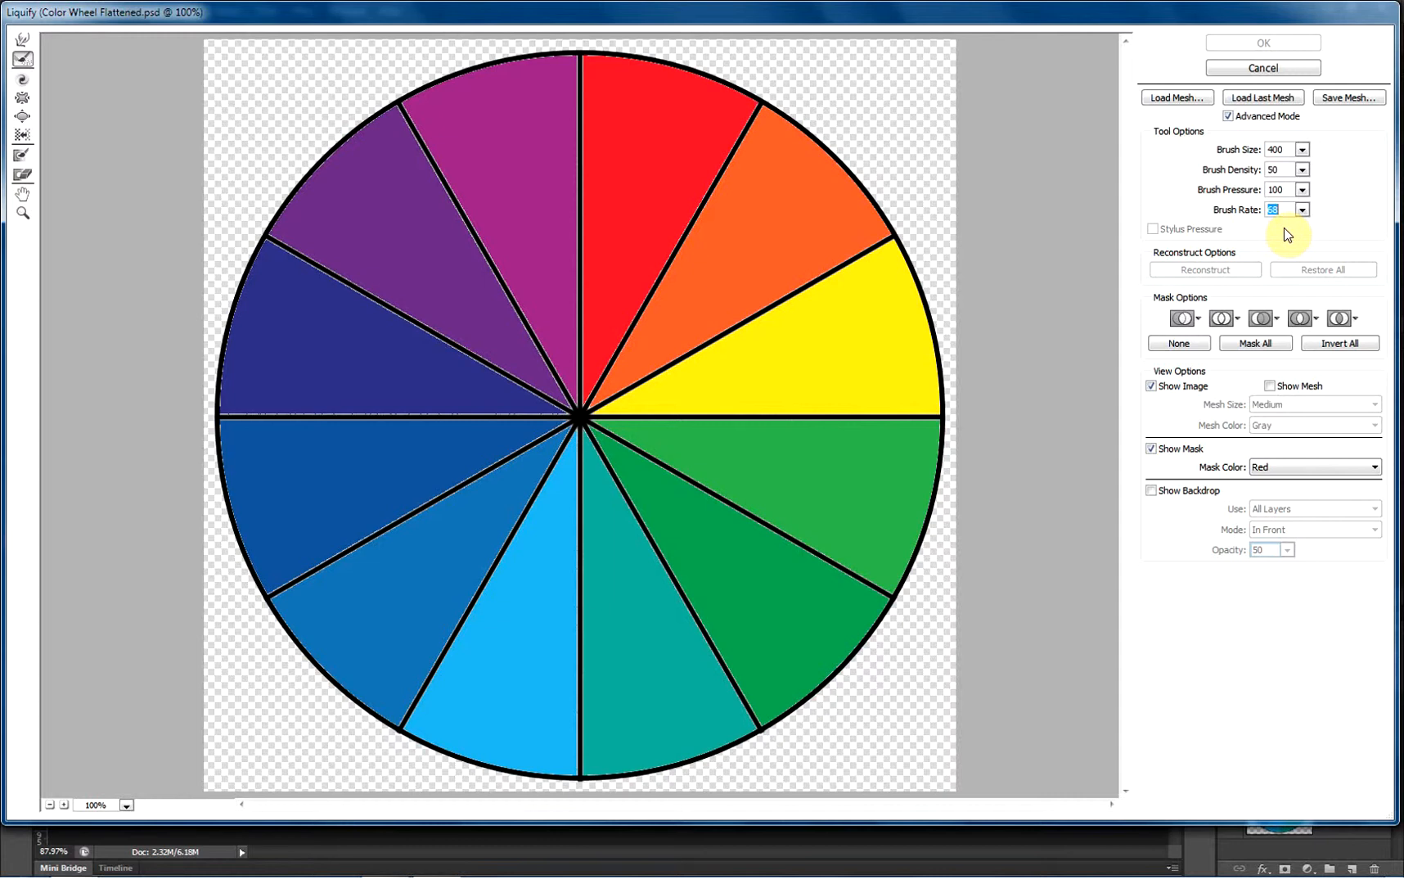
pyautogui.moveTo(1386, 378)
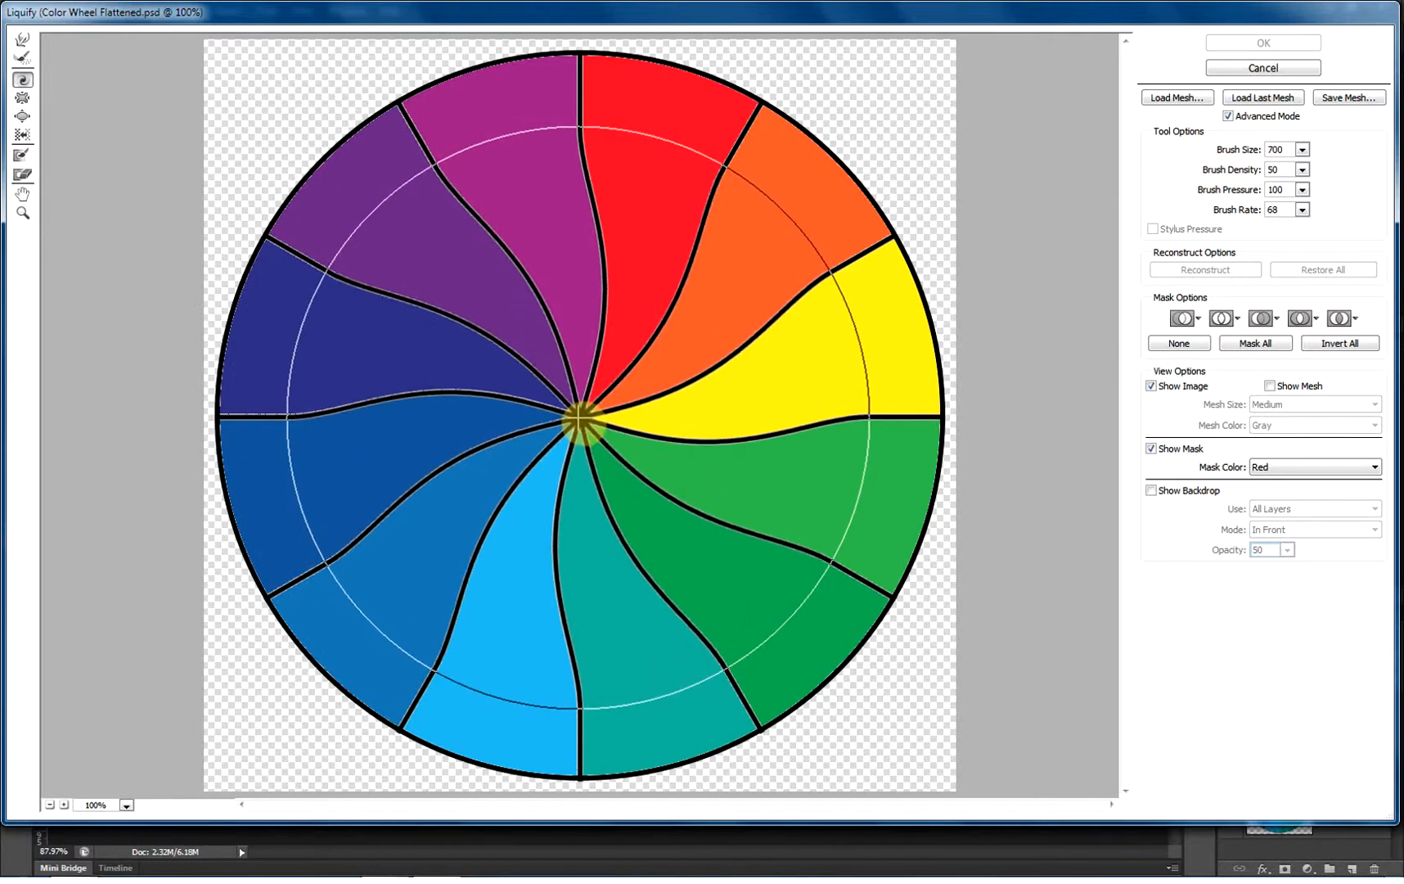
# Step: Twirl the wheel's centre into a tight multicoloured spiral
pyautogui.click(1322, 270)
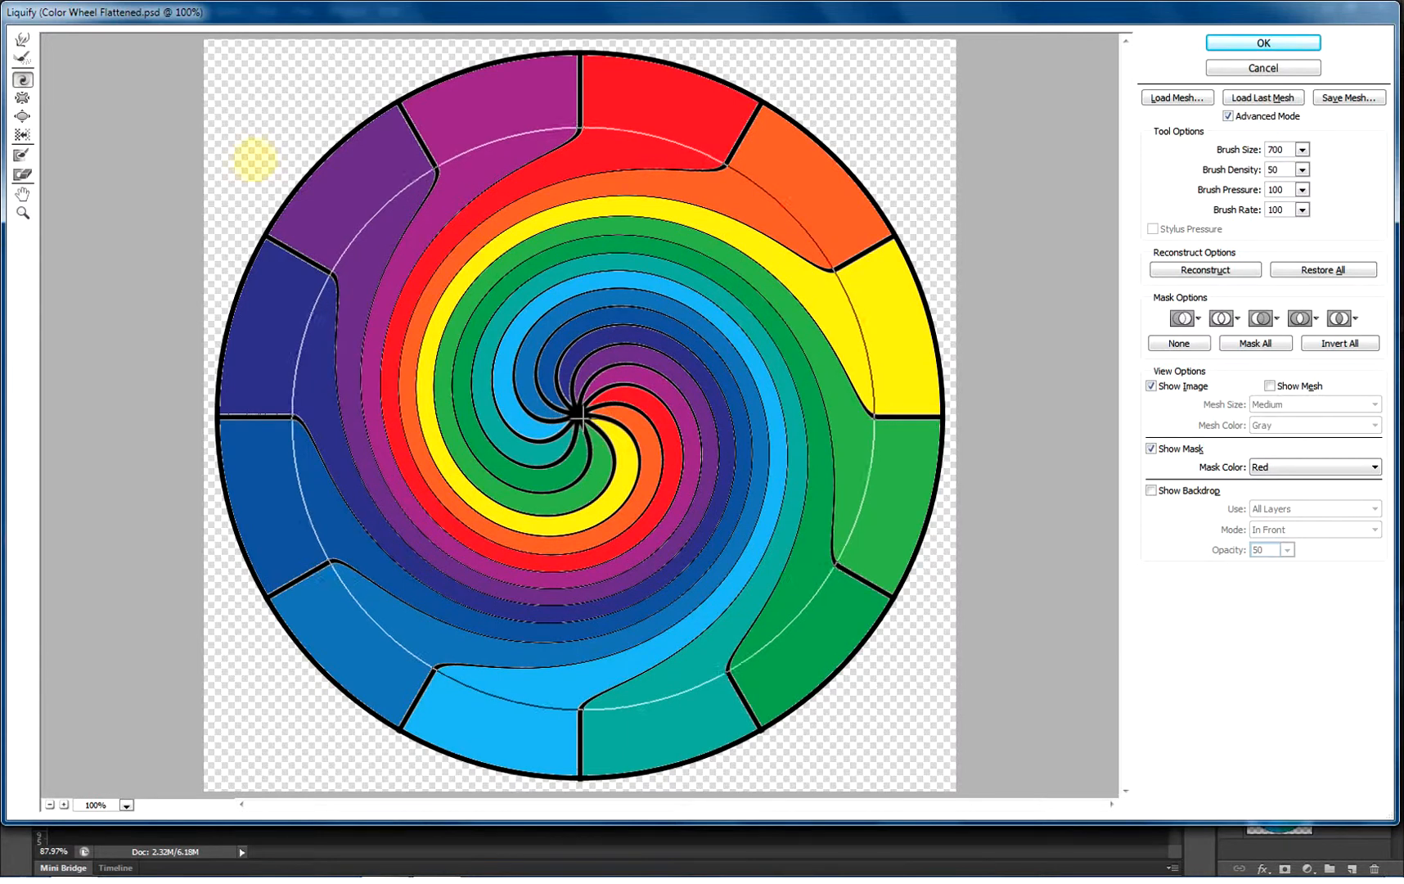
pyautogui.click(1322, 270)
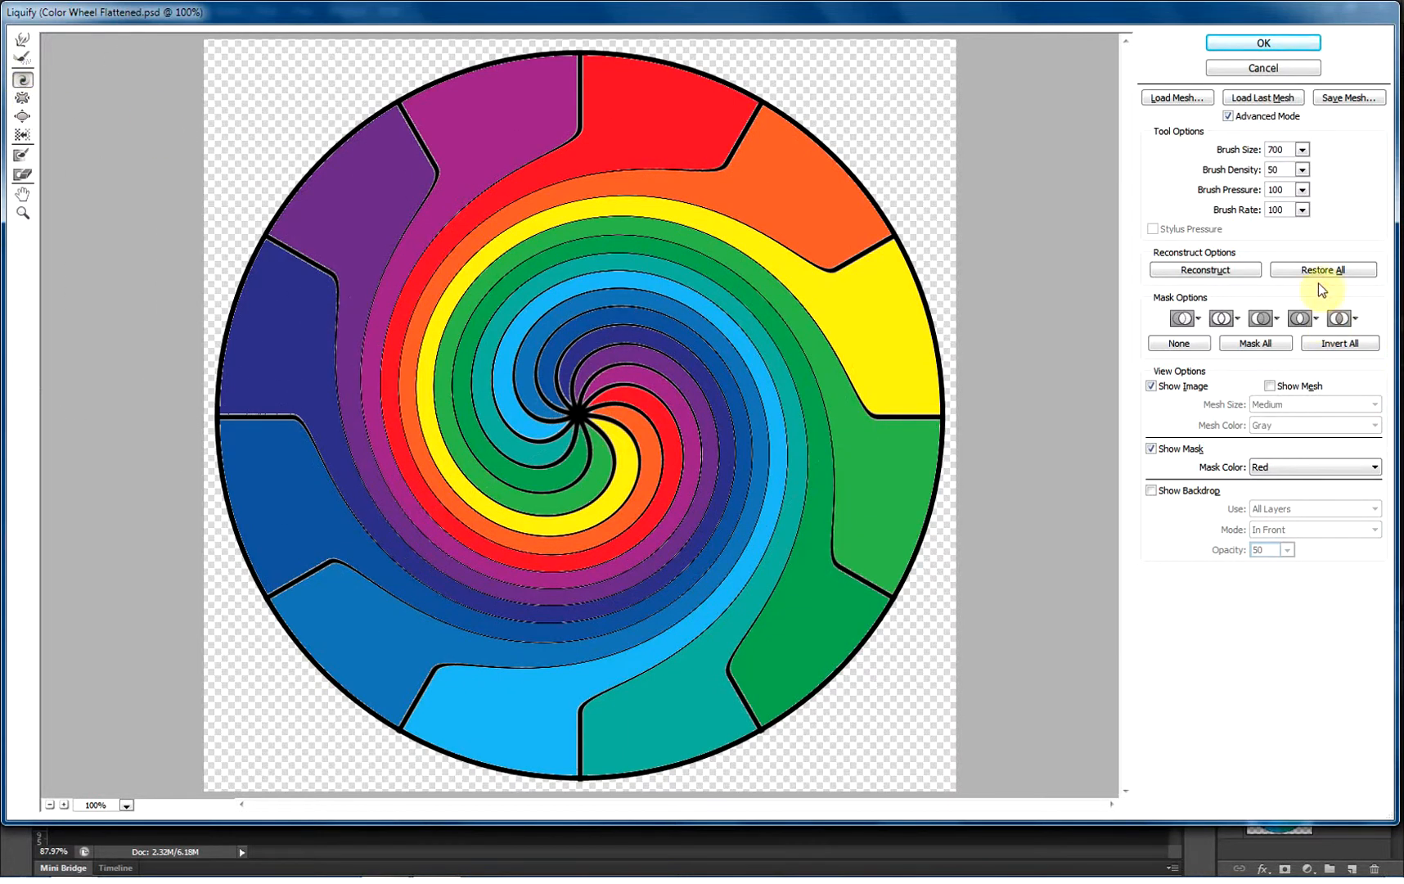
# Step: Restore All to drop the spiral and lower the brush rate for edge warping and bloating
pyautogui.click(1322, 271)
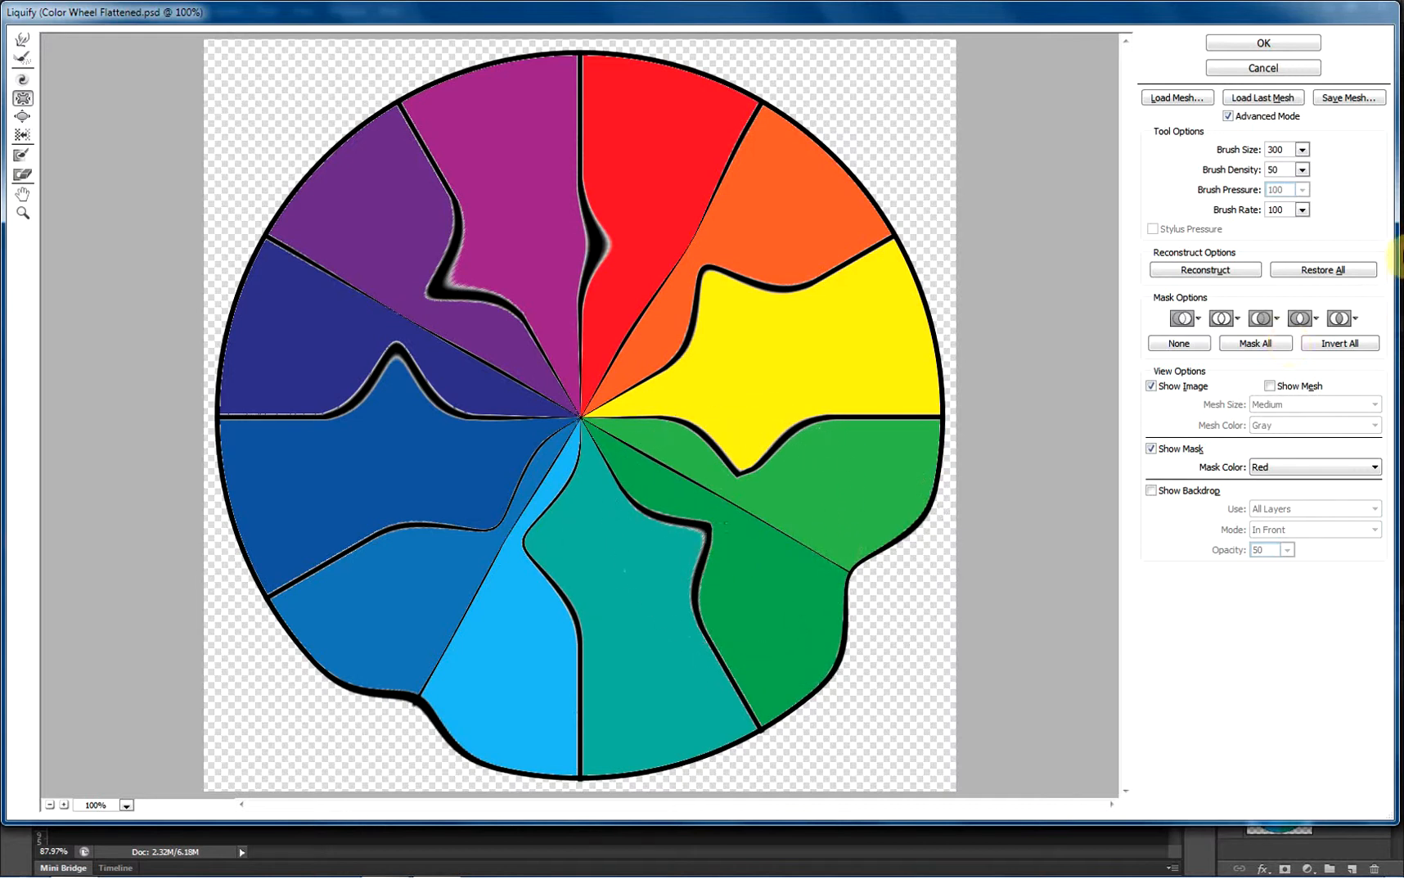
pyautogui.click(1296, 210)
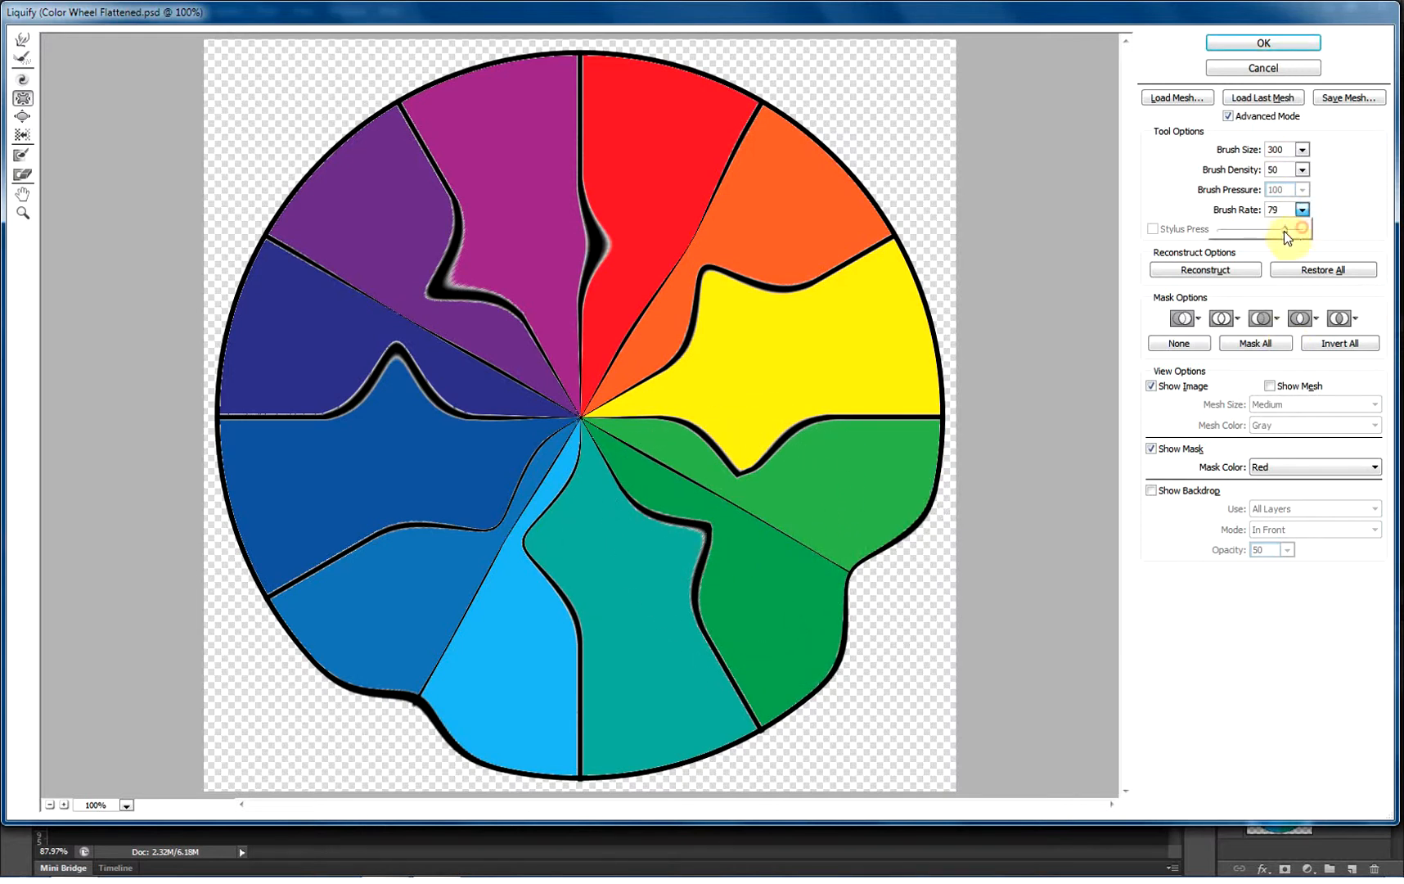
pyautogui.click(1301, 210)
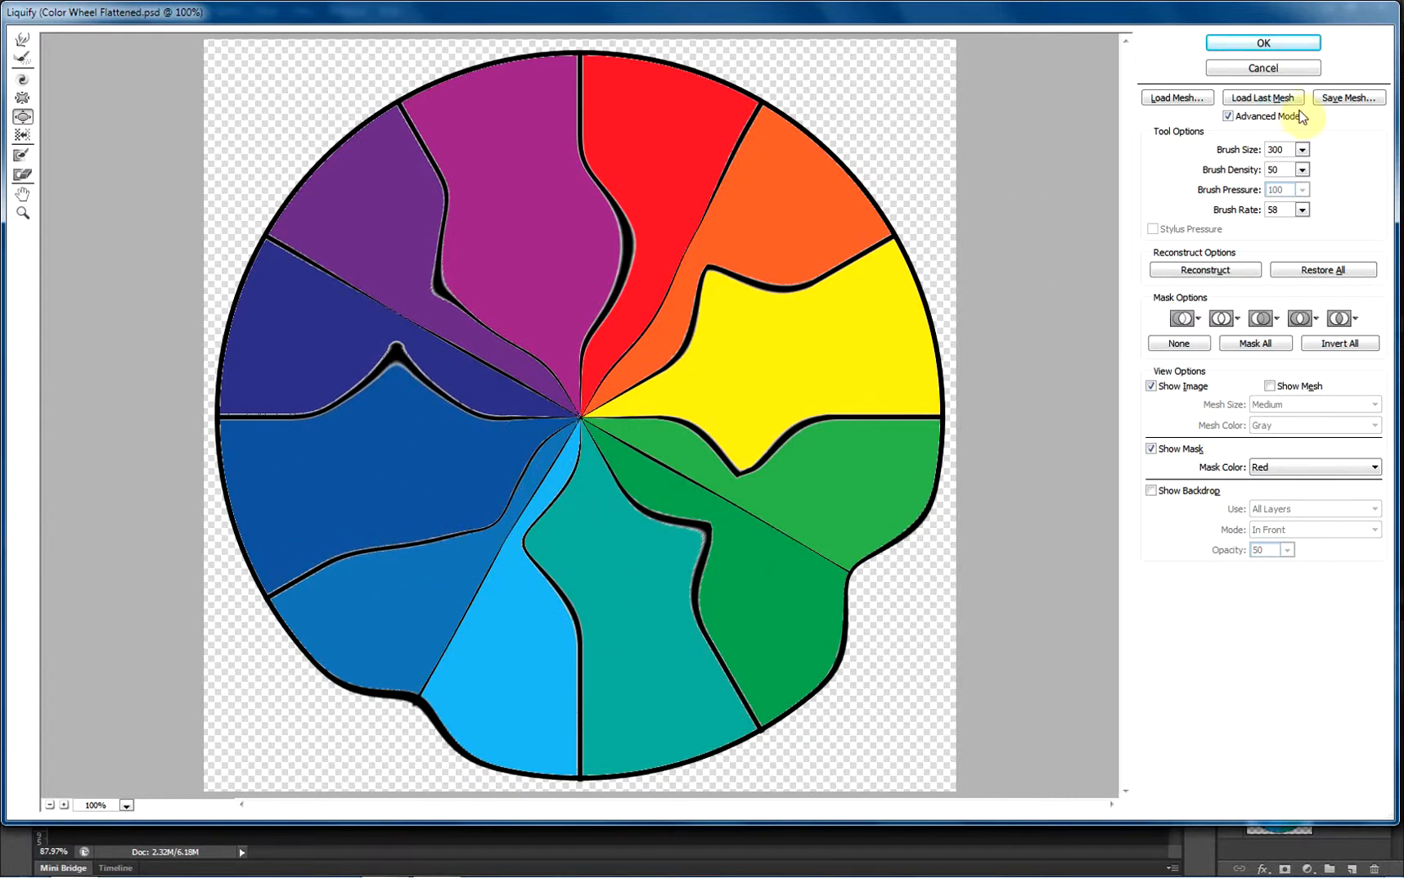
pyautogui.click(1301, 209)
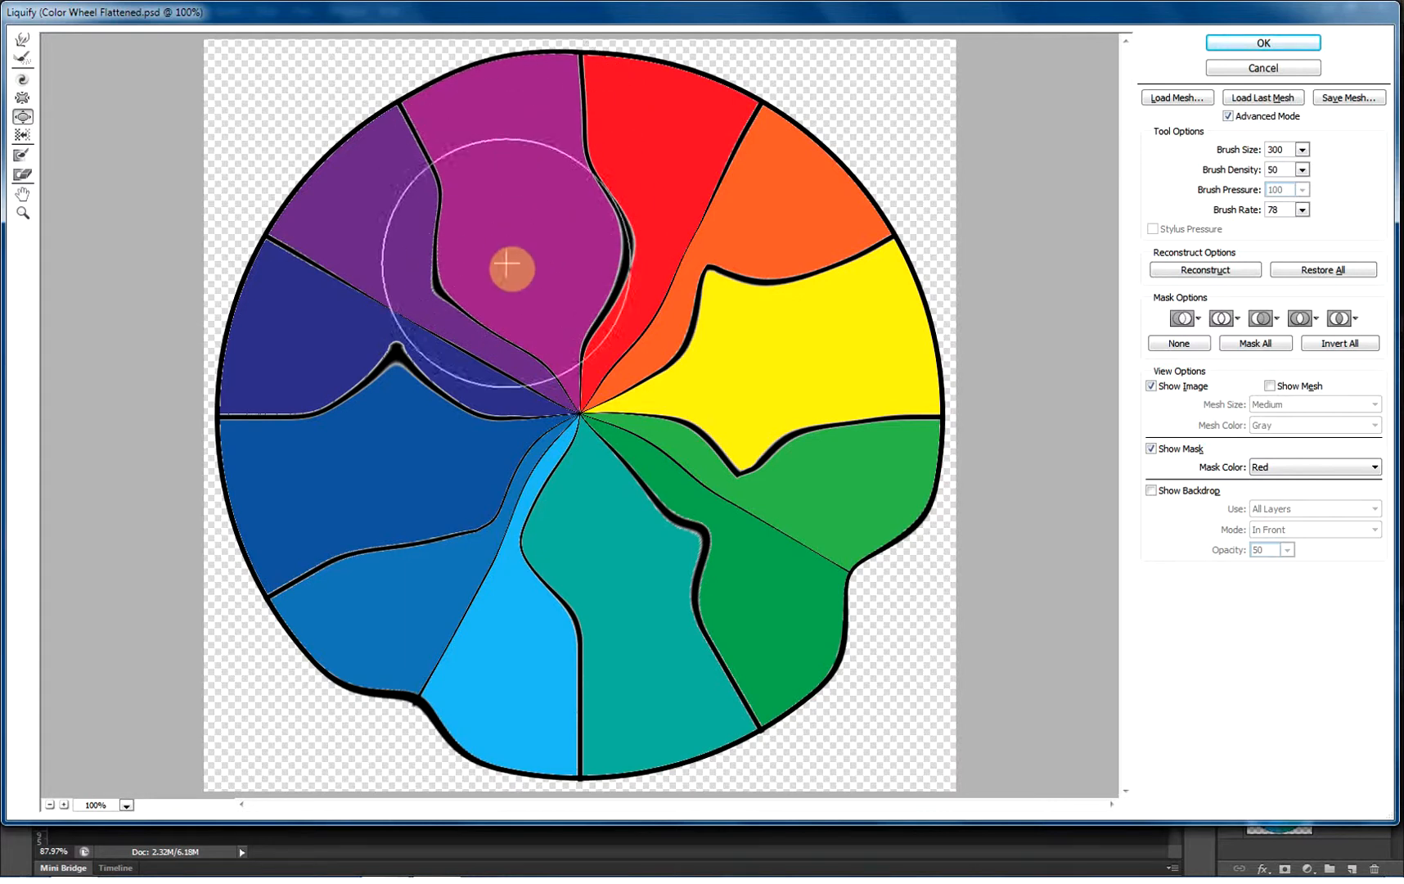
pyautogui.moveTo(1276, 306)
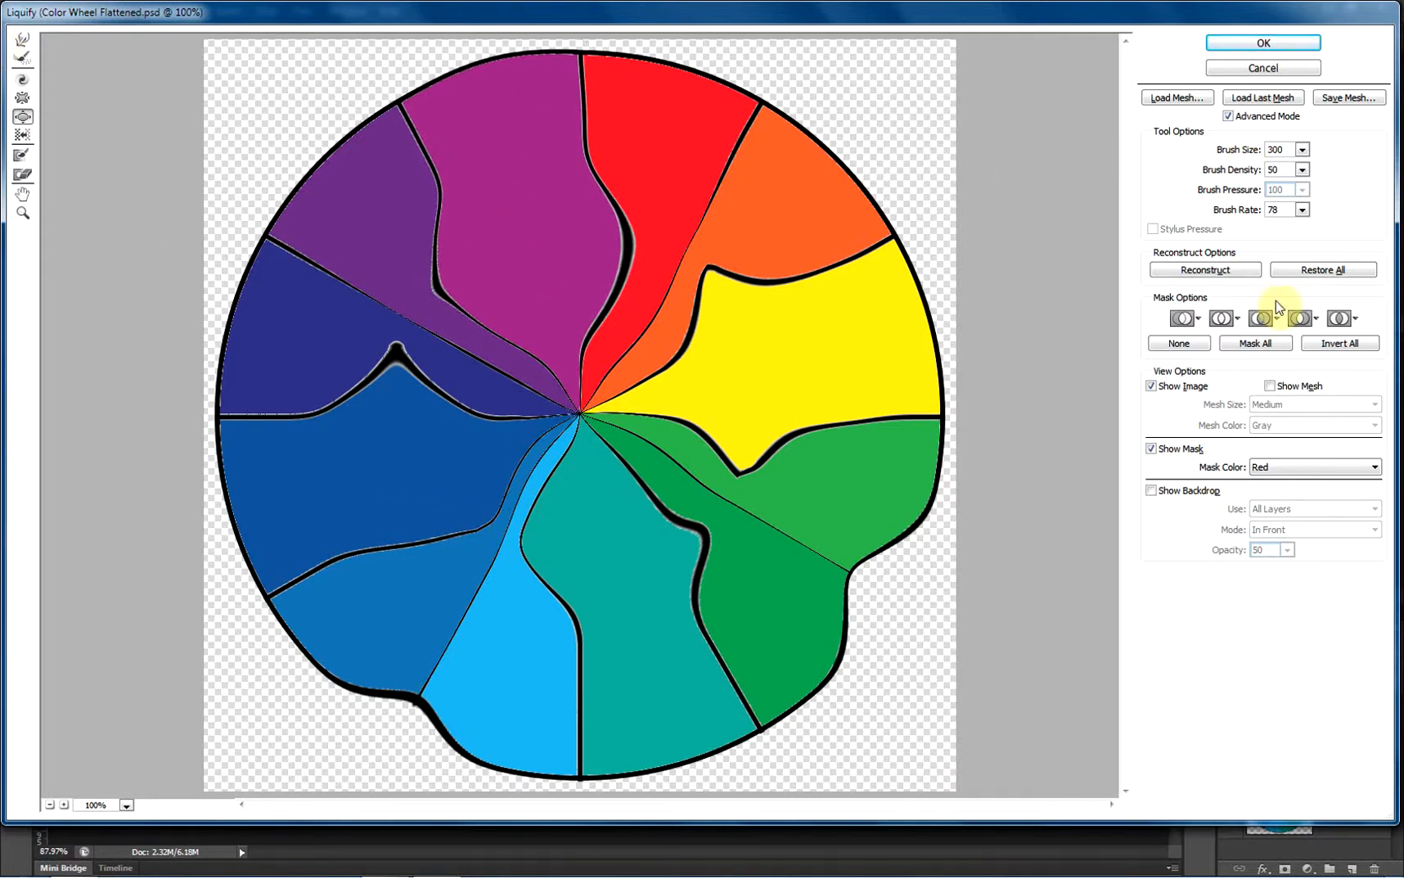
# Step: Clear the ripples and bloat the upper-left purple wedges outward into a large bulge
pyautogui.click(1322, 270)
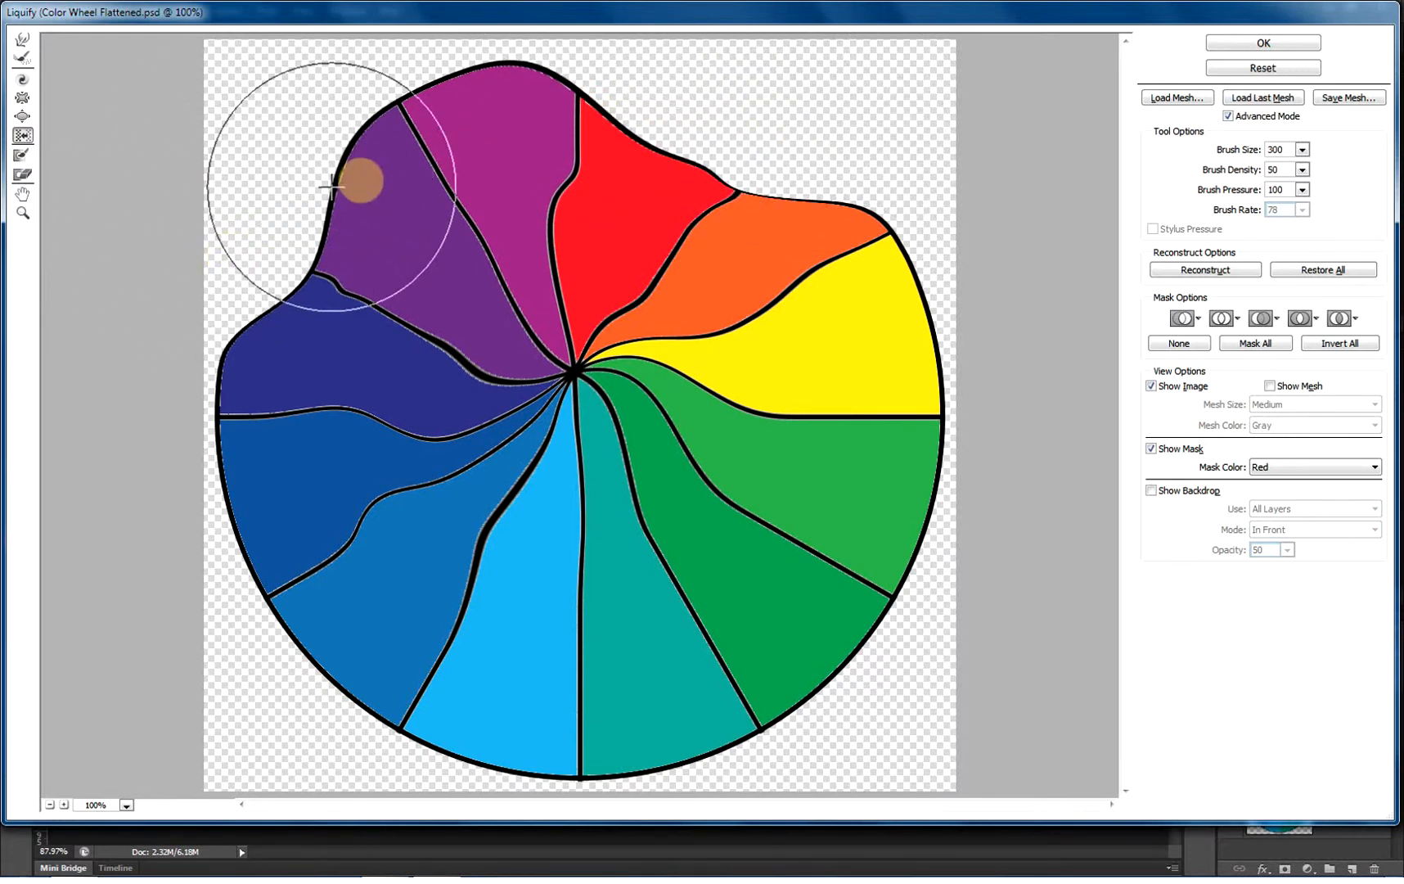
pyautogui.moveTo(357, 181); pyautogui.dragTo(345, 170)
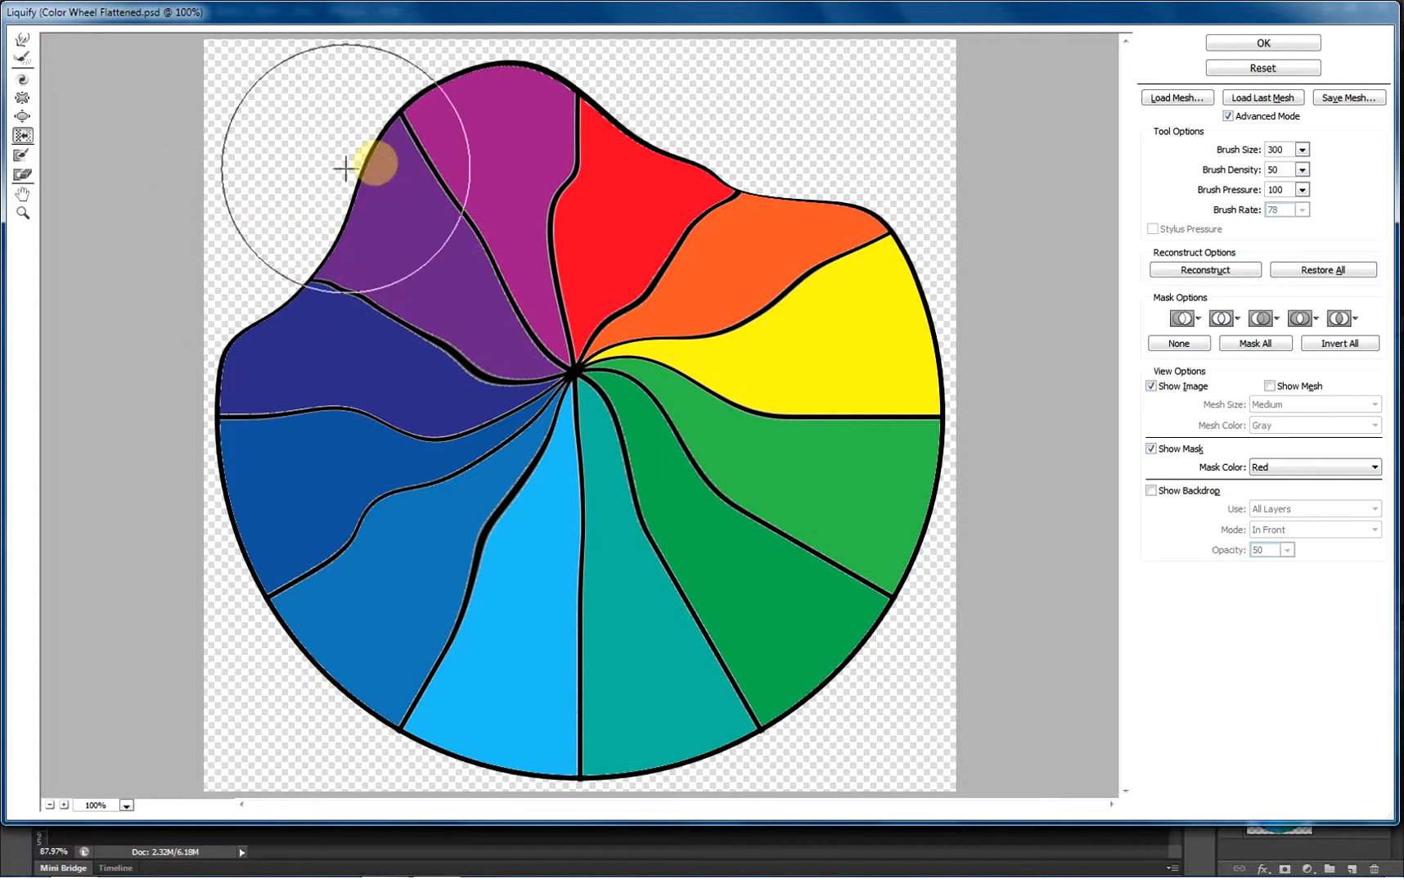
pyautogui.moveTo(345, 169); pyautogui.dragTo(256, 205)
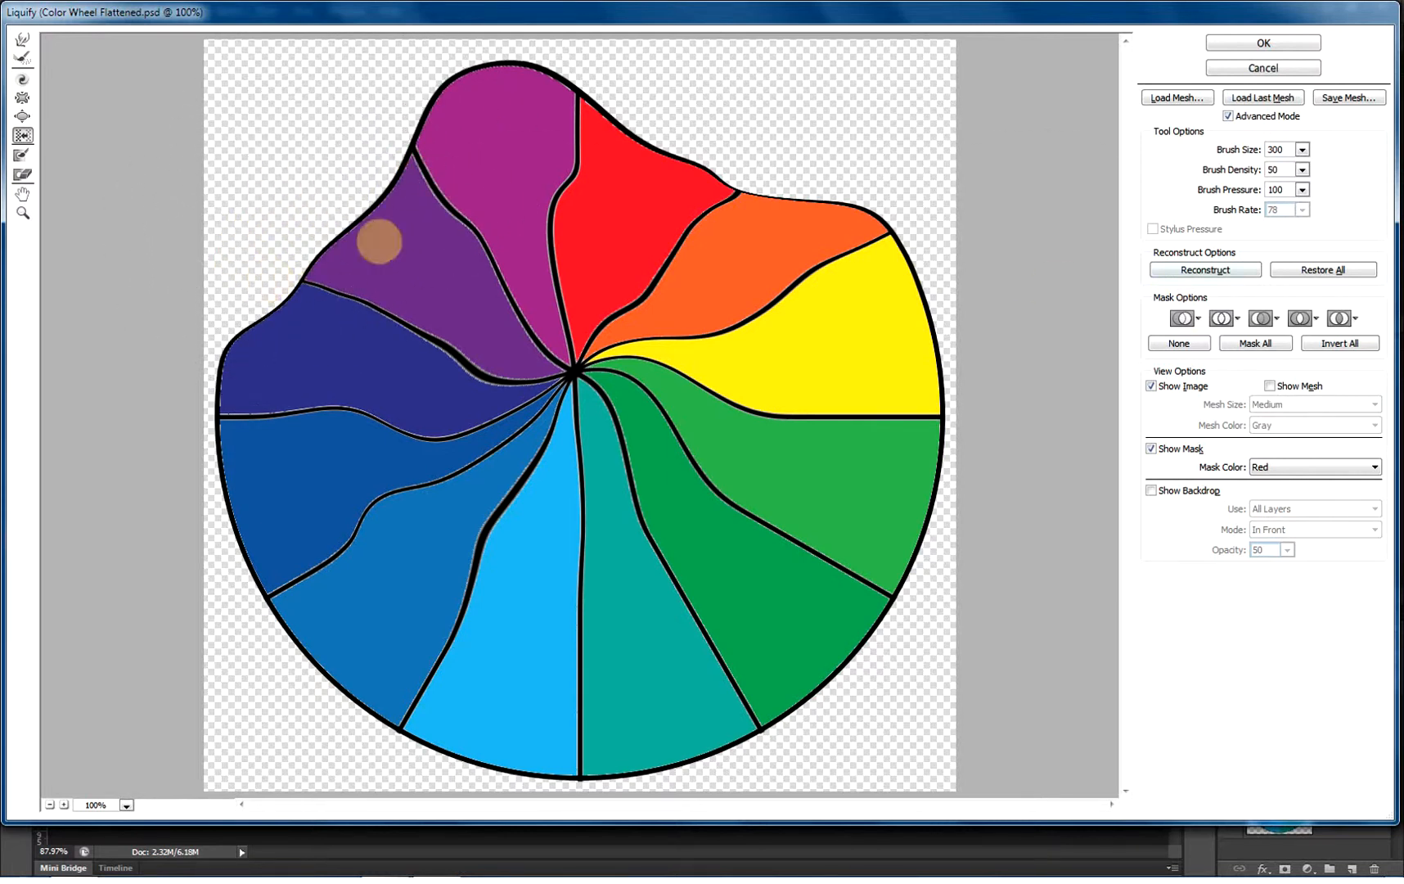
pyautogui.click(1322, 270)
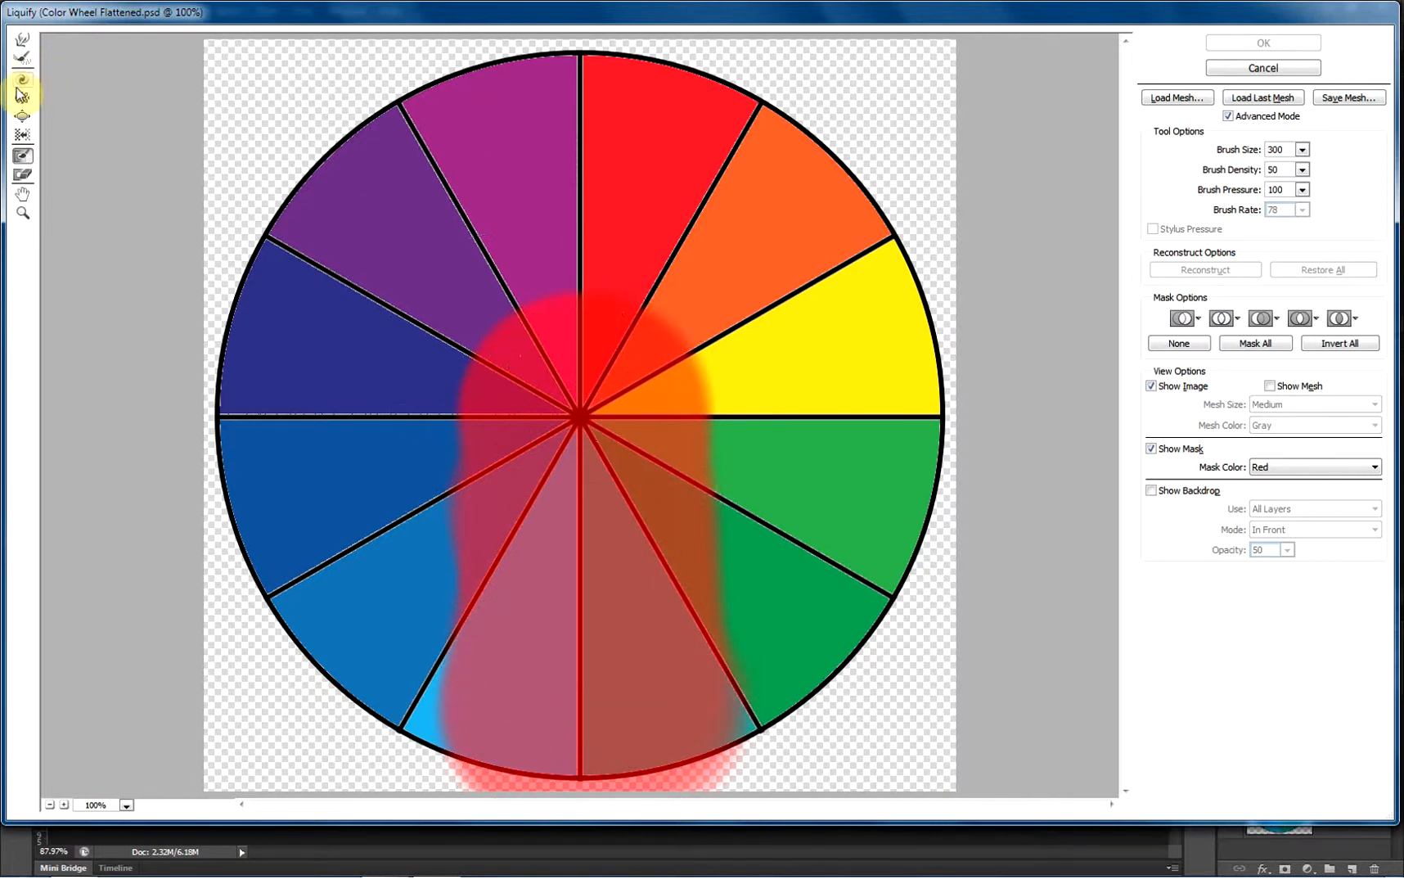
pyautogui.moveTo(22, 42)
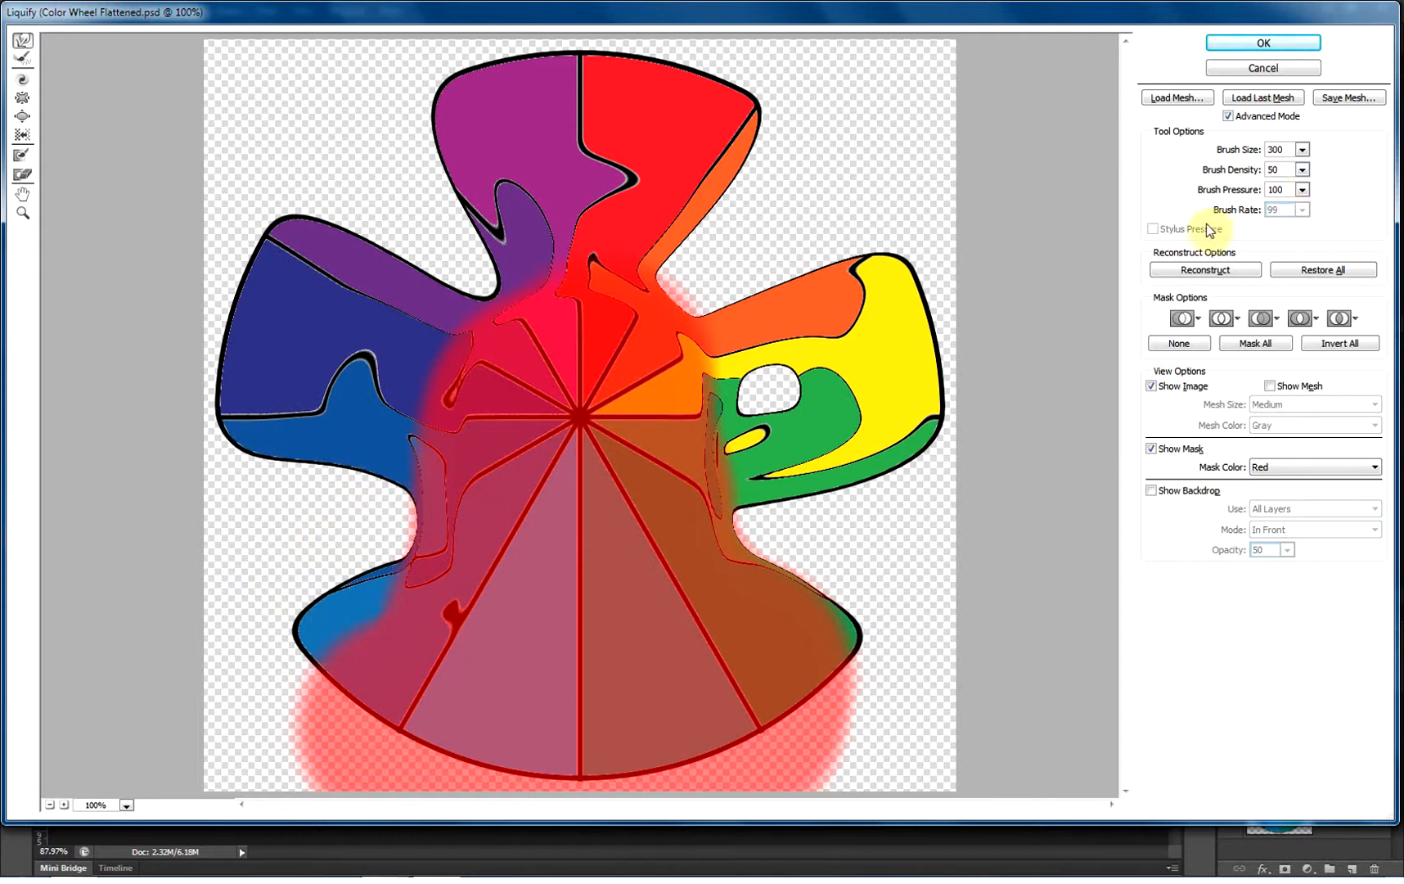
pyautogui.moveTo(193, 354)
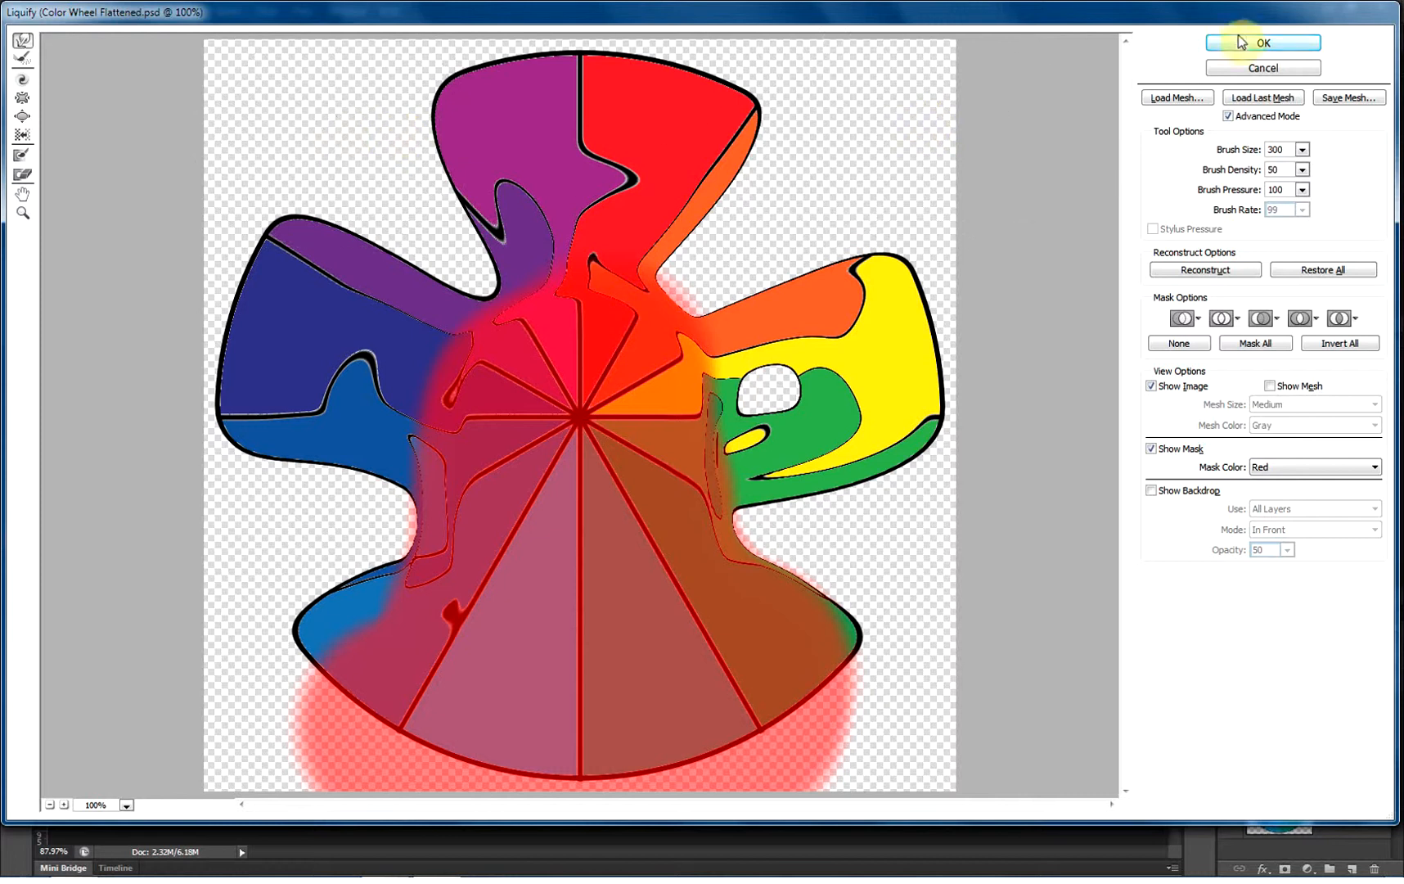
pyautogui.moveTo(1263, 42)
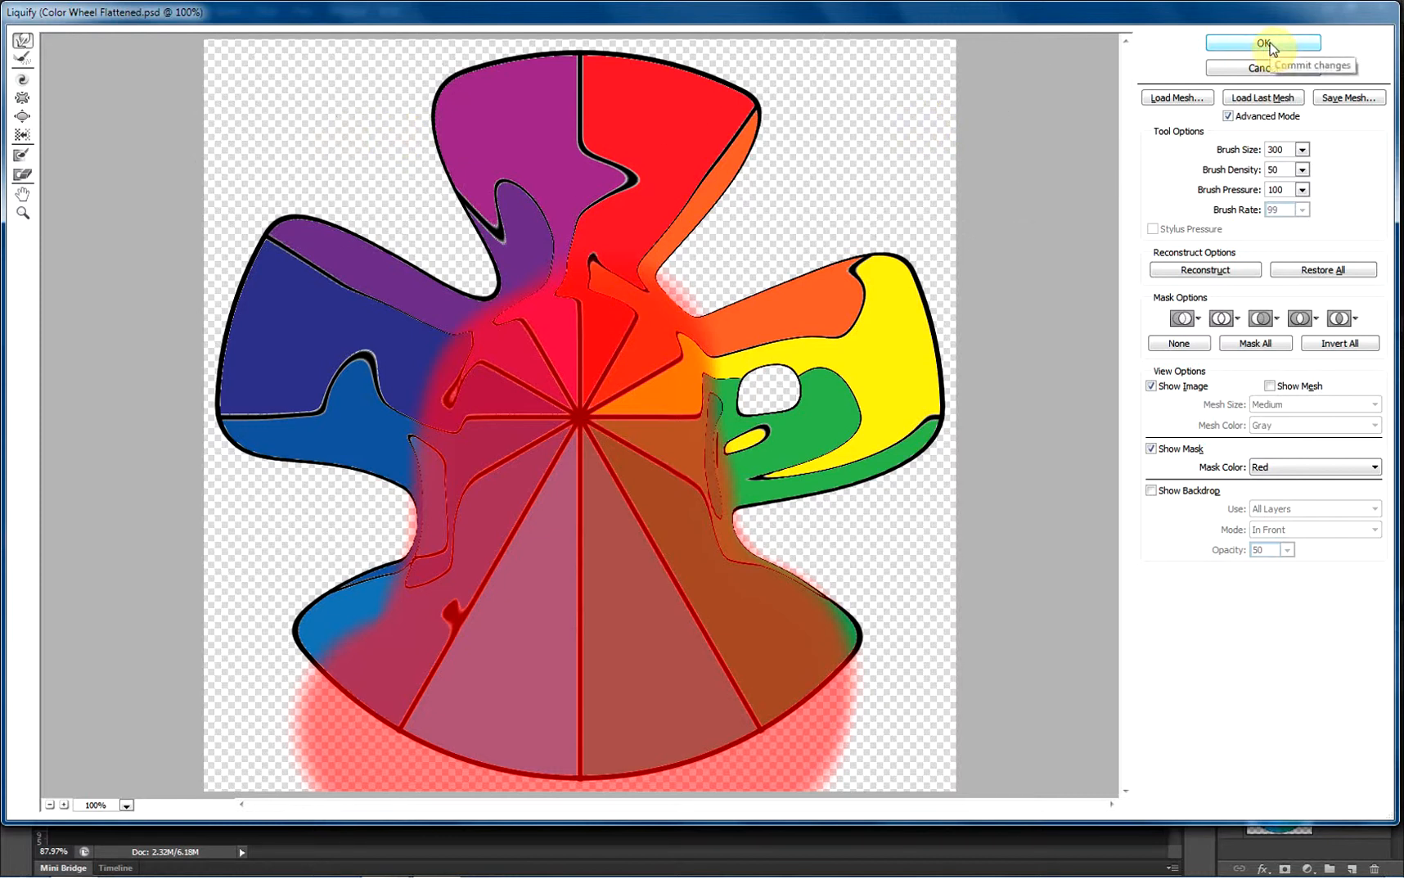
# Step: Apply the warp, add a layer mask to Layer 2 copy and switch to the Brush for masking
pyautogui.click(1261, 42)
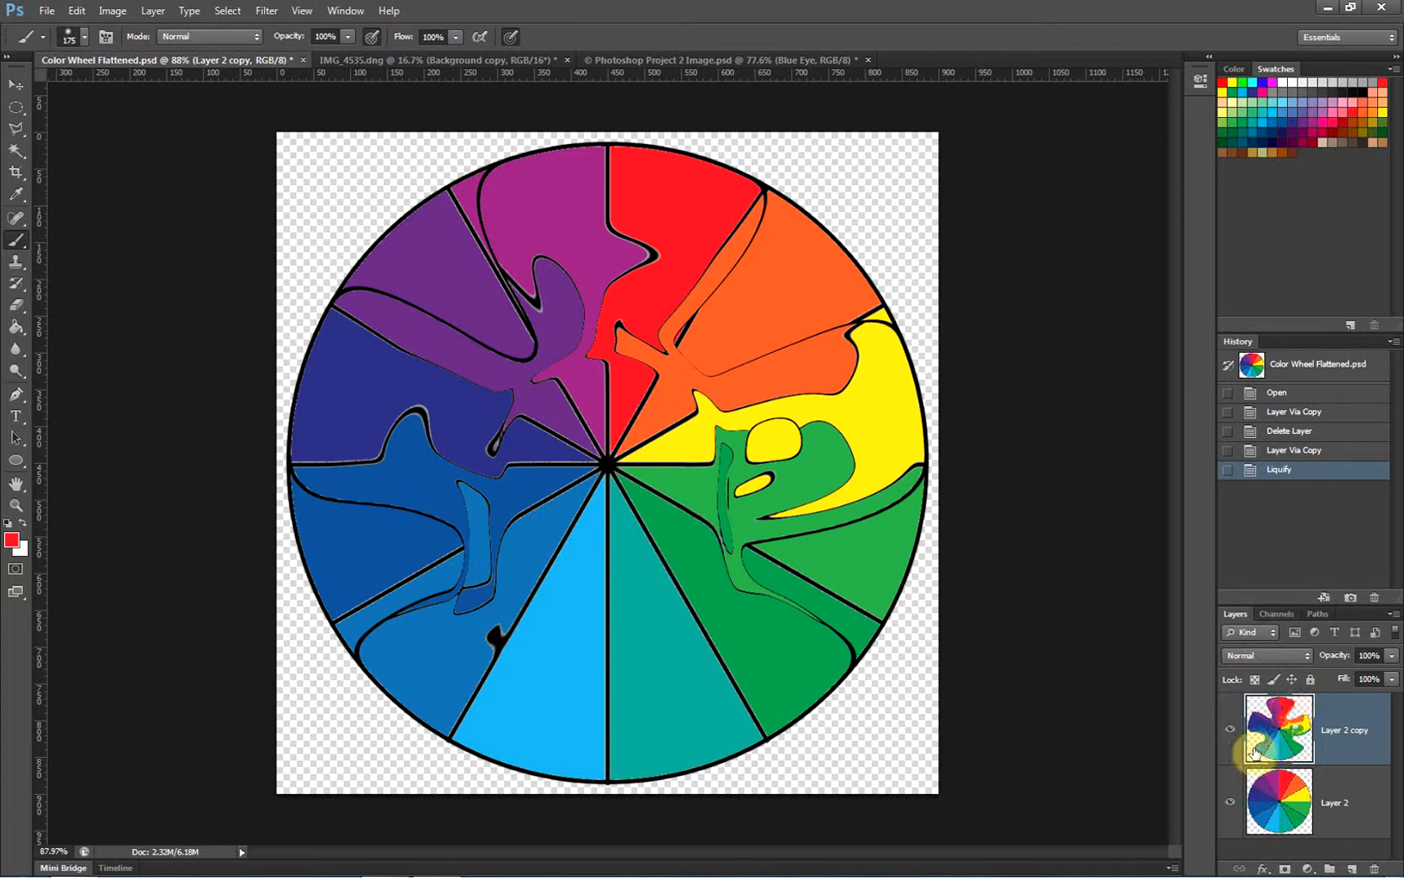
pyautogui.click(1231, 803)
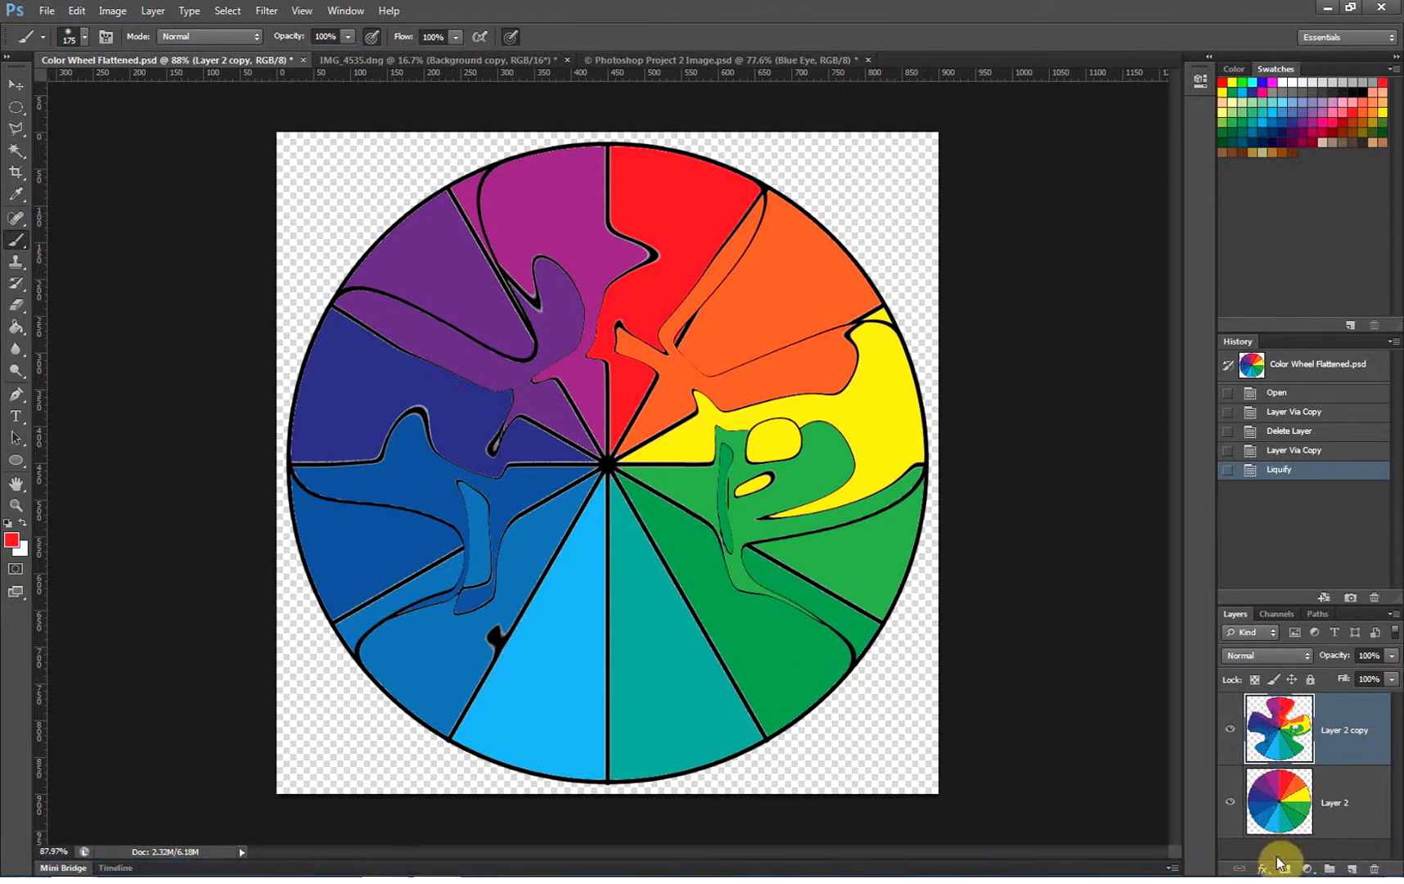
pyautogui.click(1283, 869)
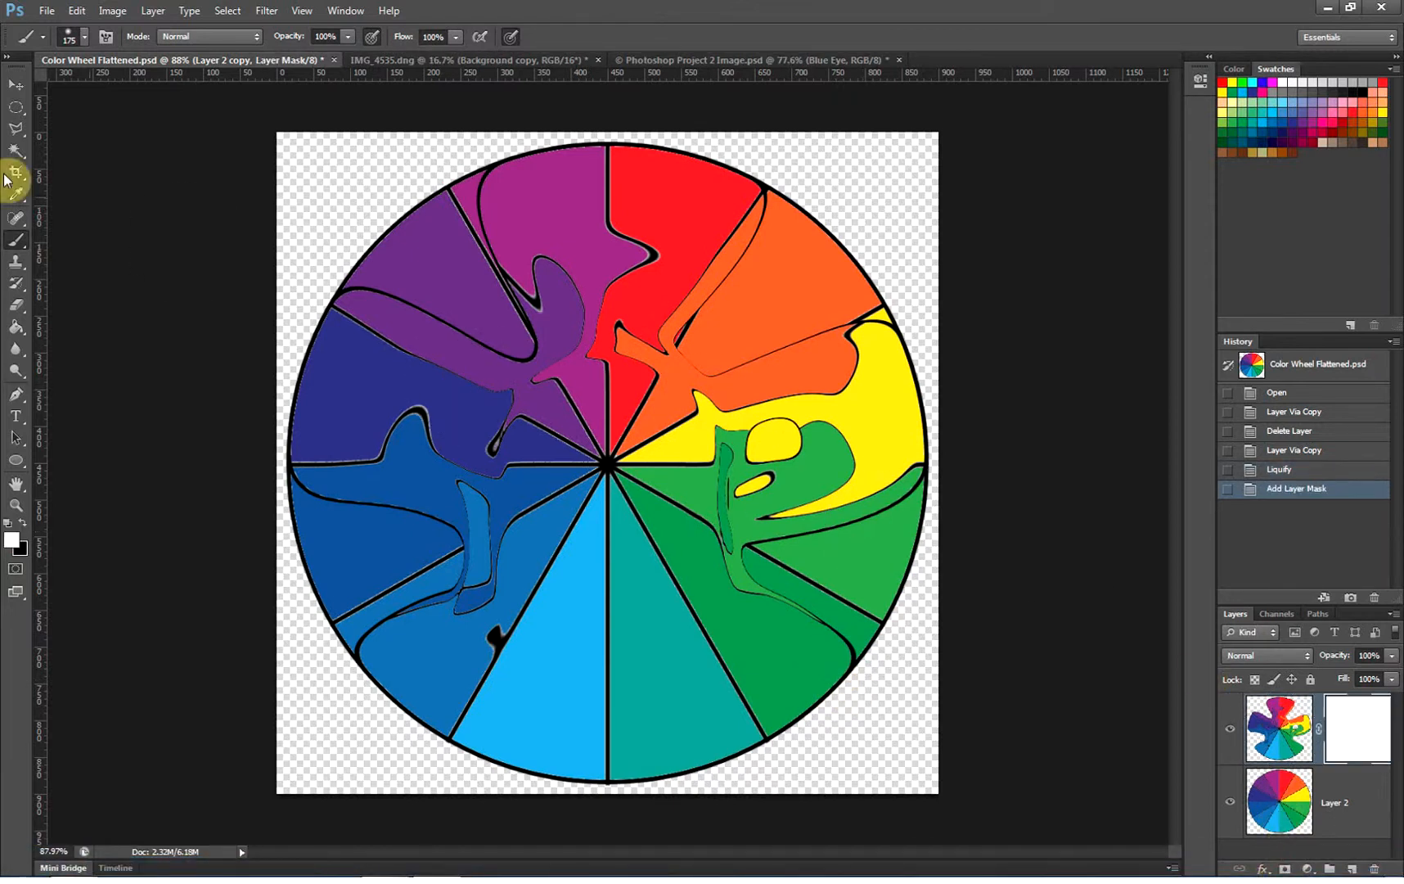
pyautogui.click(748, 536)
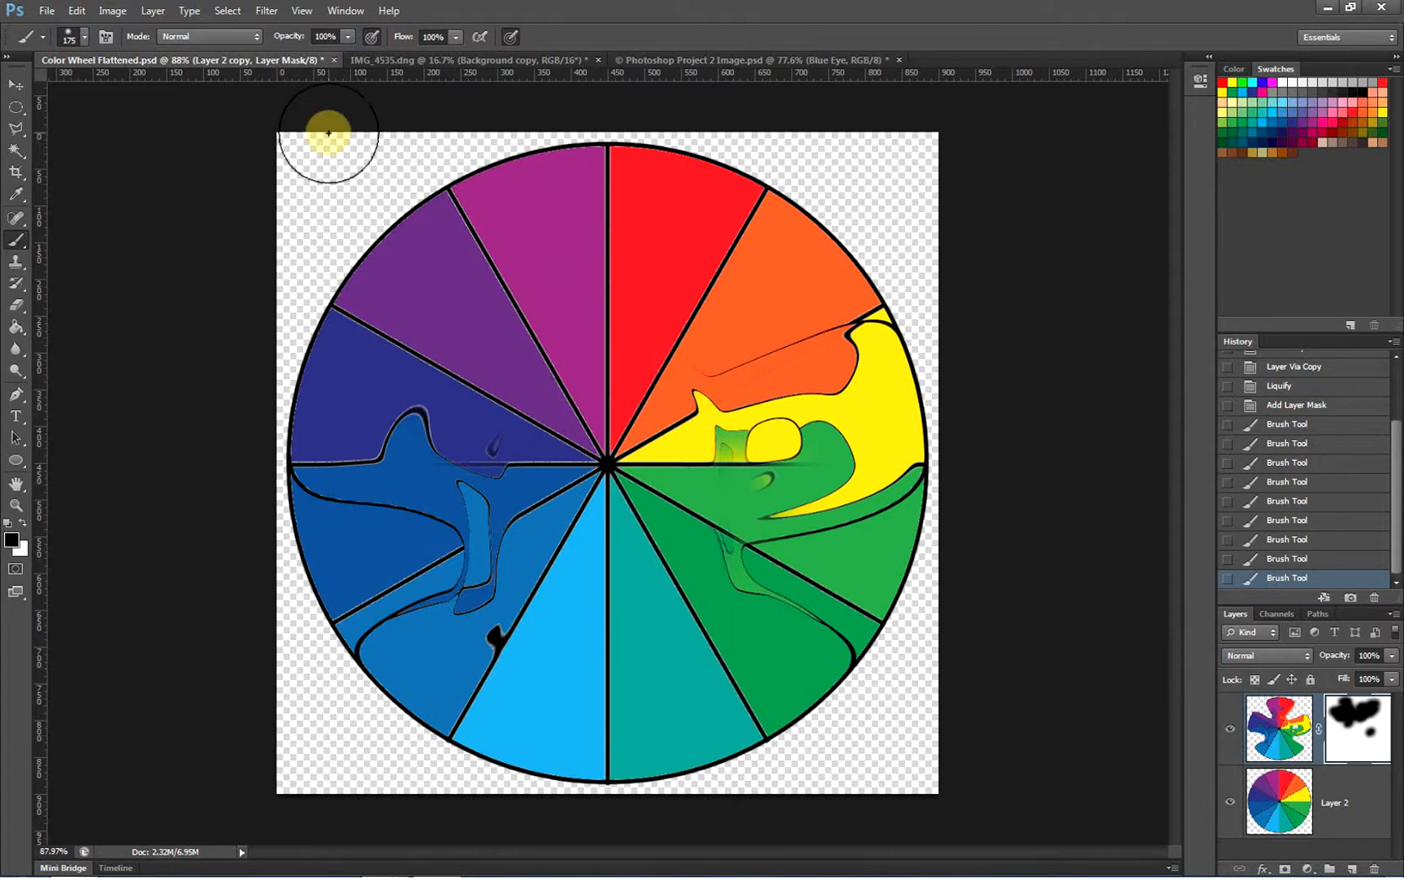
pyautogui.moveTo(404, 64)
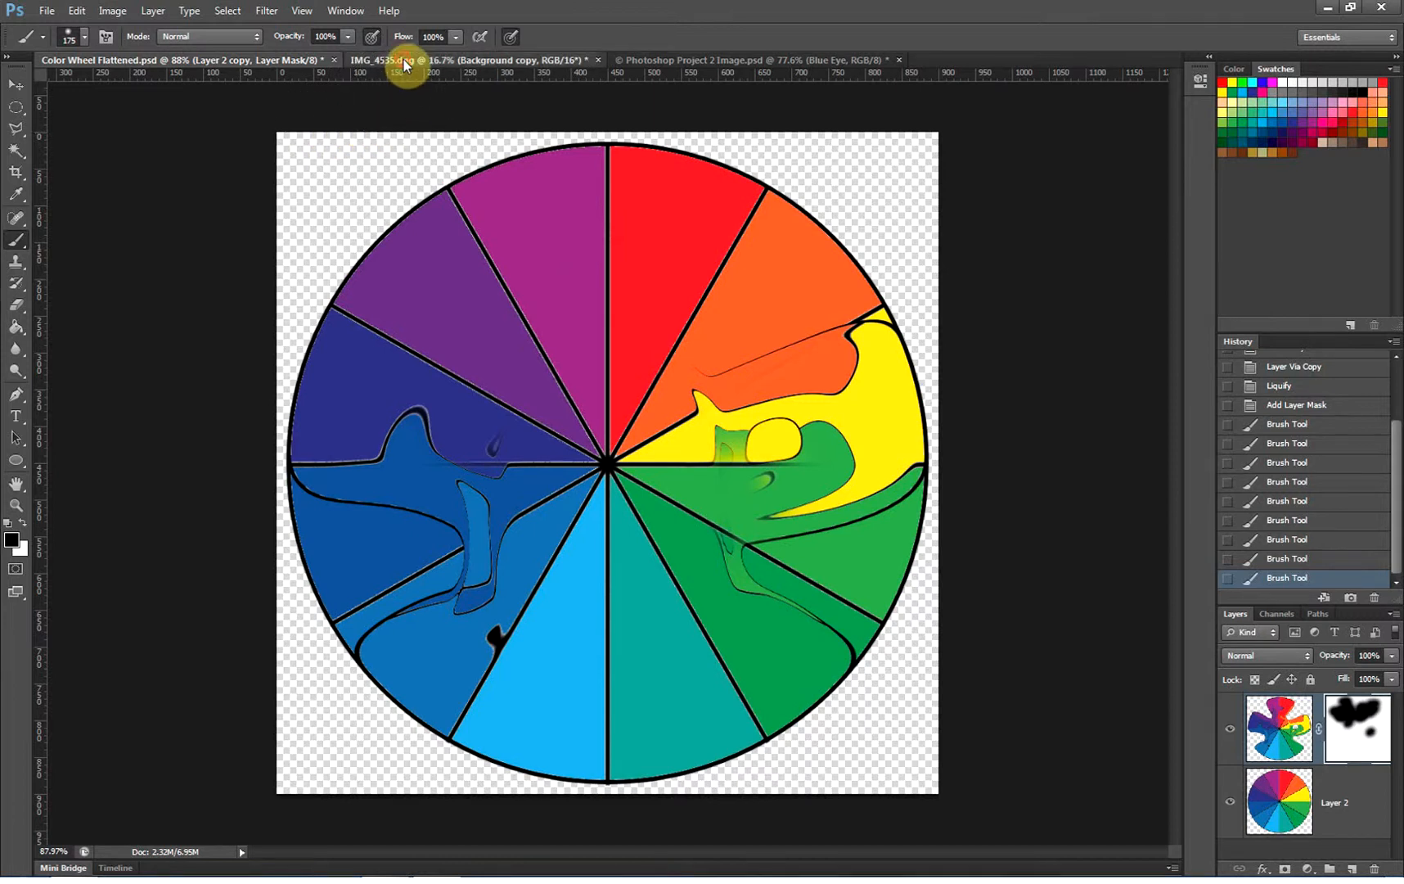
pyautogui.click(382, 61)
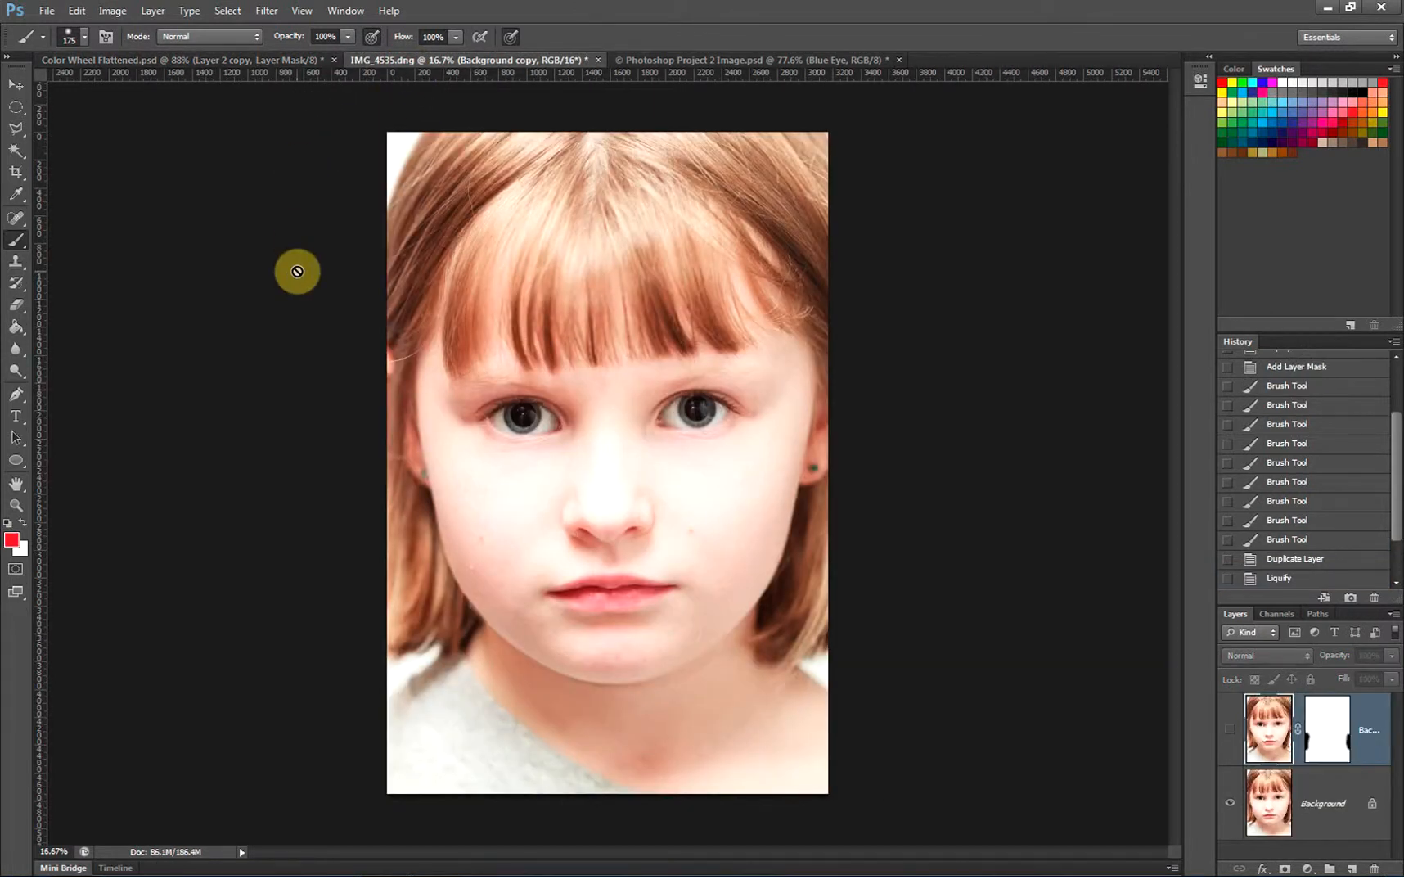
pyautogui.moveTo(296, 286)
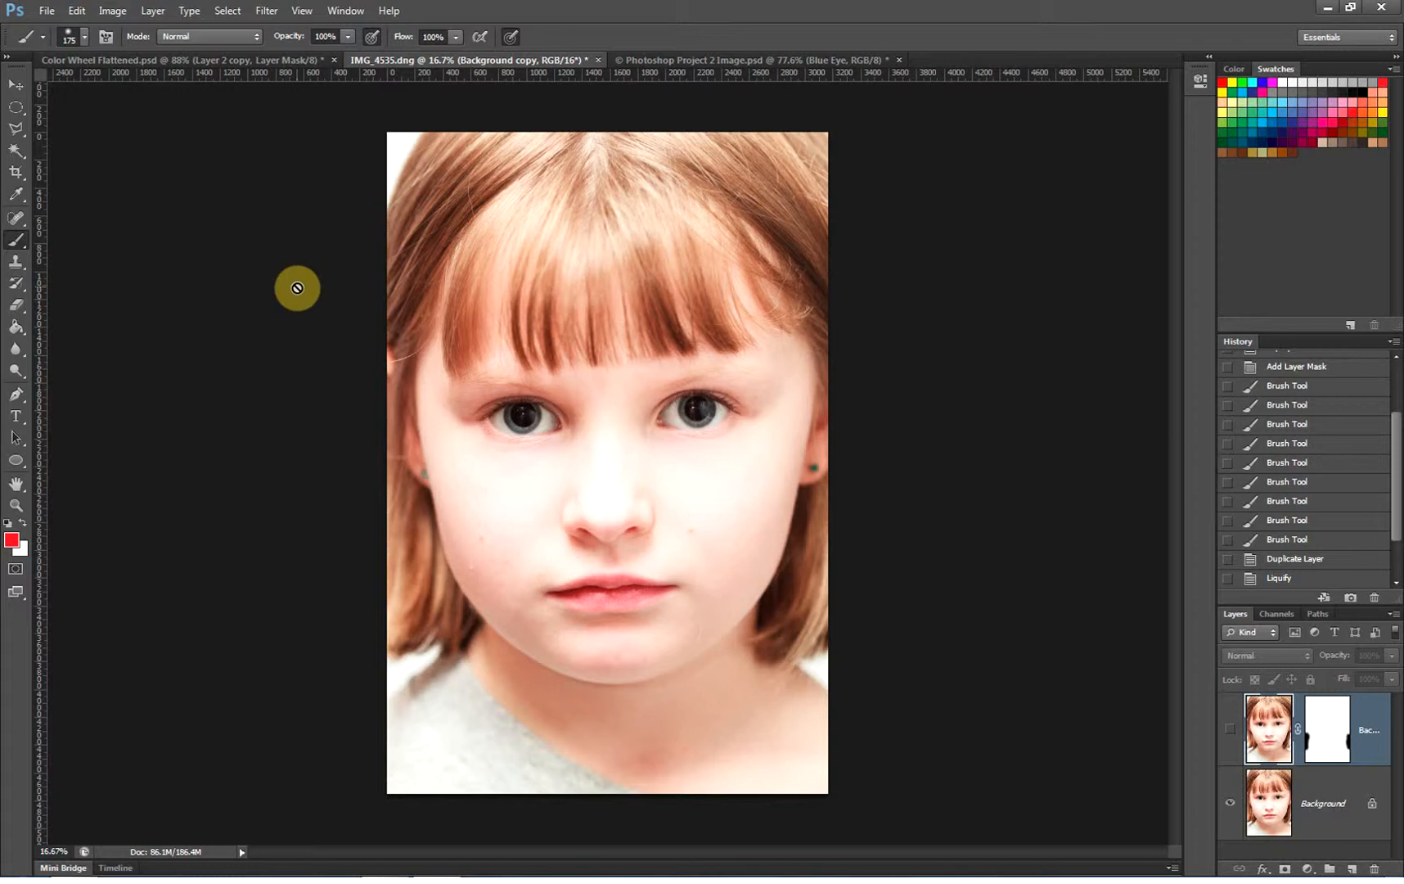
pyautogui.moveTo(1024, 699)
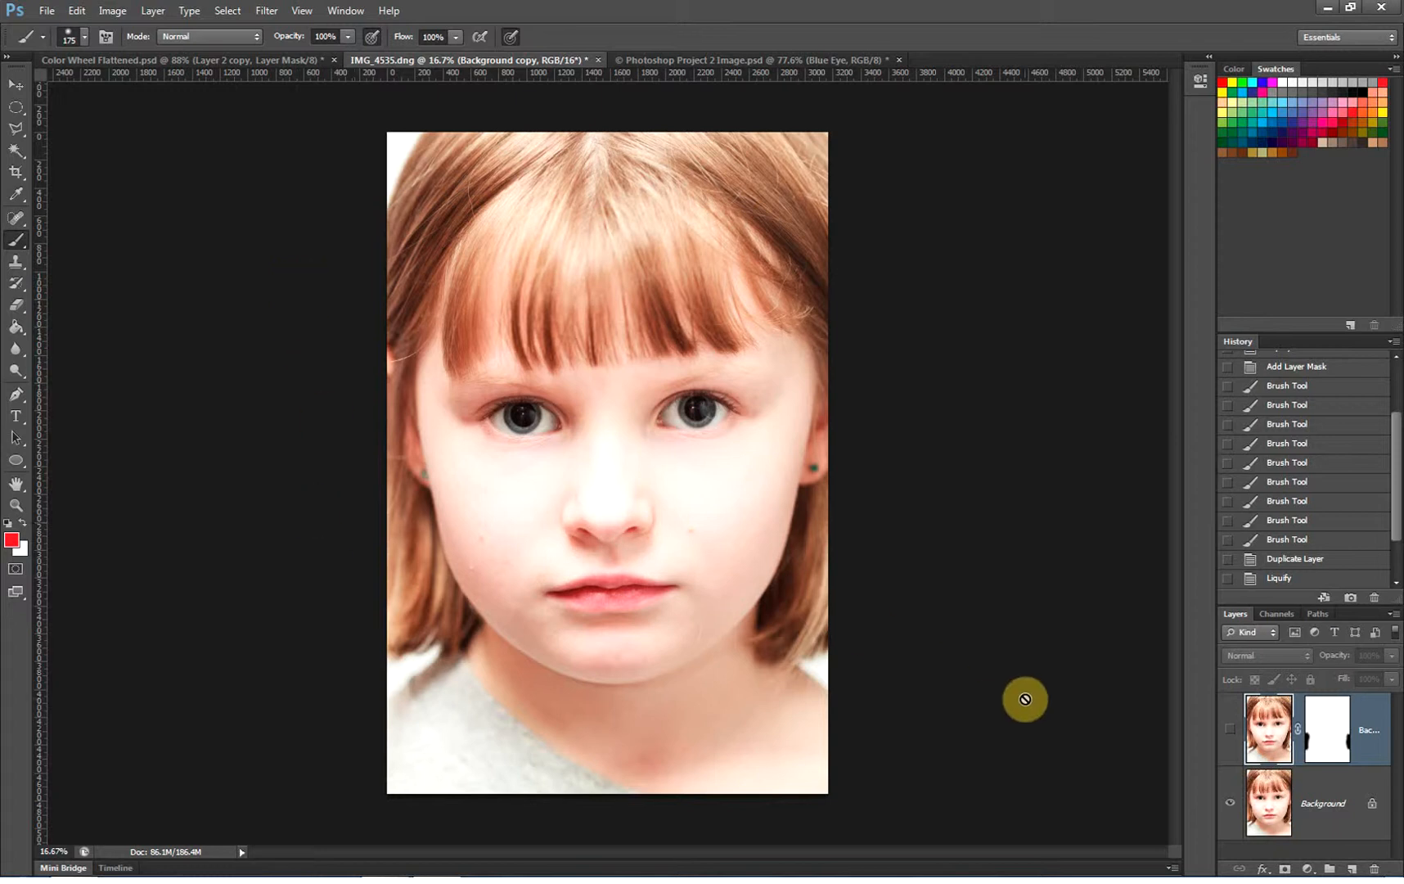
pyautogui.moveTo(1106, 707)
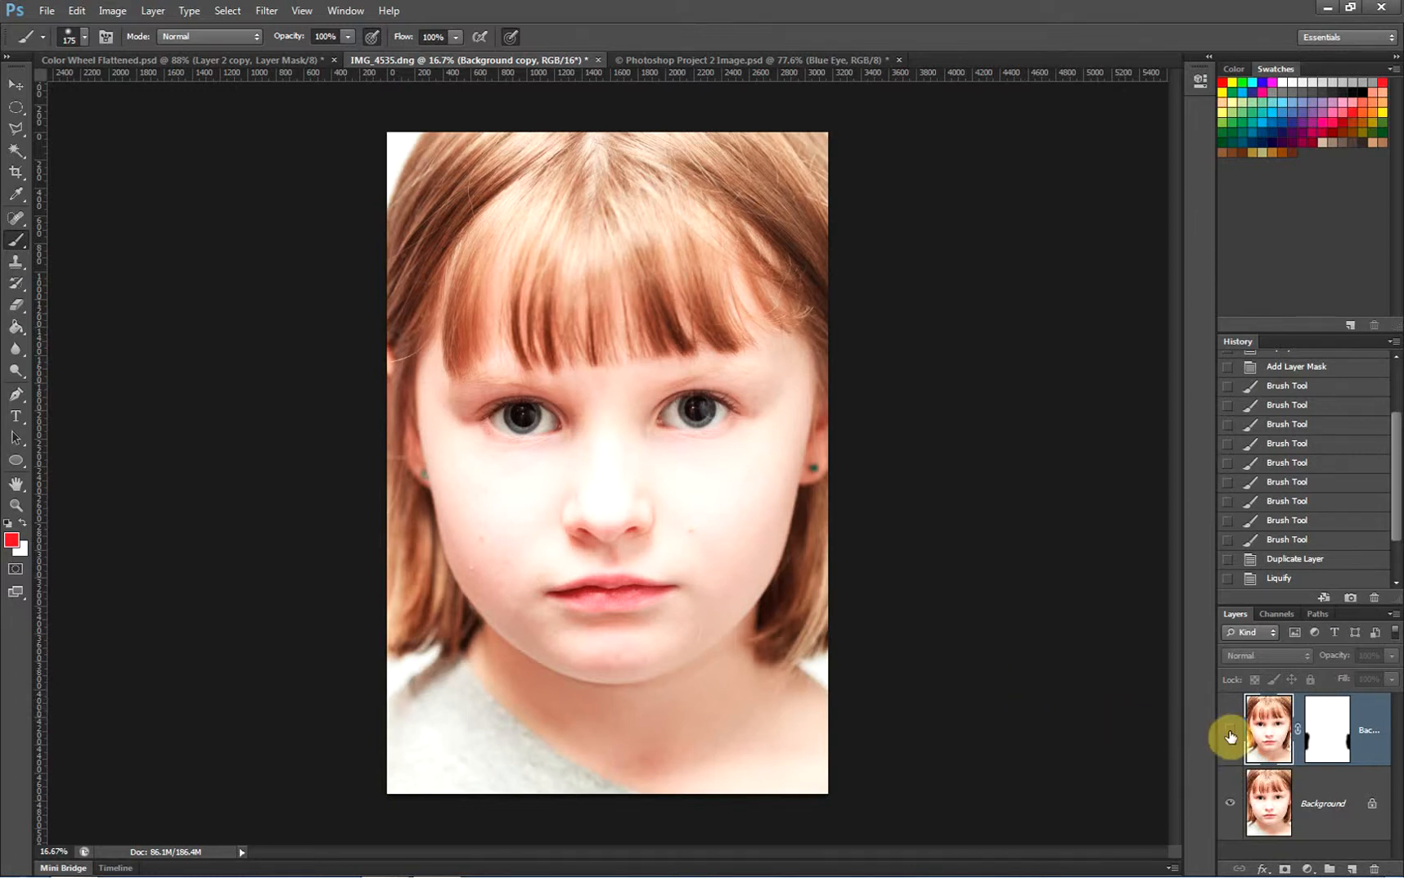
pyautogui.moveTo(1231, 737)
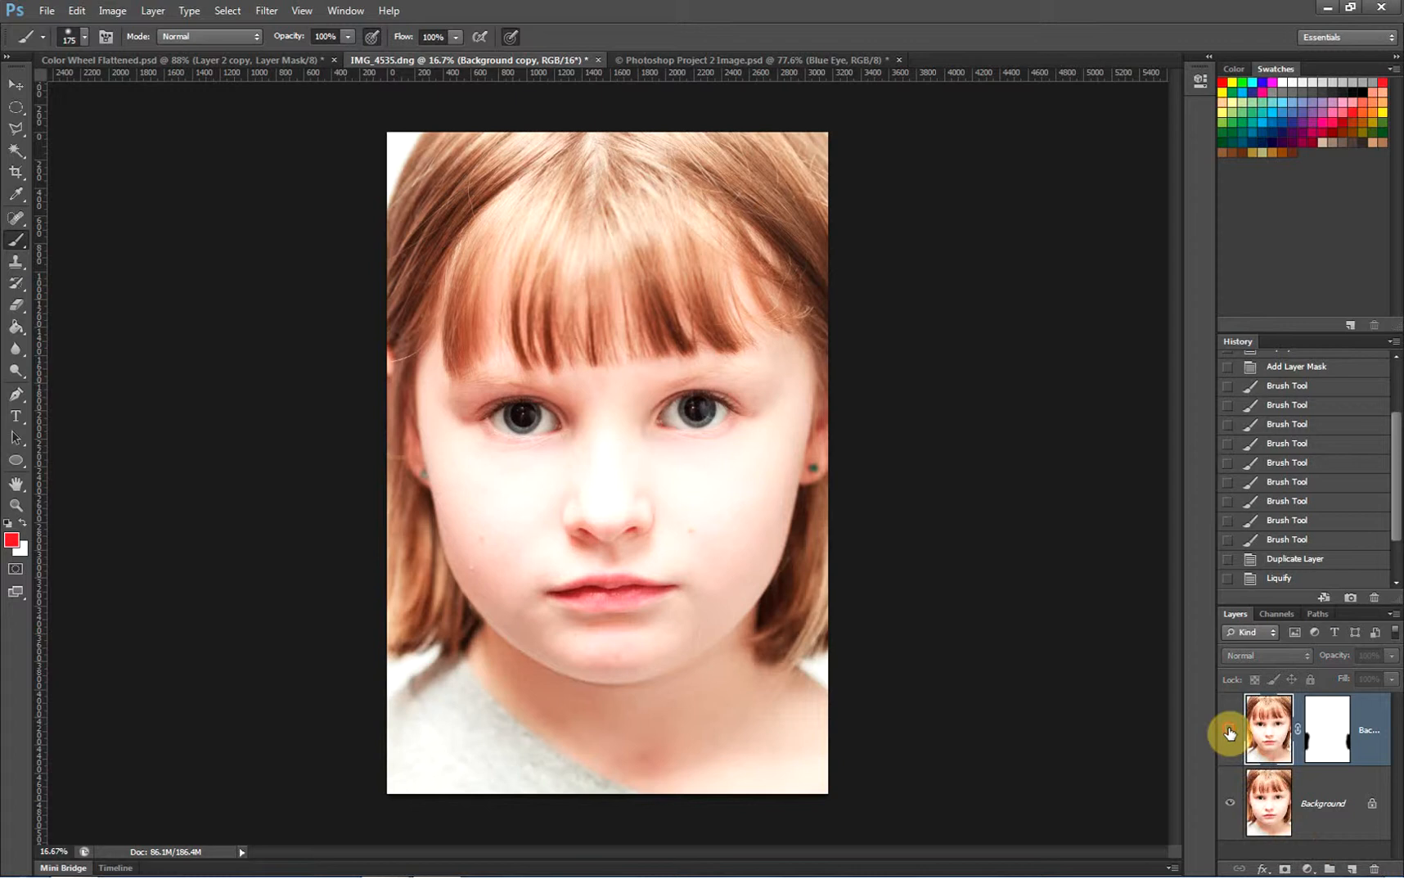
pyautogui.moveTo(1230, 733)
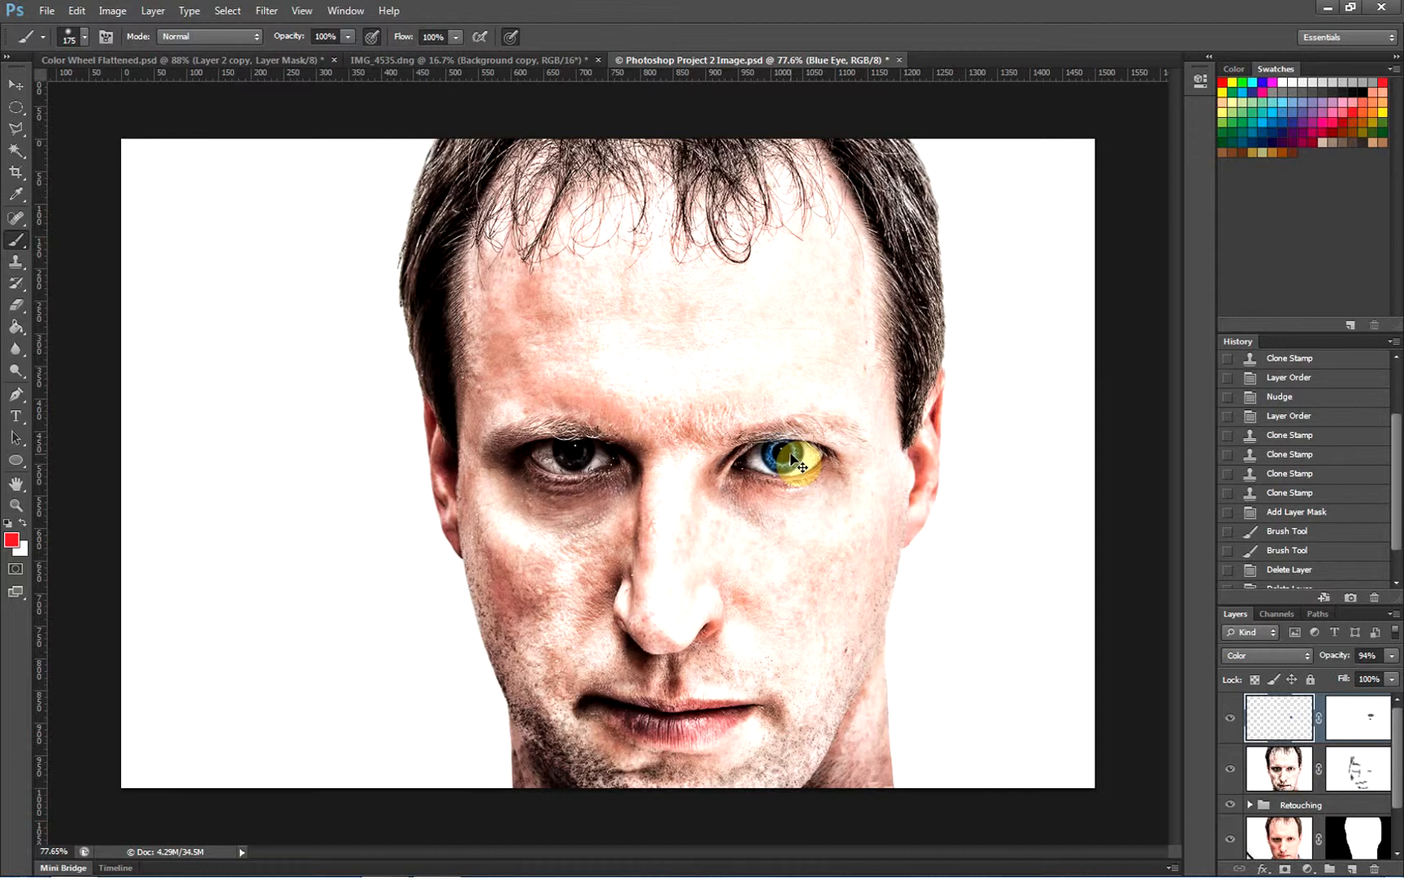
# Step: Work in the man's portrait document to merge the visible image into new layers
pyautogui.click(785, 460)
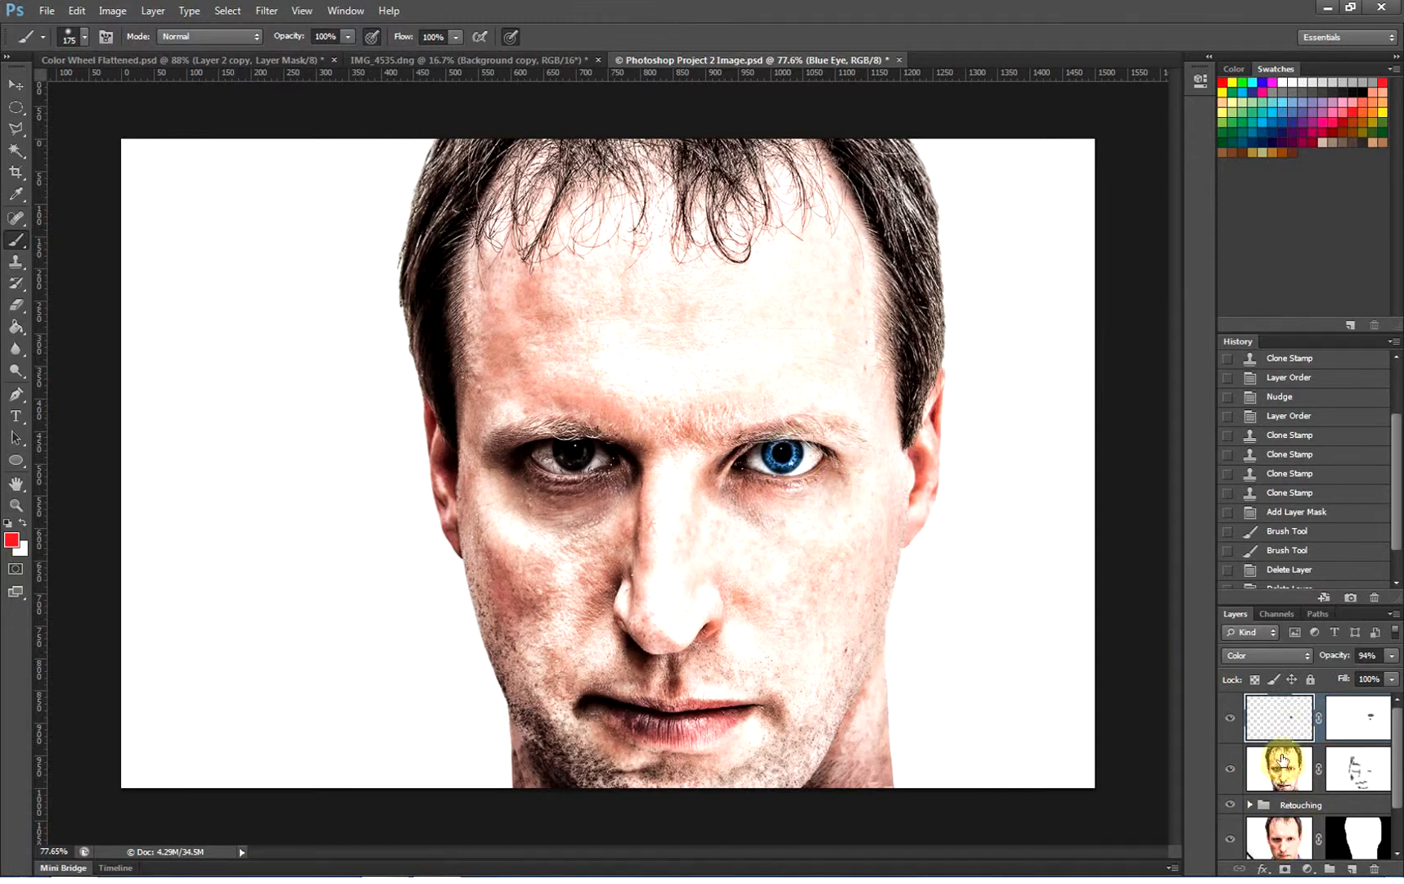
pyautogui.moveTo(1278, 768)
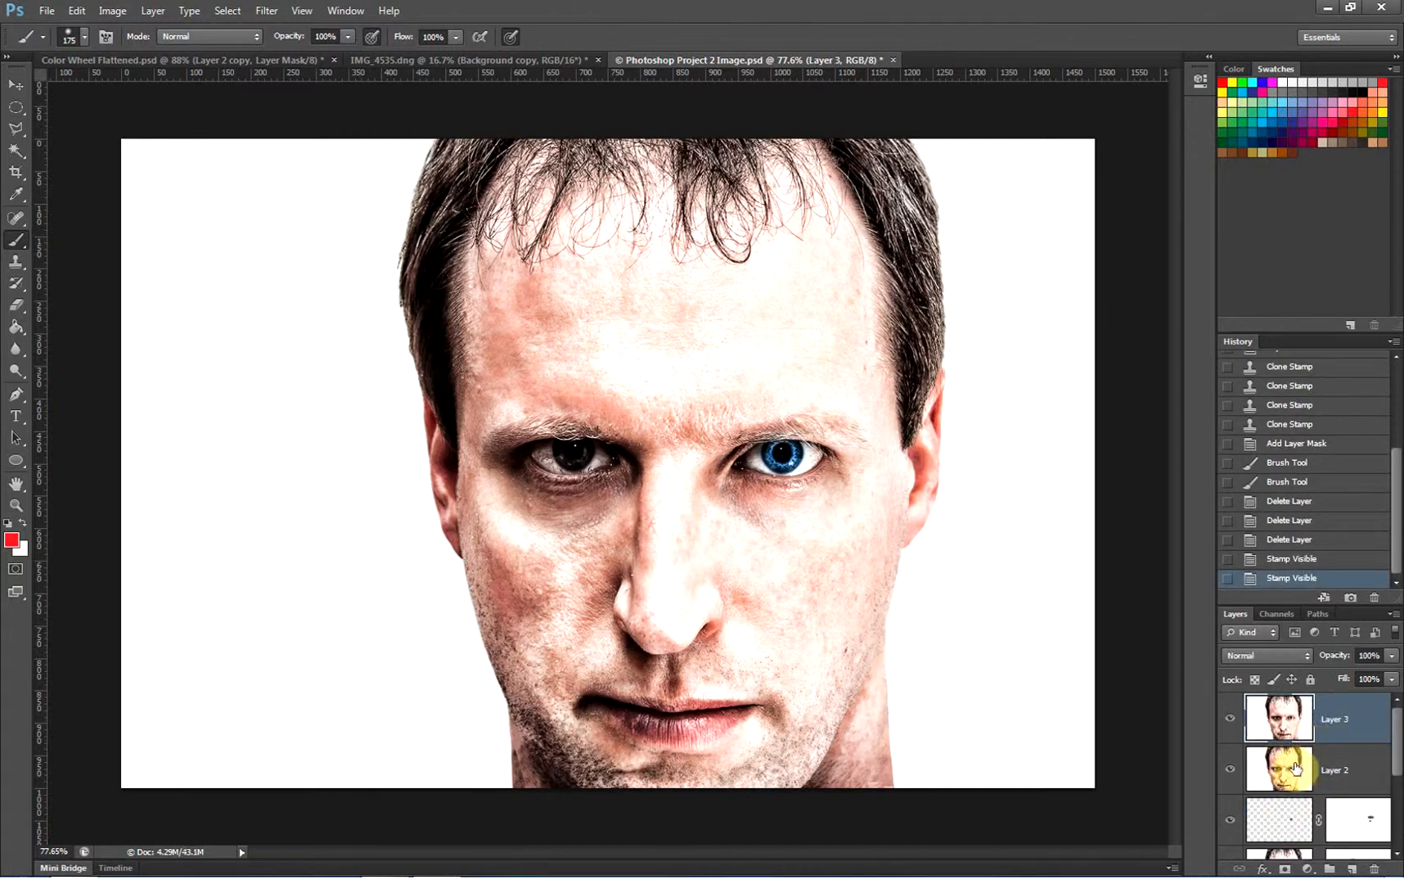
pyautogui.moveTo(1298, 768)
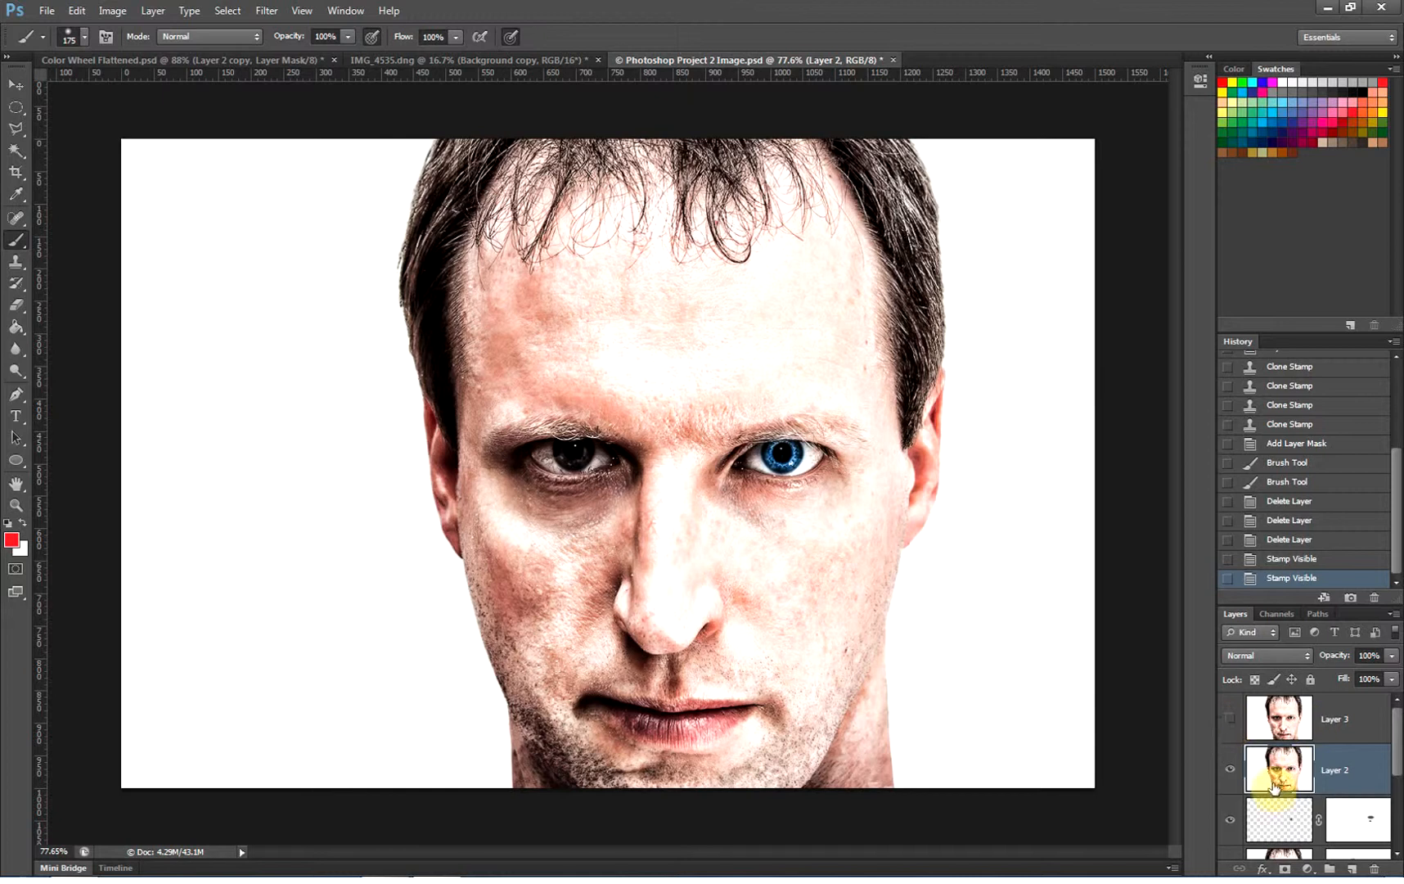
# Step: Shift the merged face layer left and rename the upper copy 'Liquify Face'
pyautogui.click(753, 422)
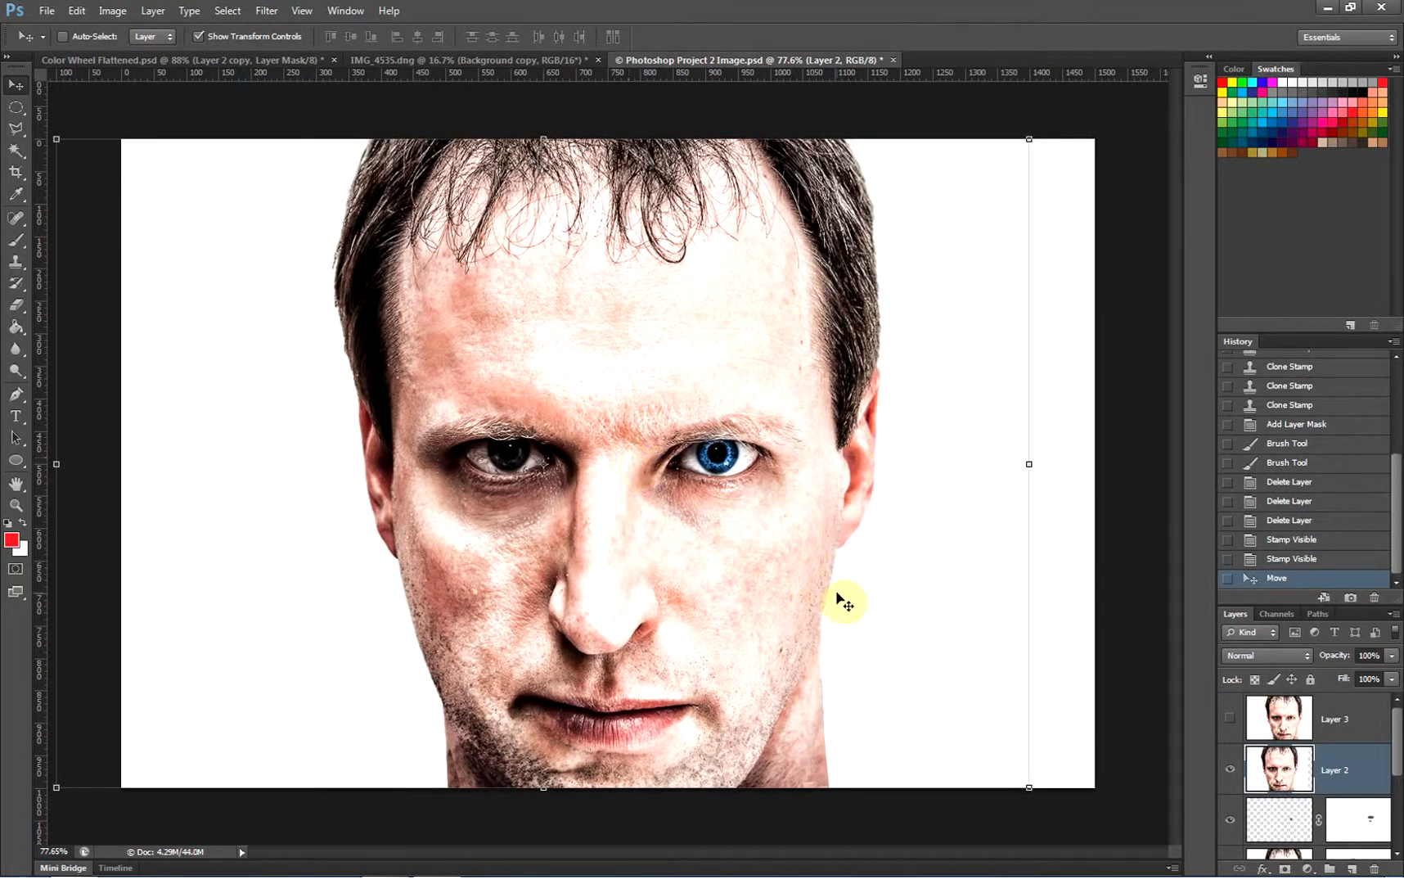
pyautogui.moveTo(850, 603)
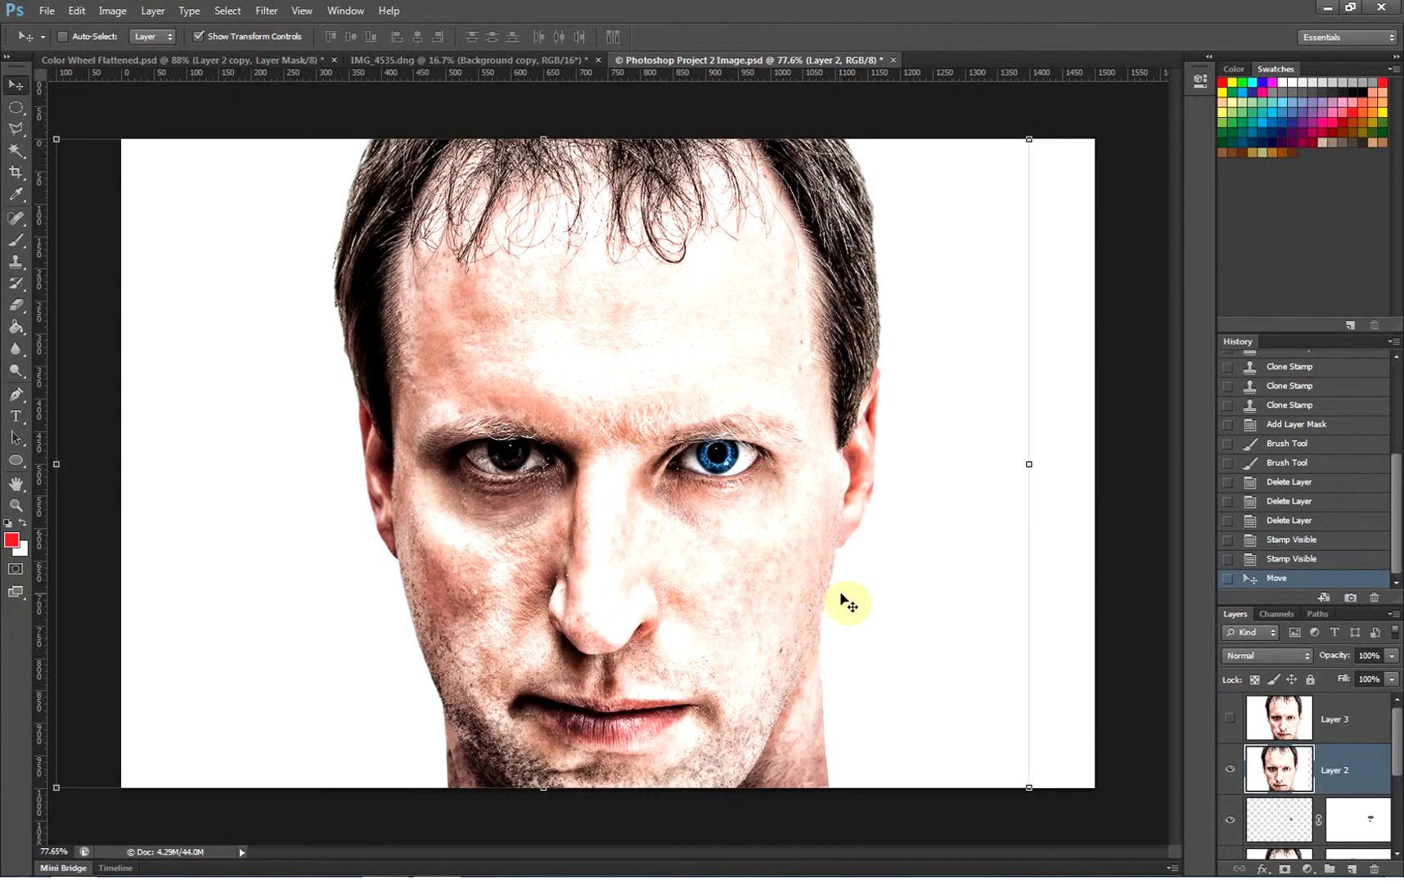
pyautogui.moveTo(1231, 776)
pyautogui.write('Moved Face')
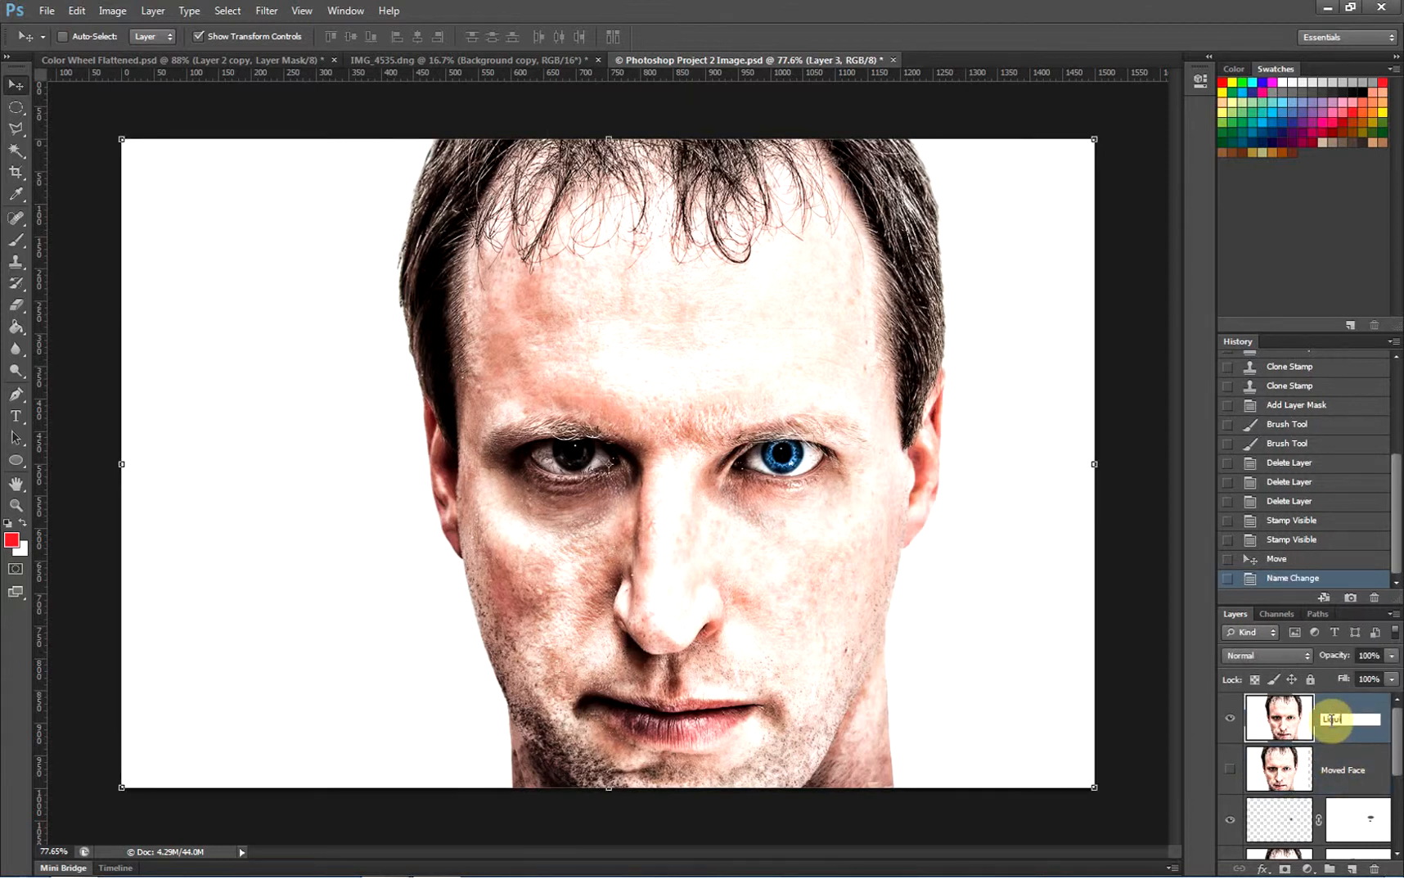
pyautogui.write('Liquify Face')
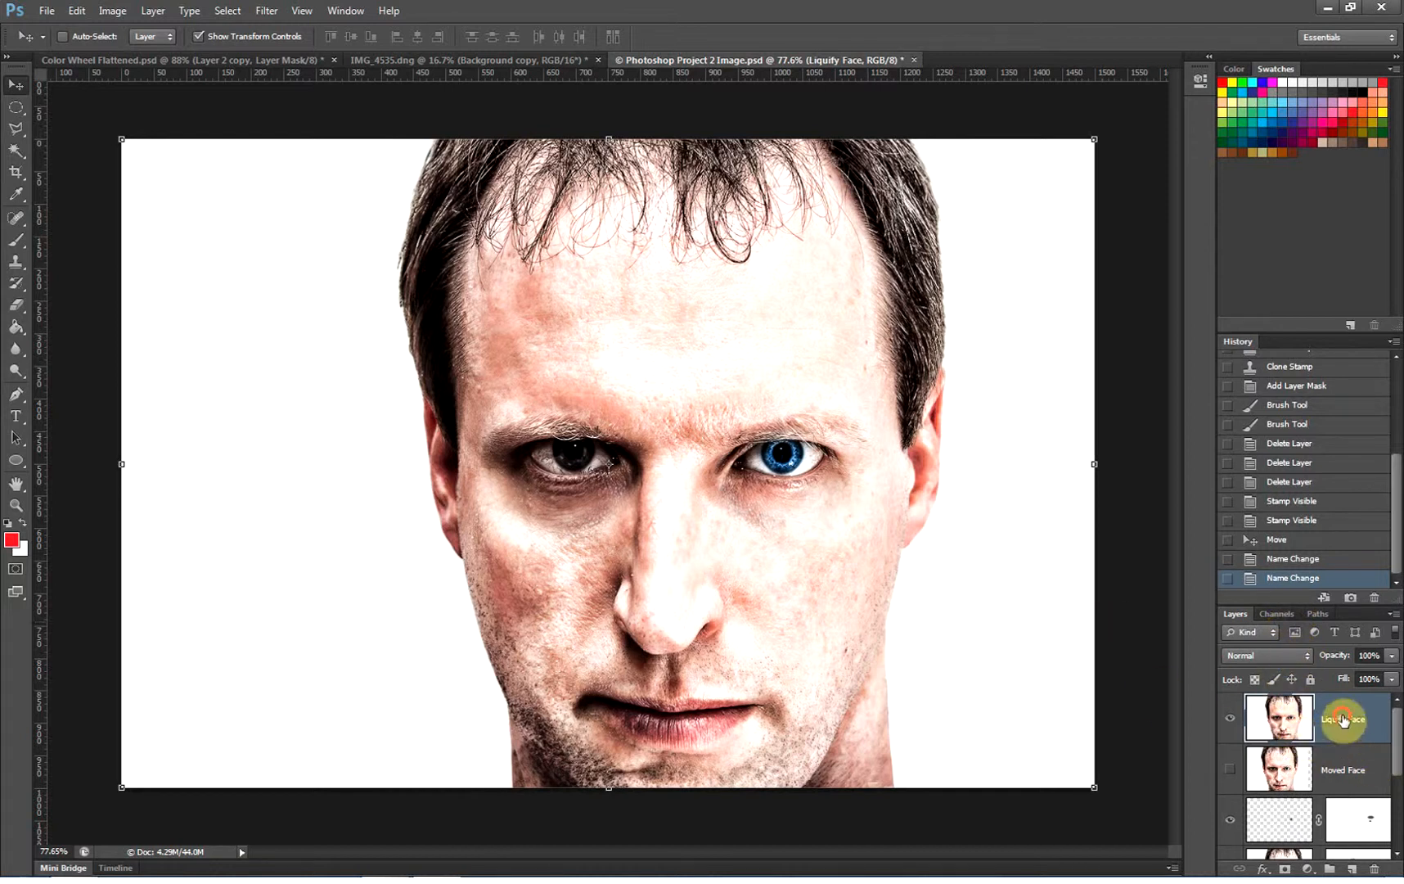
# Step: Launch Liquify on the Liquify Face layer via Filter > Liquify
pyautogui.click(267, 9)
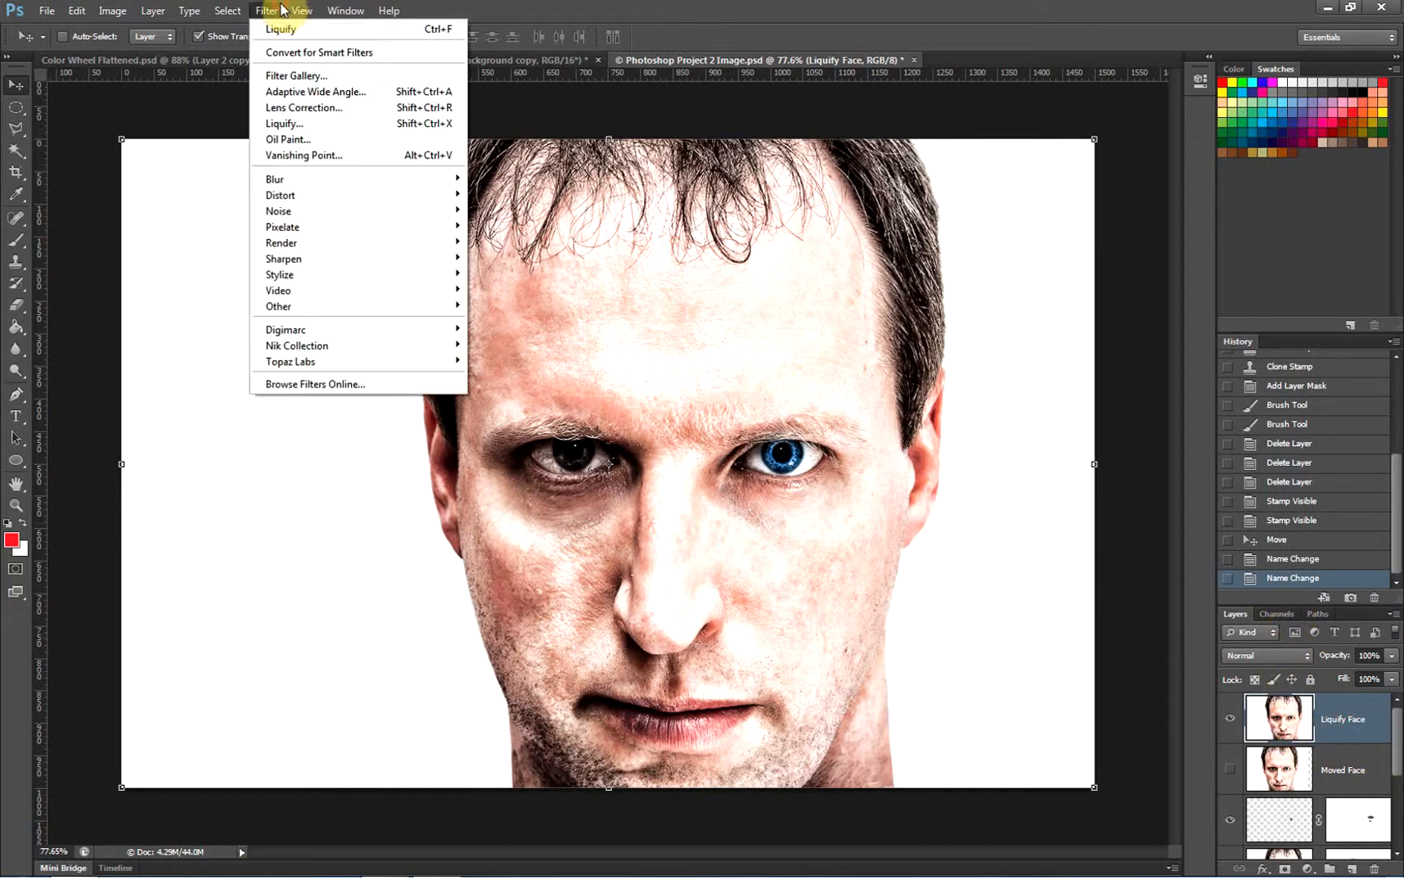
pyautogui.moveTo(286, 122)
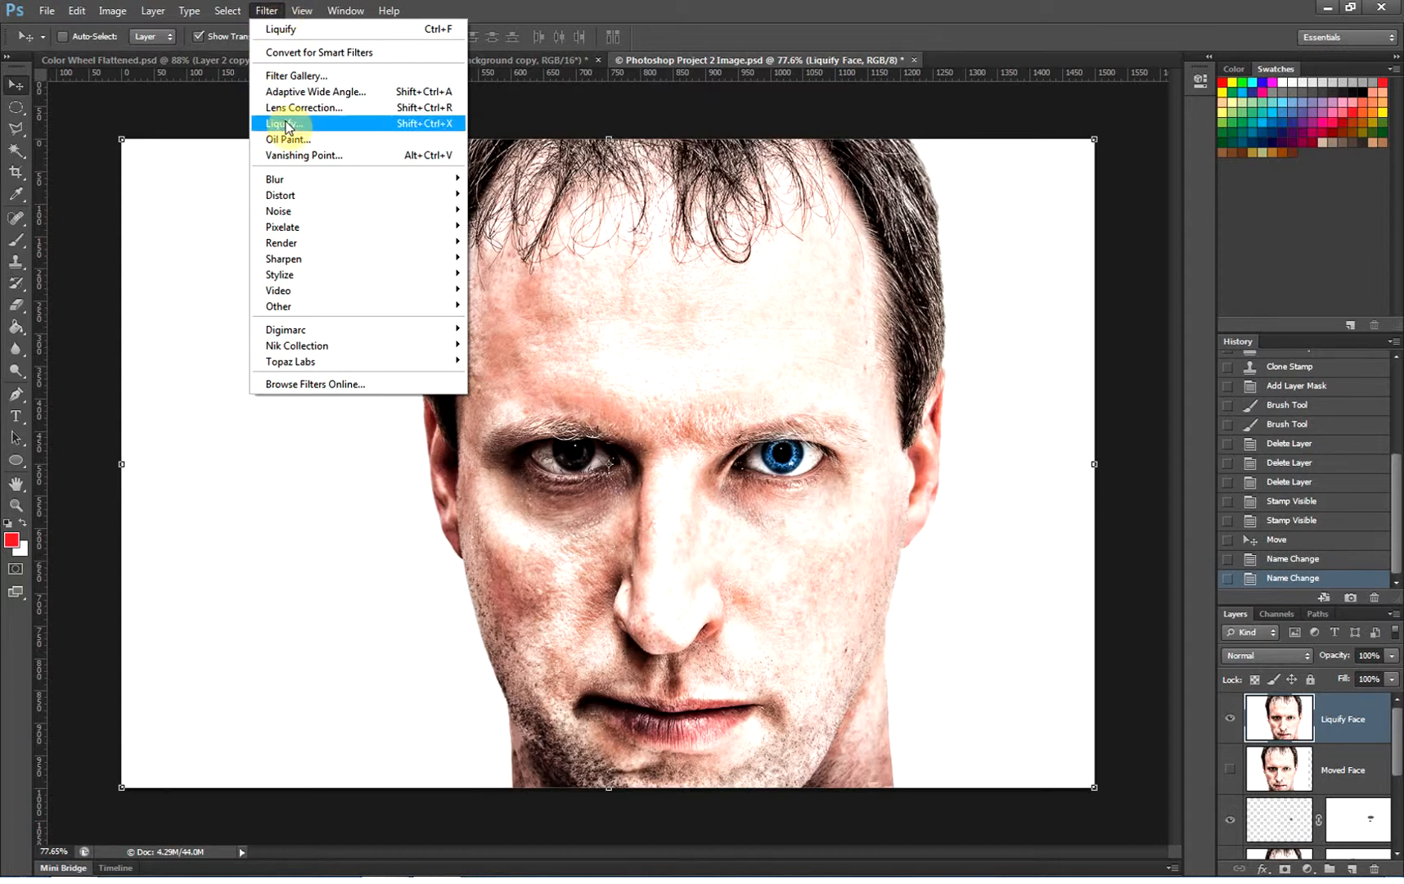
pyautogui.click(281, 123)
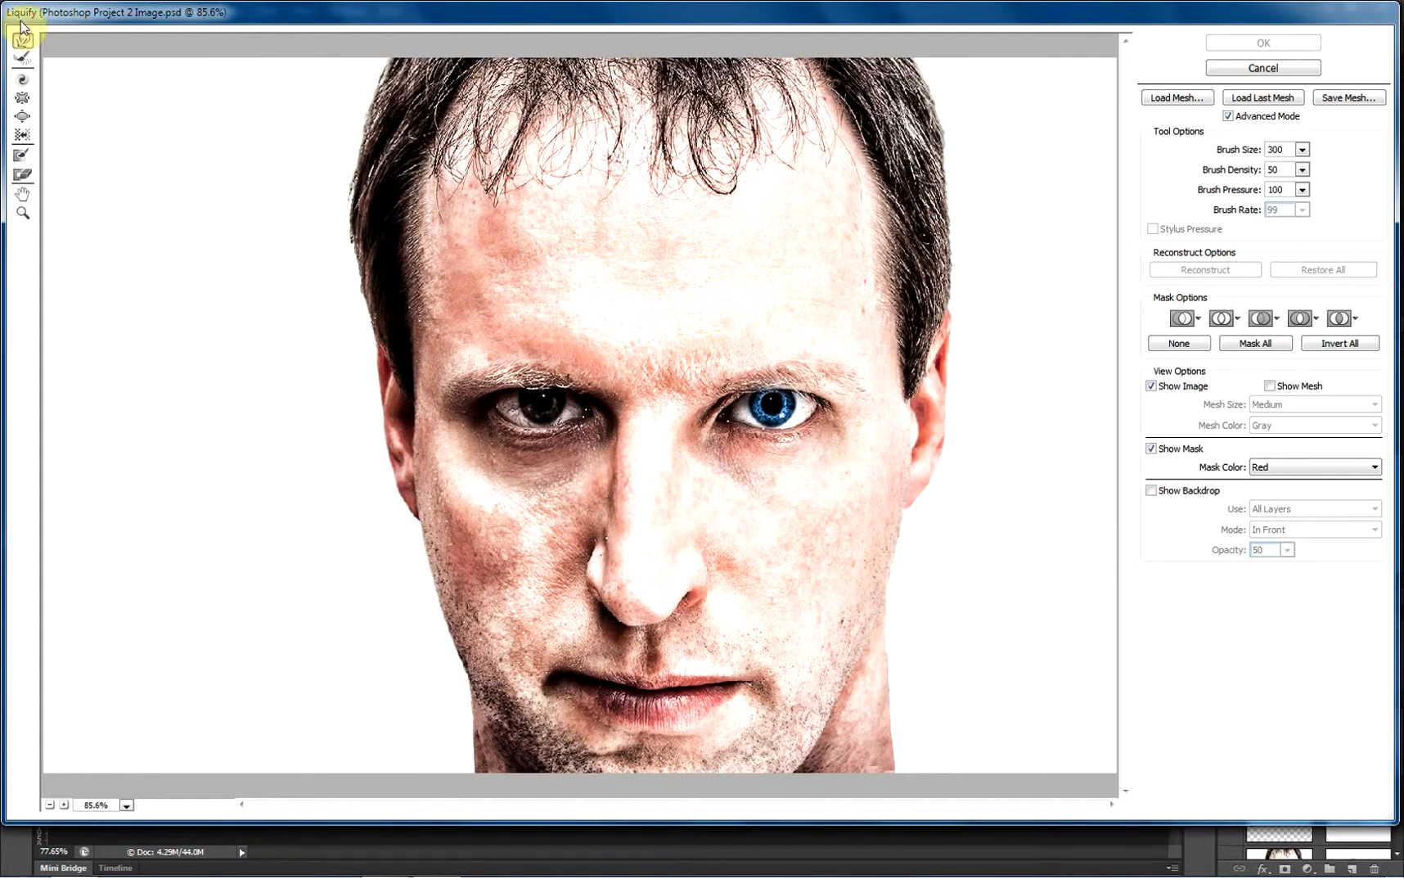
pyautogui.moveTo(594, 283)
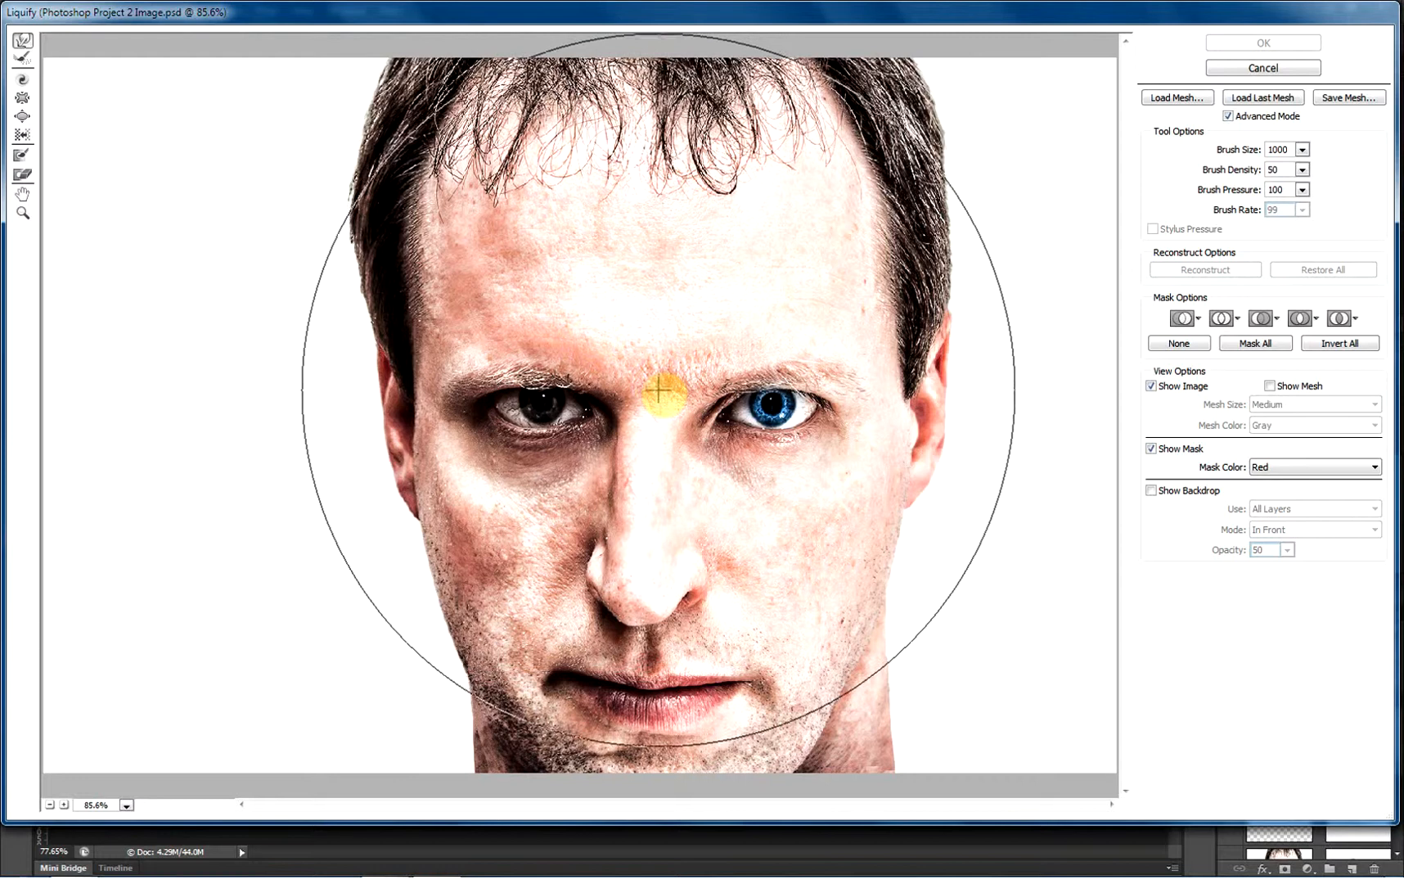
# Step: Forward-warp the man's face heavily leftward so eye, nose and mouth smear sideways
pyautogui.click(23, 42)
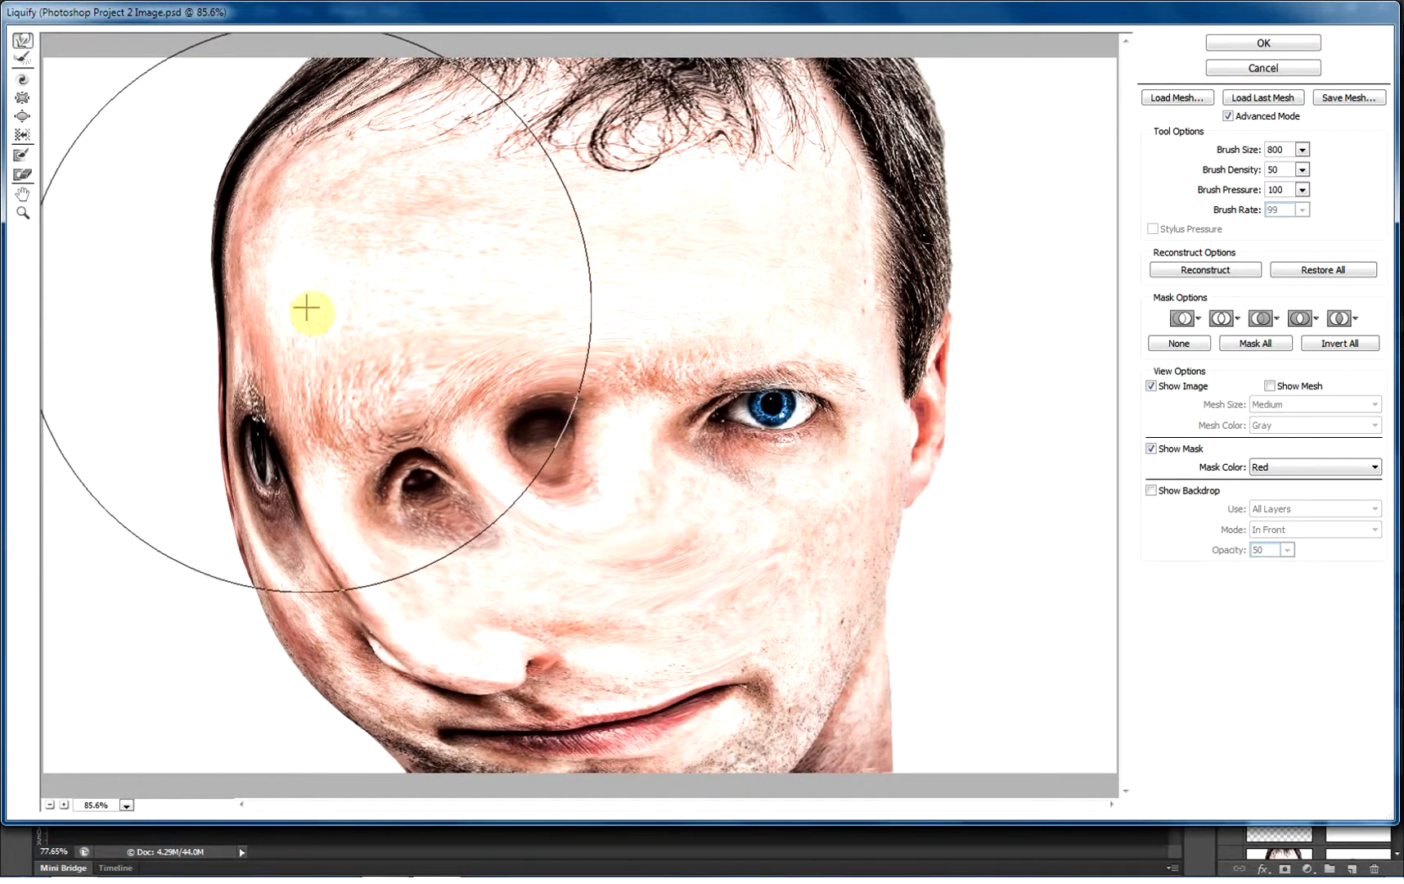
pyautogui.moveTo(1039, 255)
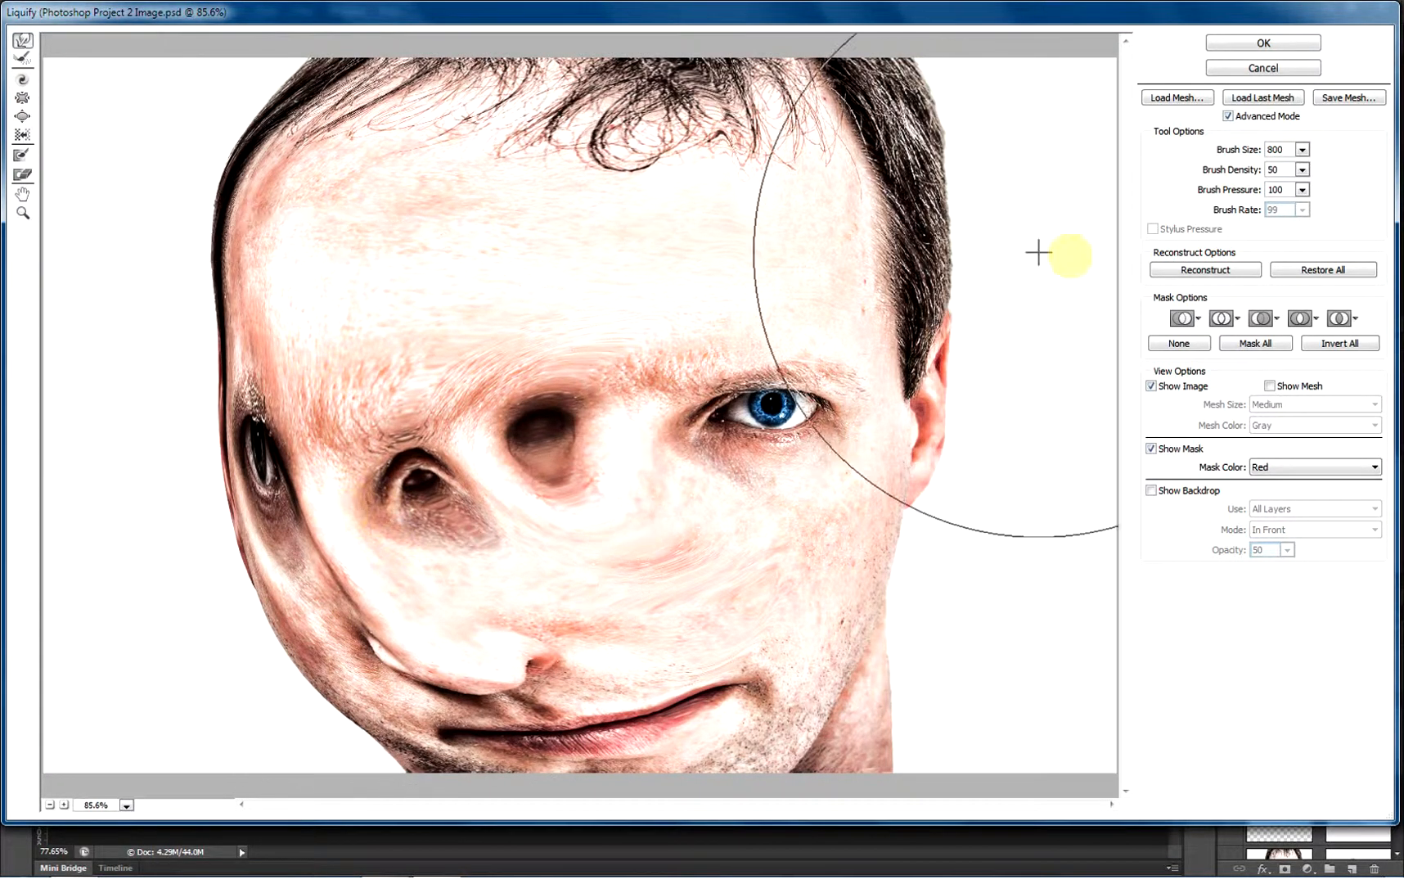
pyautogui.moveTo(1263, 96)
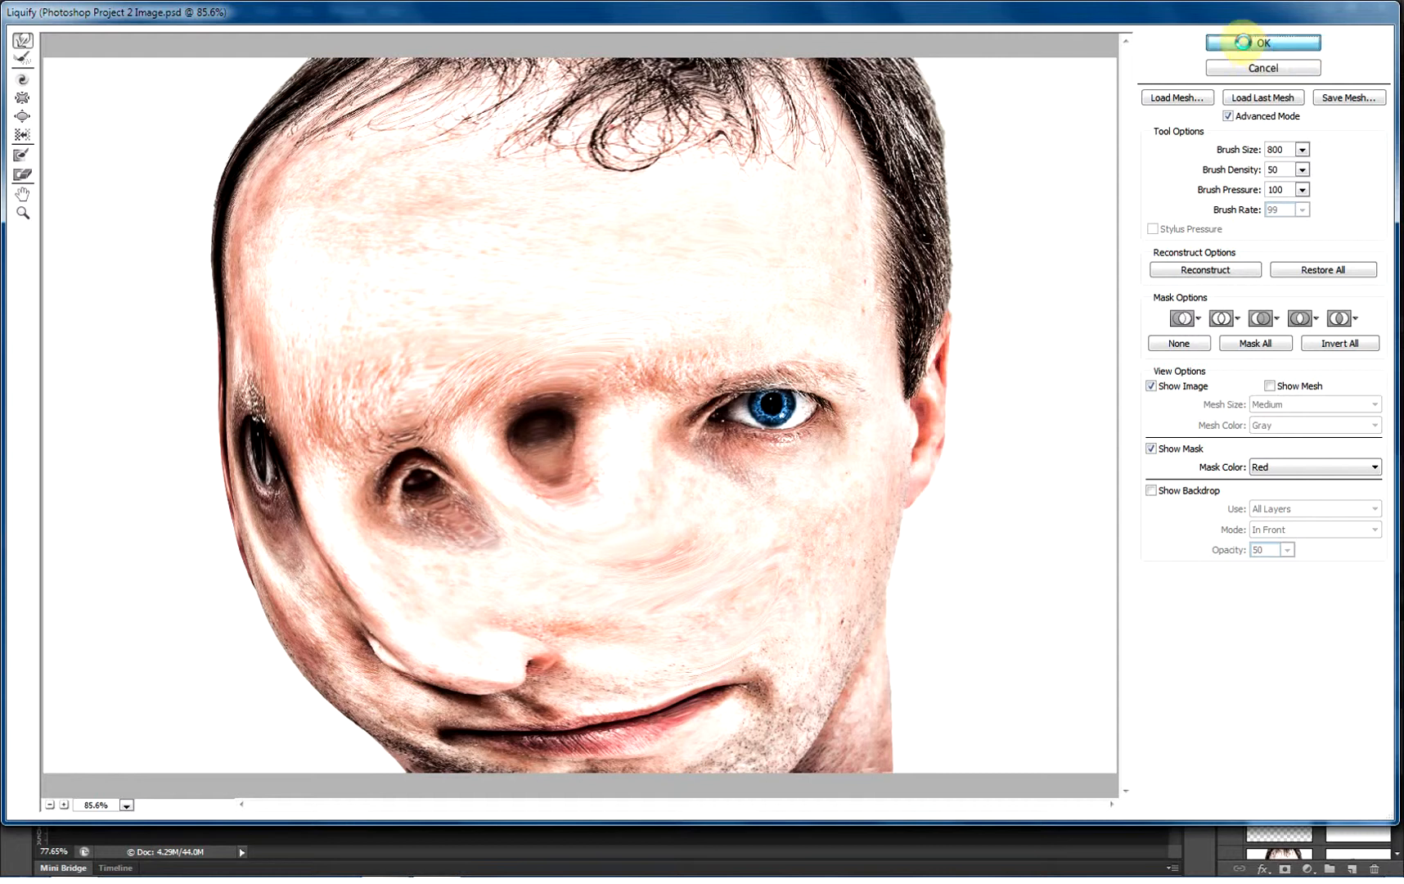
# Step: Commit the leftward Liquify warp to the Liquify Face layer
pyautogui.click(1263, 43)
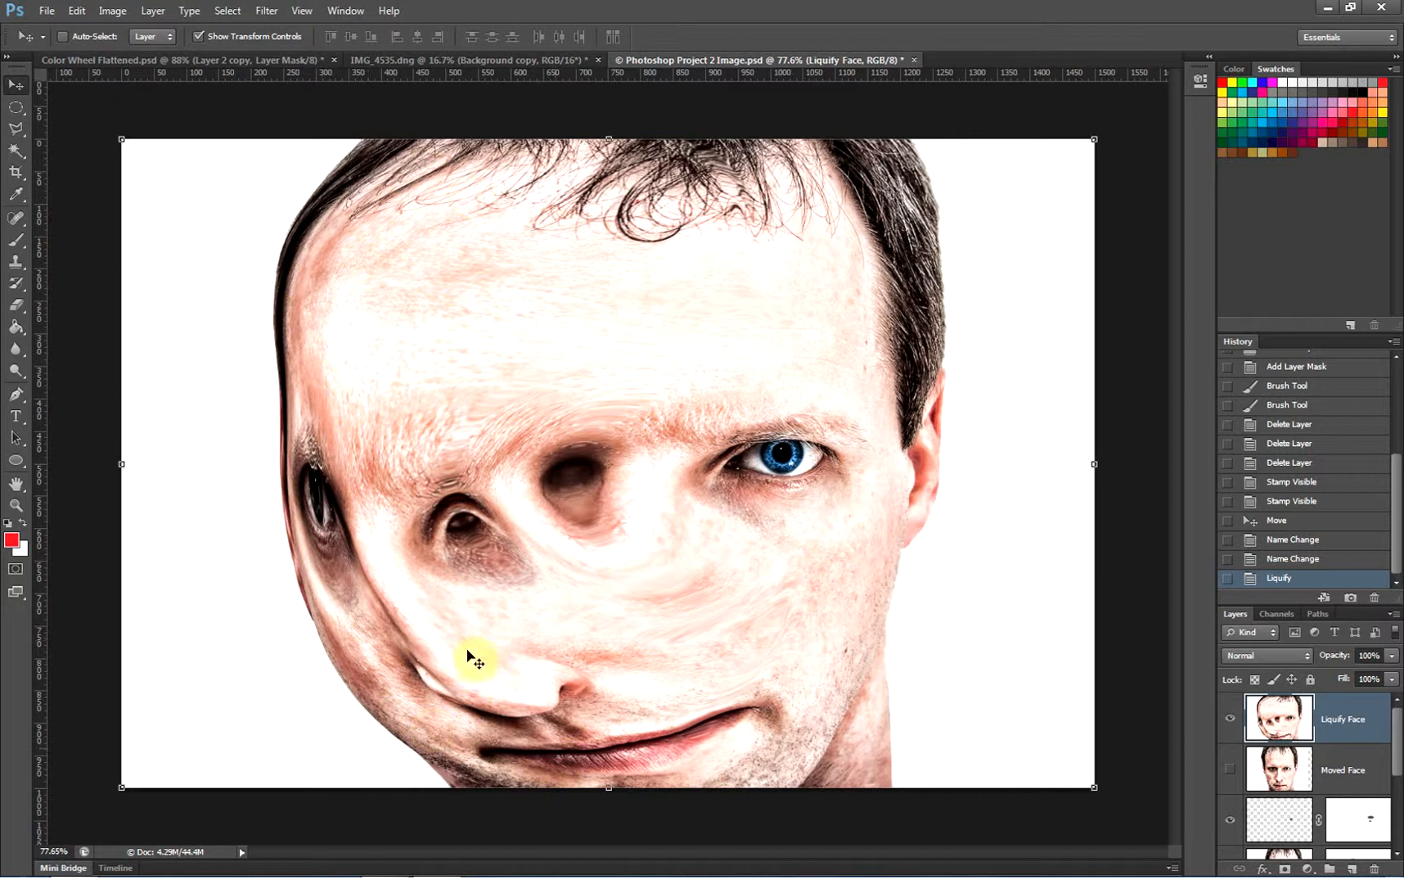
pyautogui.moveTo(551, 237)
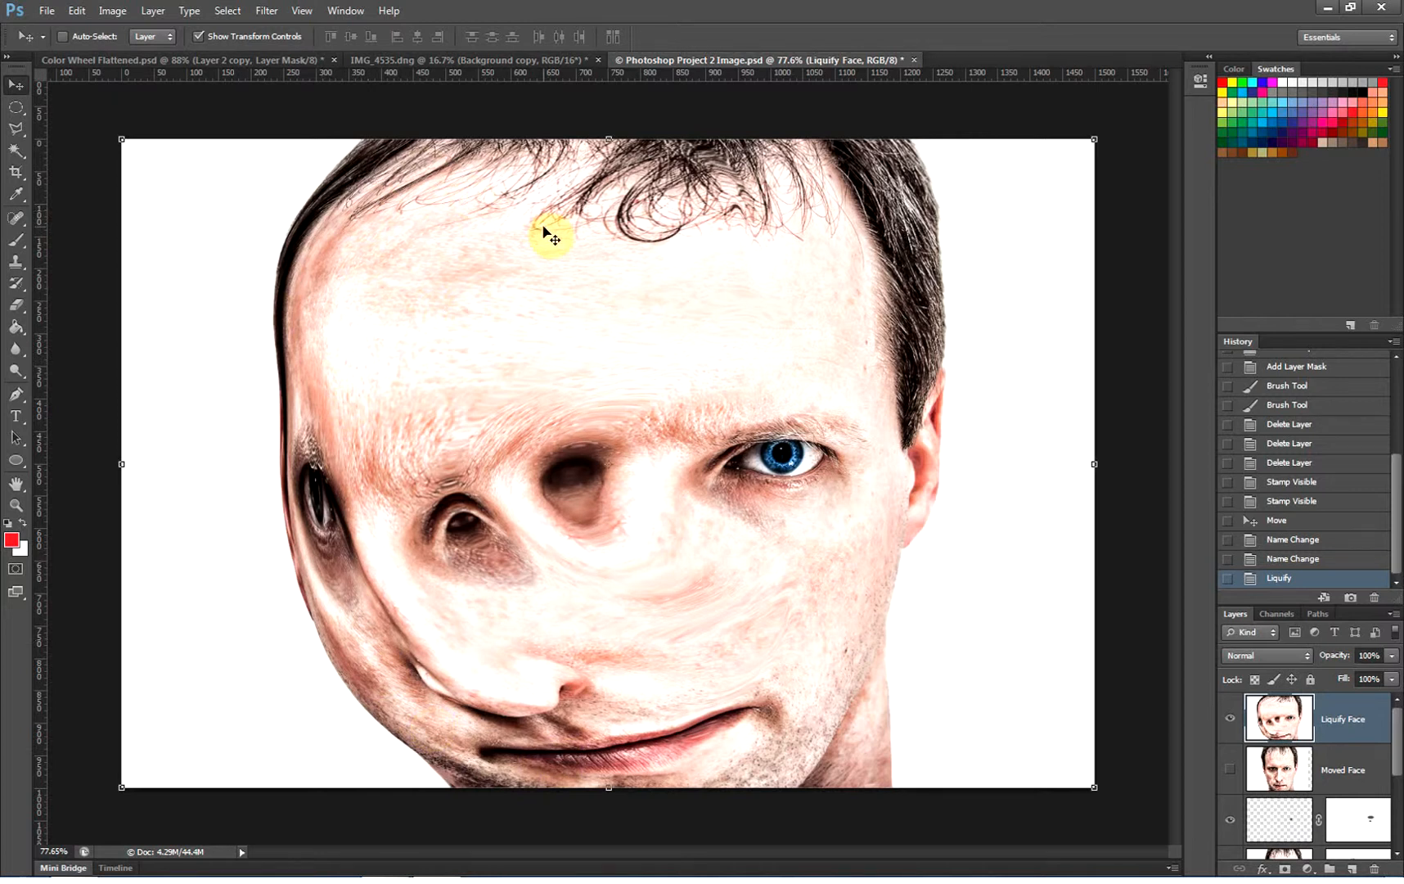